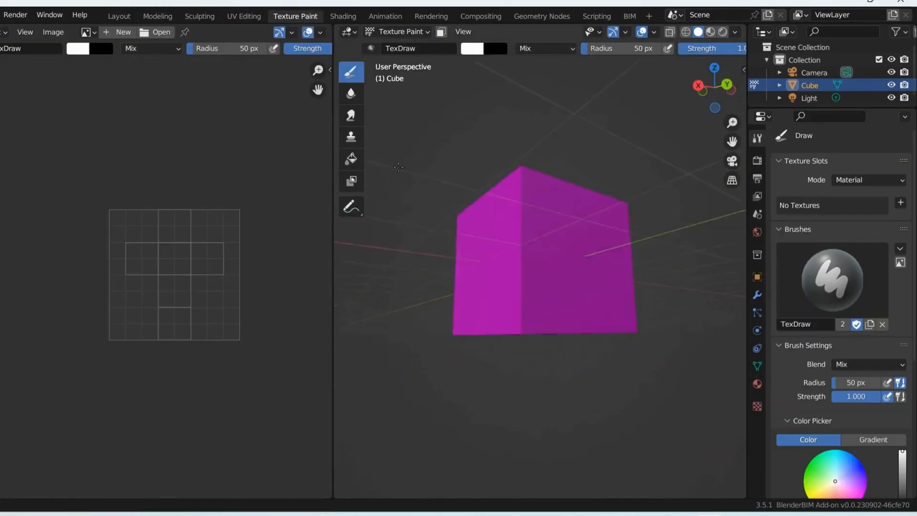
Tour the Animation and Geometry Nodes workspaces, then return to Layout
{"action": "left_click", "coordinate": [385, 15]}
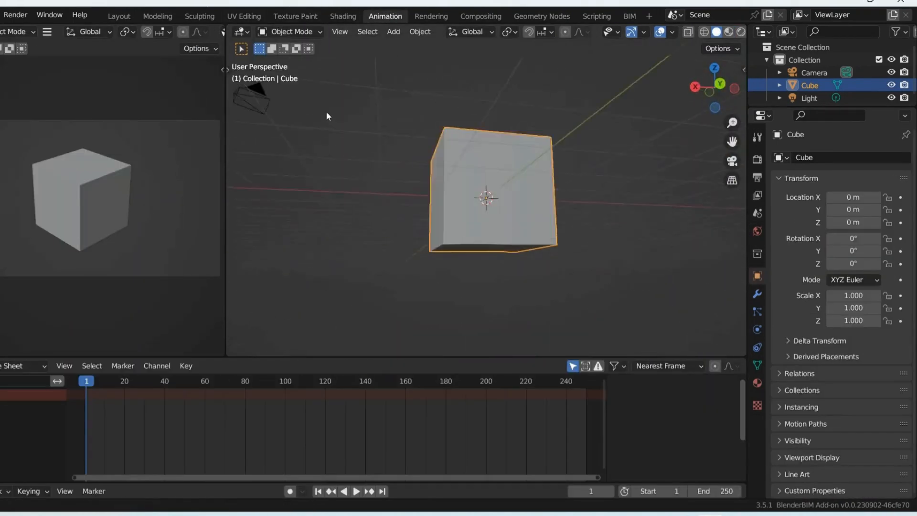
{"action": "left_click", "coordinate": [541, 16]}
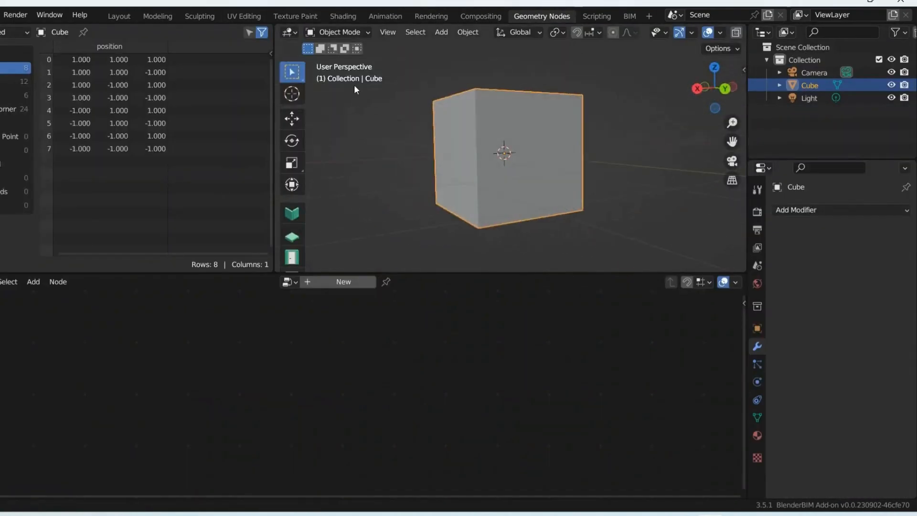
{"action": "left_click", "coordinate": [157, 16]}
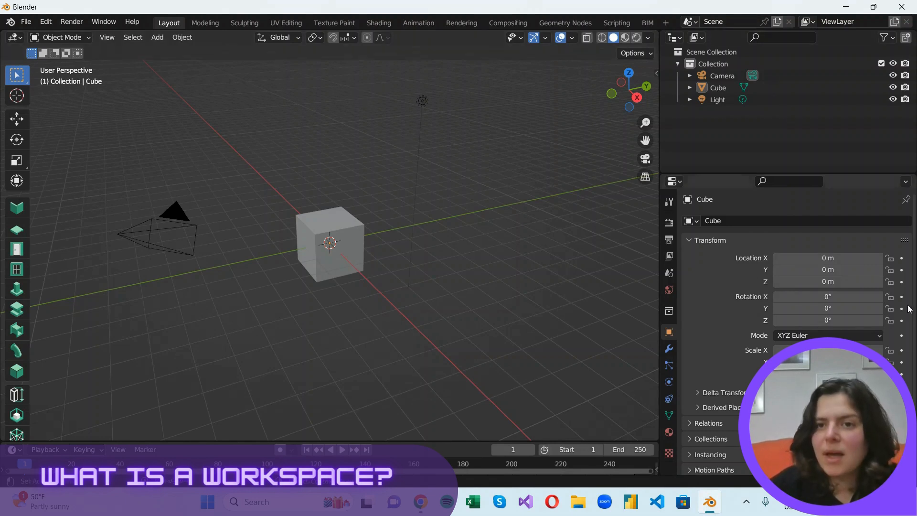
{"action": "mouse_move", "coordinate": [544, 462]}
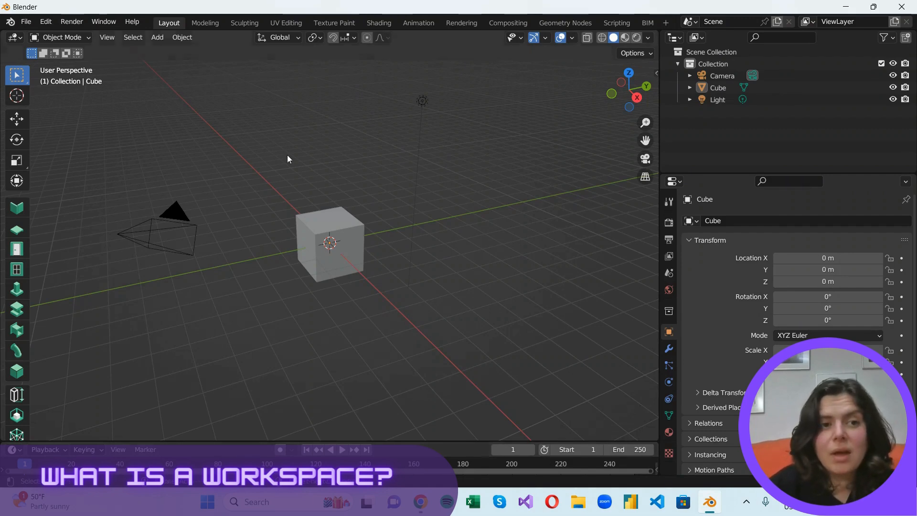
Visit the Modeling, Texture Paint and other workspaces, then return to Layout
{"action": "left_click", "coordinate": [205, 22]}
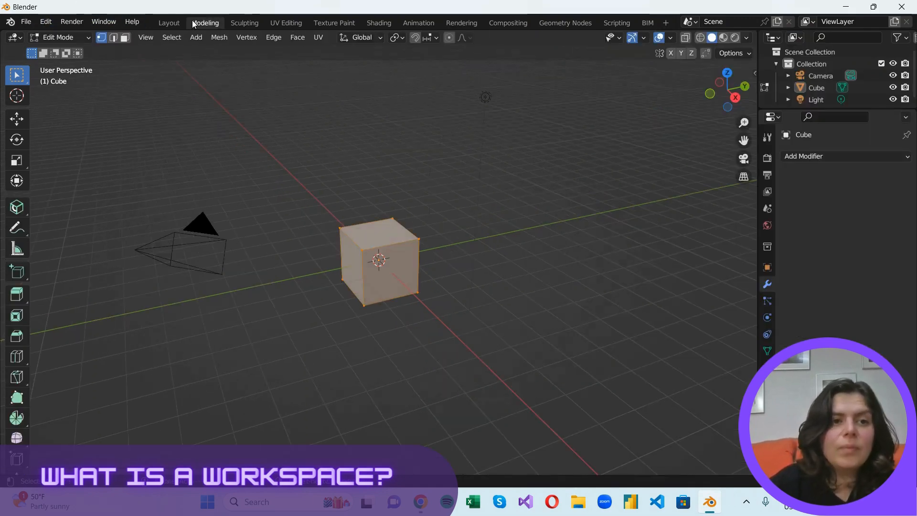
{"action": "left_click", "coordinate": [334, 23]}
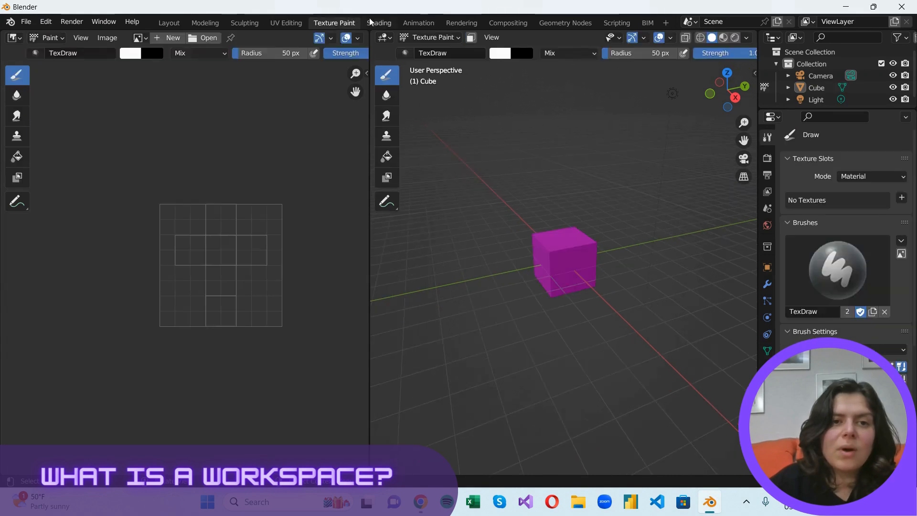
{"action": "left_click", "coordinate": [507, 23]}
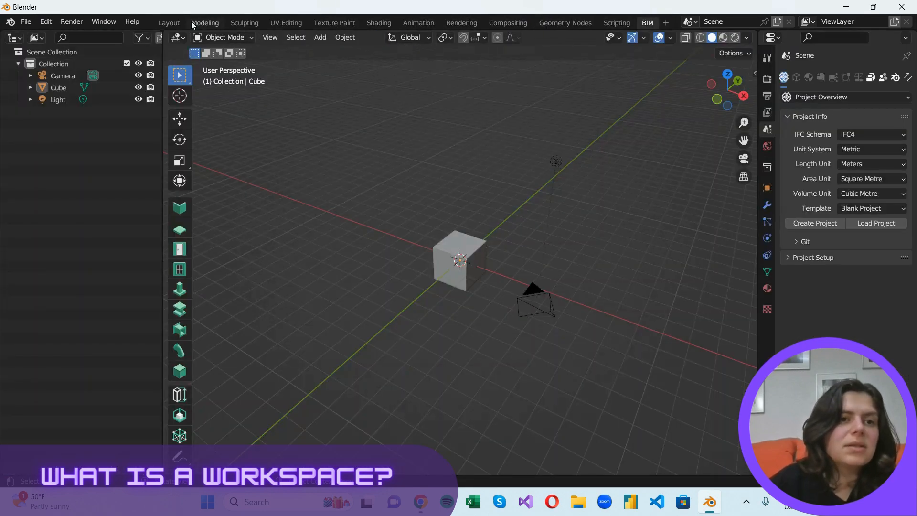
{"action": "left_click", "coordinate": [169, 23]}
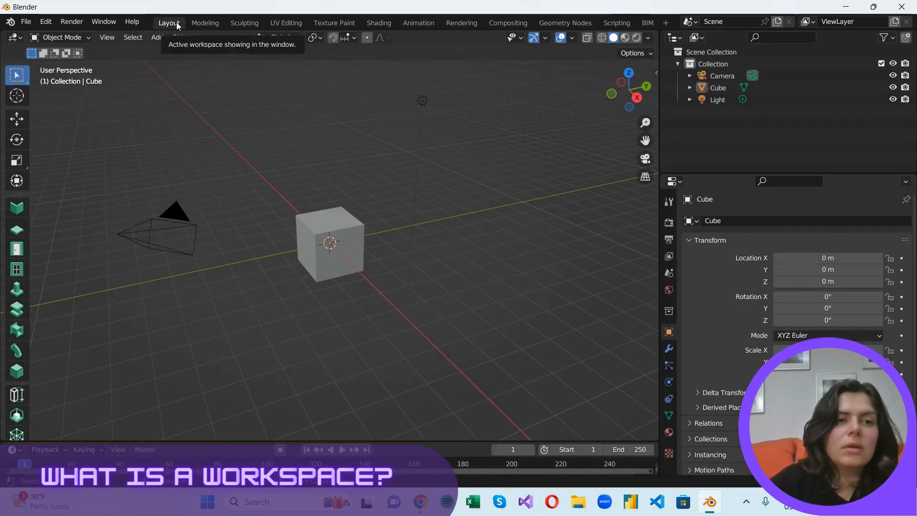
Delete the Layout workspace and append a fresh Layout from the General templates
{"action": "right_click", "coordinate": [169, 23]}
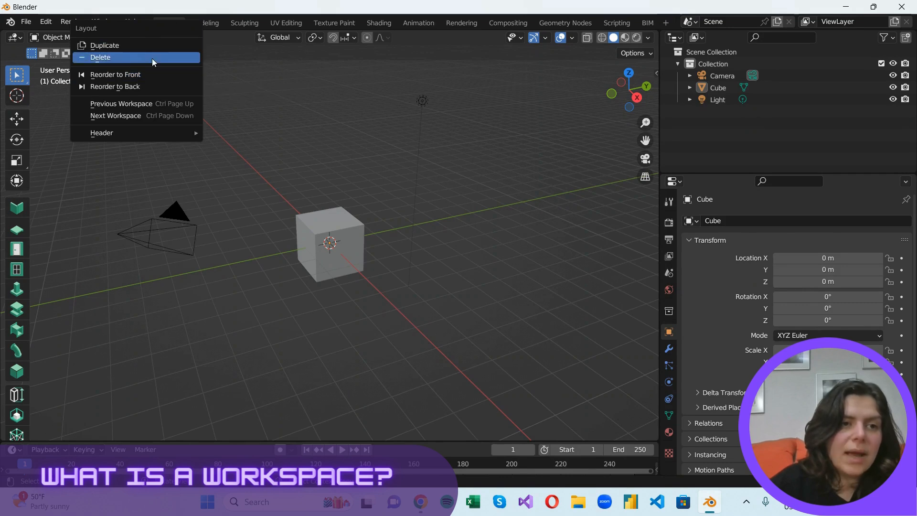
{"action": "left_click", "coordinate": [172, 23]}
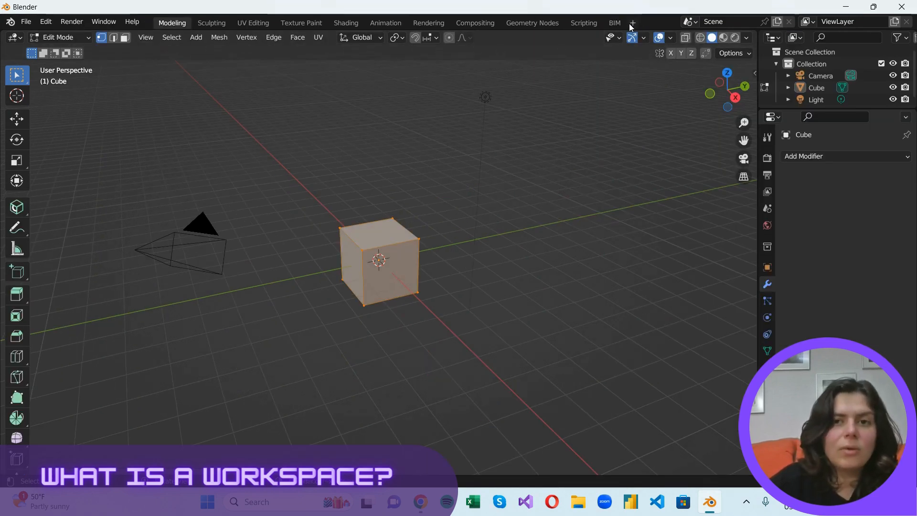
{"action": "mouse_move", "coordinate": [632, 22]}
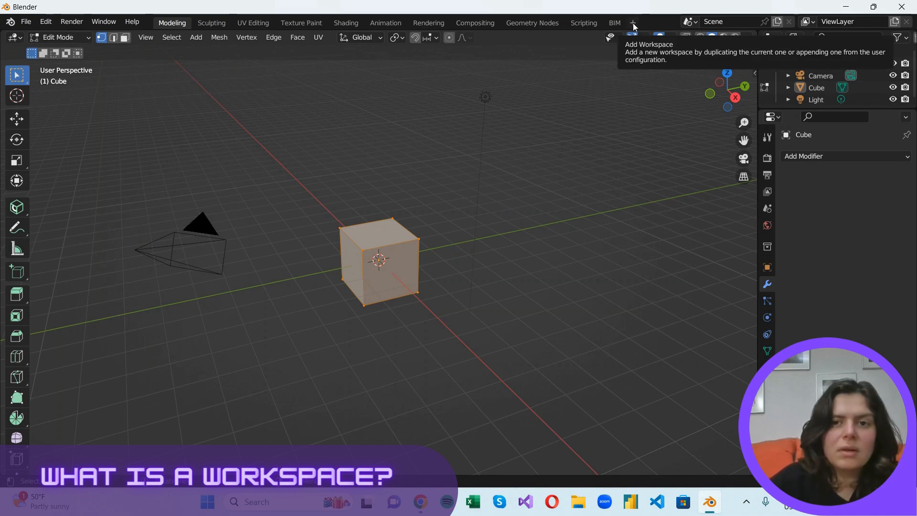
{"action": "left_click", "coordinate": [632, 21]}
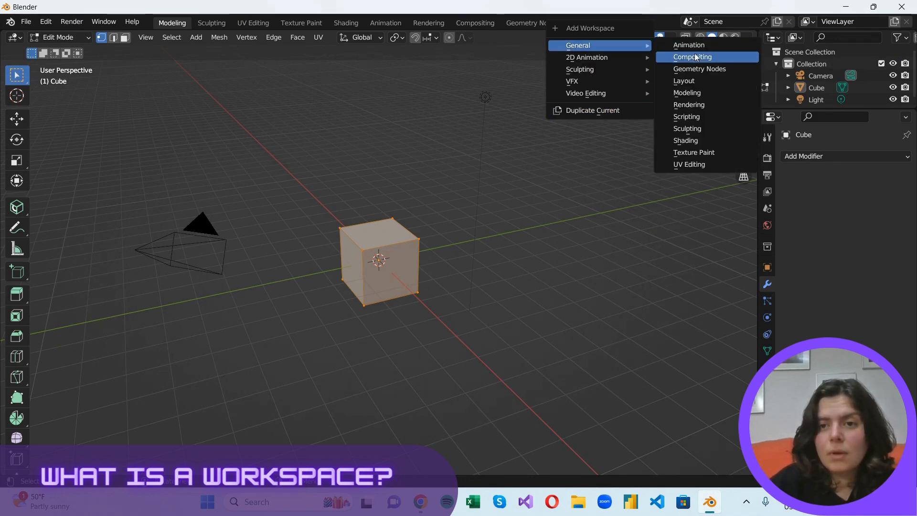
{"action": "mouse_move", "coordinate": [683, 81]}
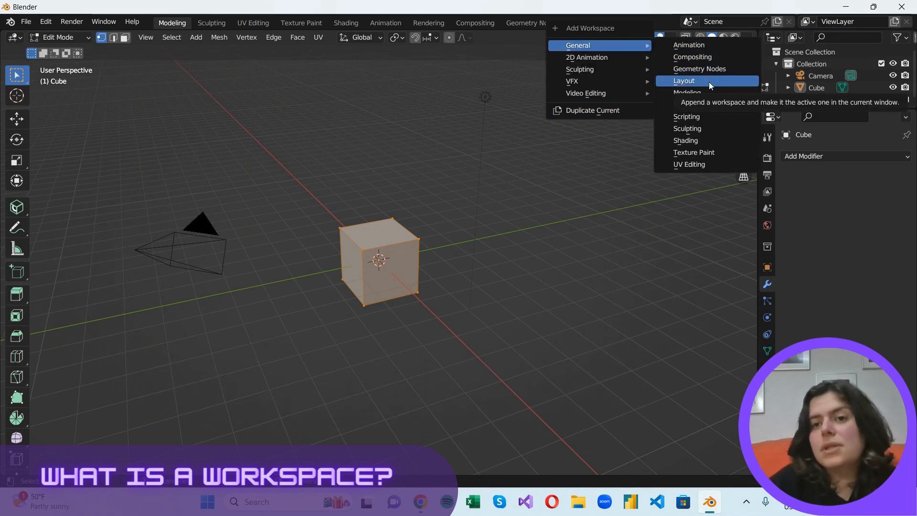
{"action": "left_click", "coordinate": [683, 80]}
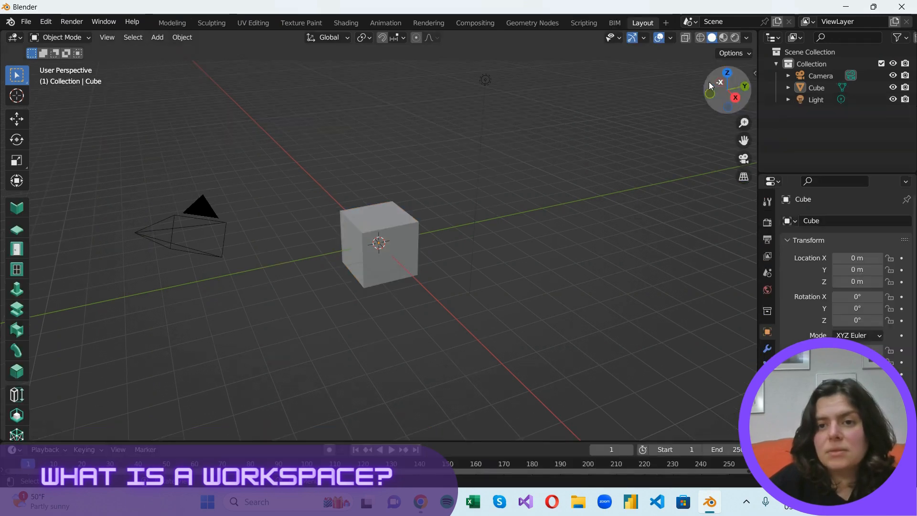
{"action": "right_click", "coordinate": [642, 22]}
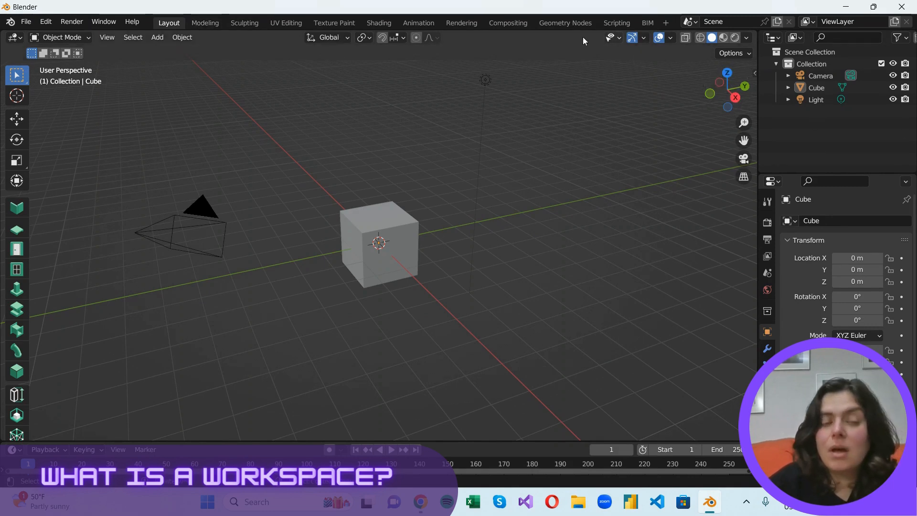
{"action": "mouse_move", "coordinate": [169, 23]}
{"action": "type", "text": "M"}
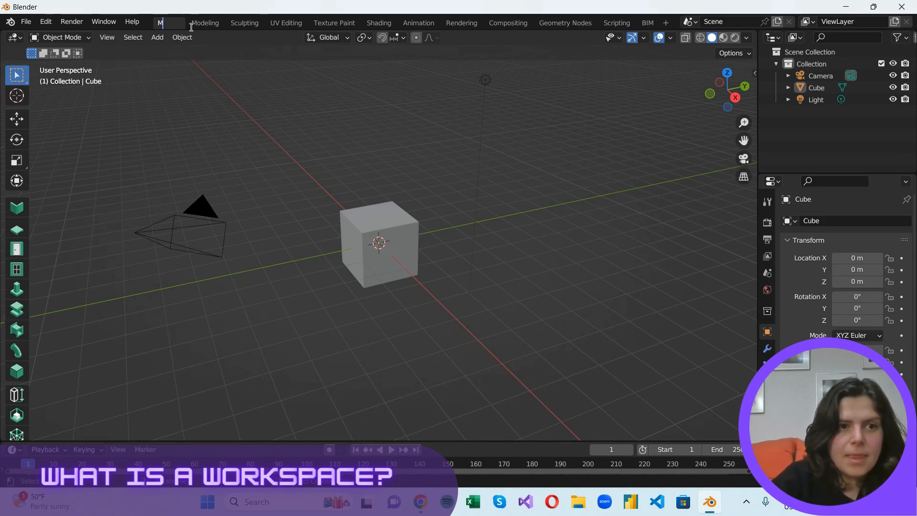
Rename the first workspace to 'MySpace'
{"action": "type", "text": "yS"}
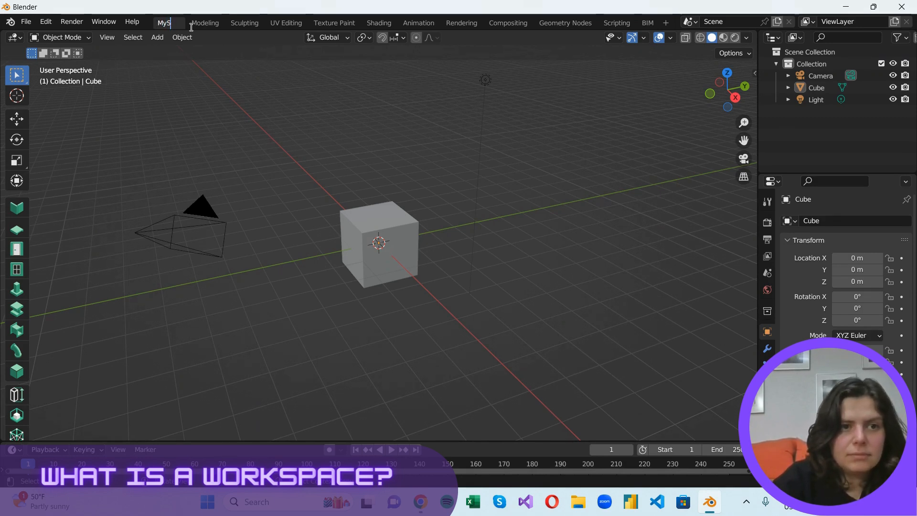
{"action": "type", "text": "ySpace"}
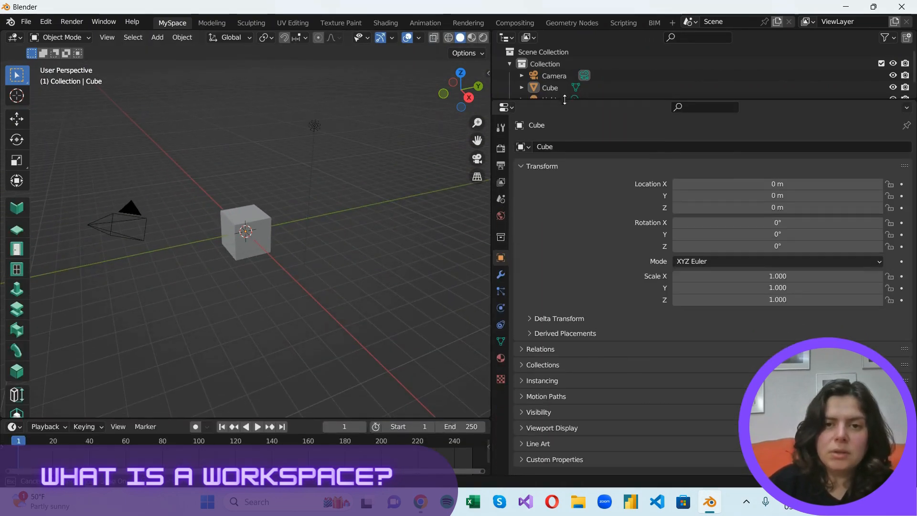
Resize the outliner area and change the properties area's editor type to Python Console
{"action": "left_click", "coordinate": [11, 37]}
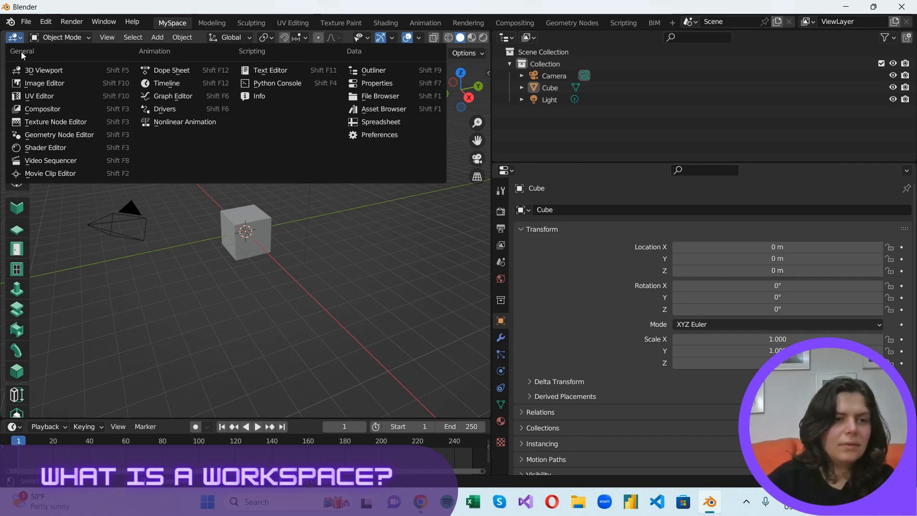
{"action": "mouse_move", "coordinate": [44, 83]}
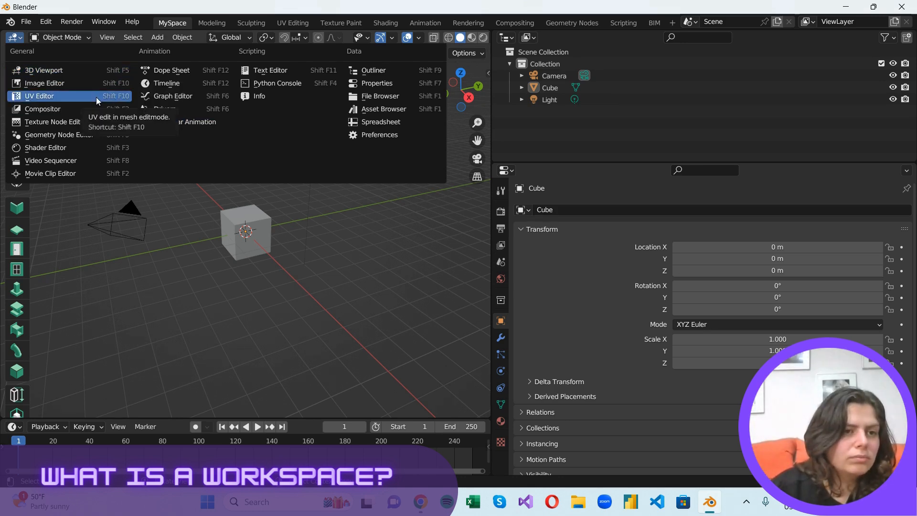
{"action": "mouse_move", "coordinate": [42, 109]}
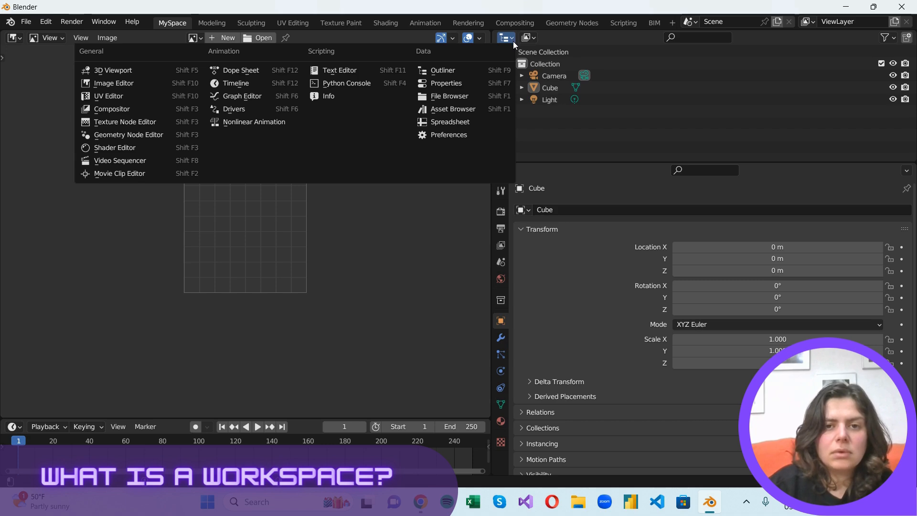
{"action": "mouse_move", "coordinate": [346, 83]}
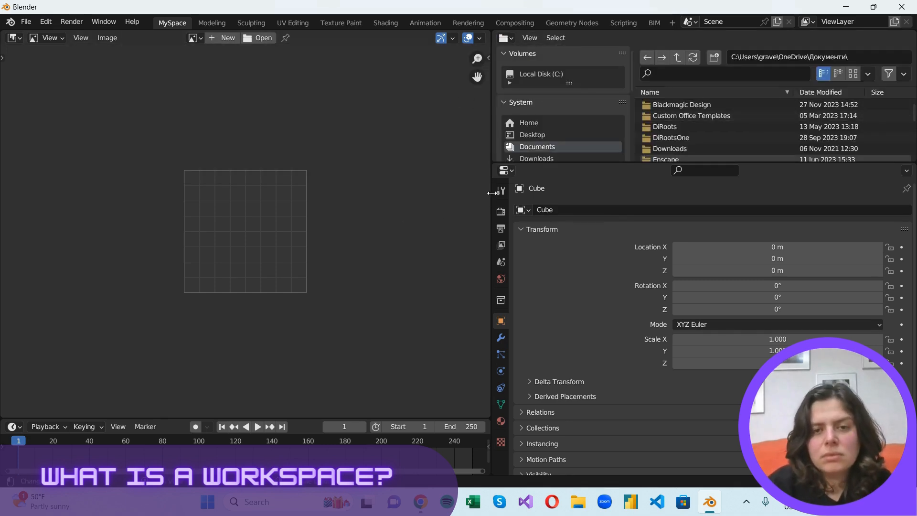
{"action": "left_click", "coordinate": [503, 170]}
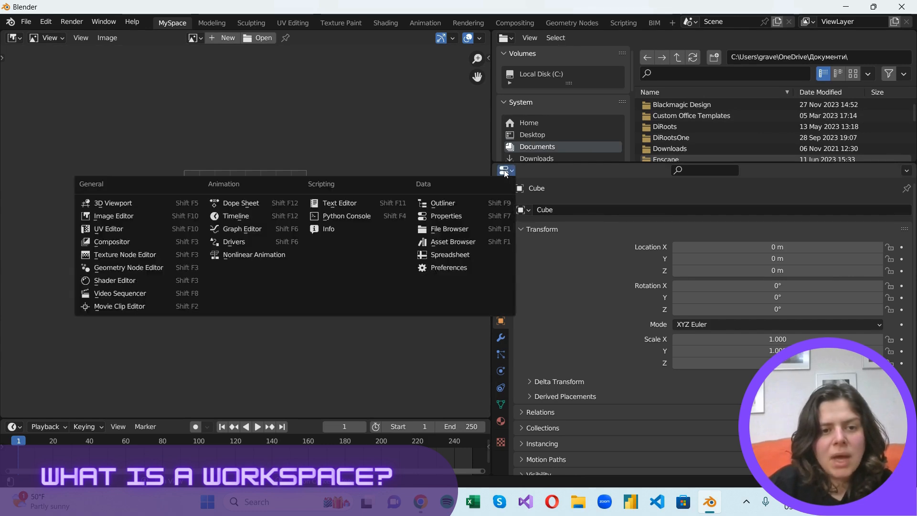
{"action": "mouse_move", "coordinate": [442, 203]}
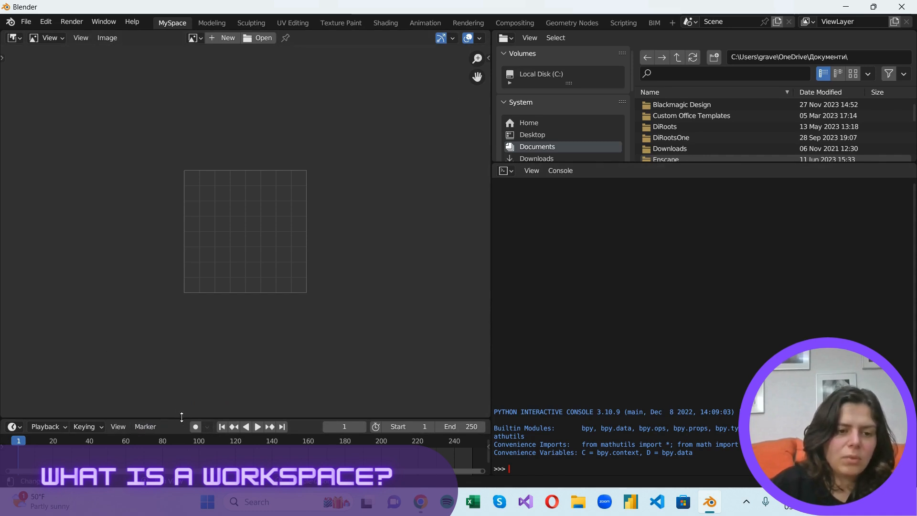
Join away the timeline, set the split console area's editor, and return to Layout
{"action": "right_click", "coordinate": [182, 416]}
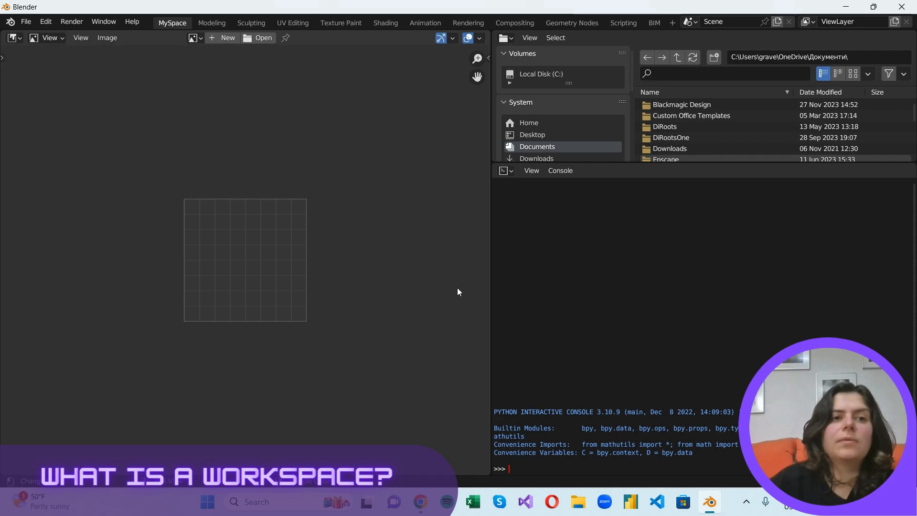
{"action": "mouse_move", "coordinate": [449, 281]}
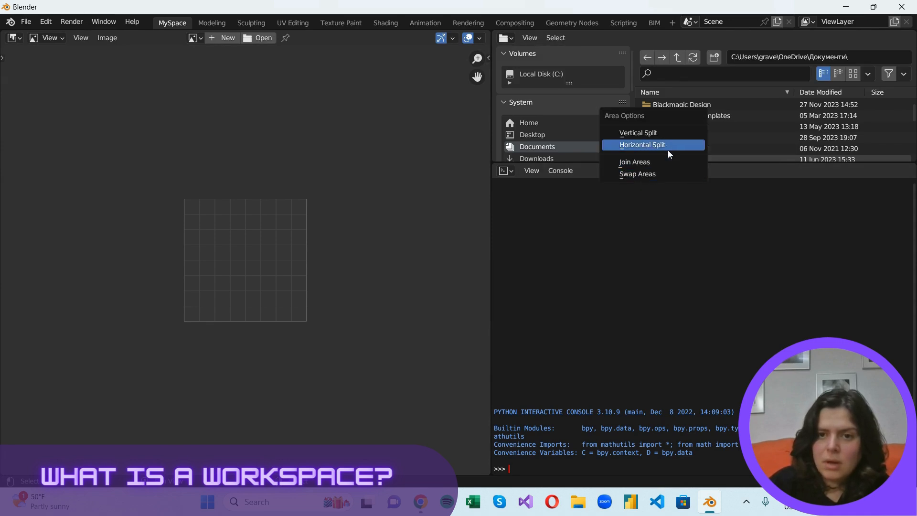
{"action": "mouse_move", "coordinate": [638, 133]}
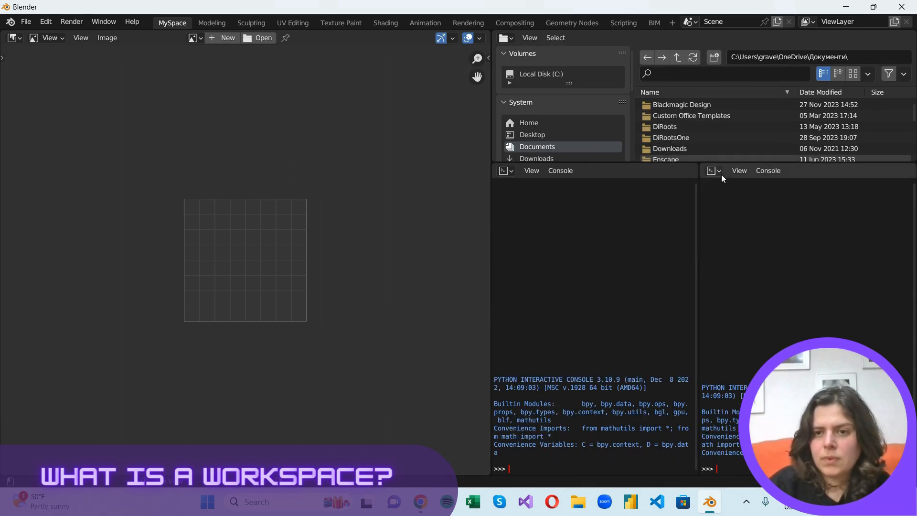
{"action": "left_click", "coordinate": [710, 170]}
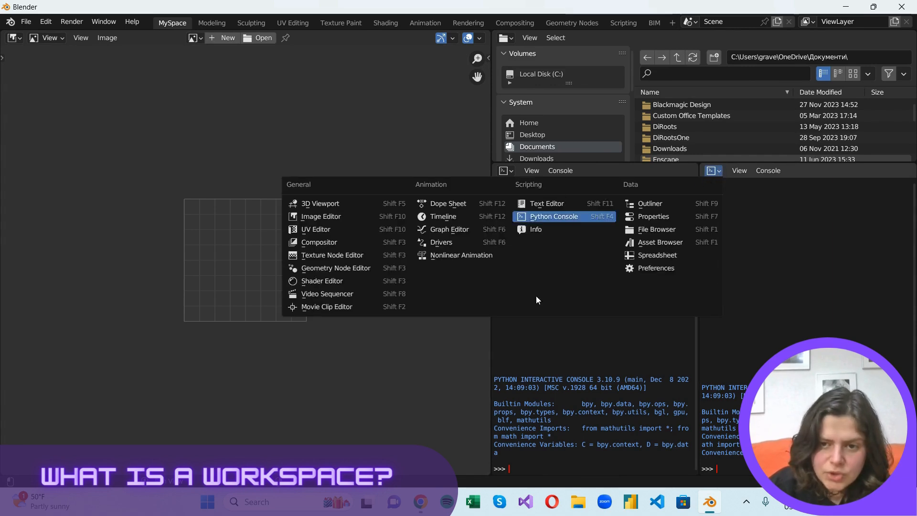
{"action": "mouse_move", "coordinate": [653, 217]}
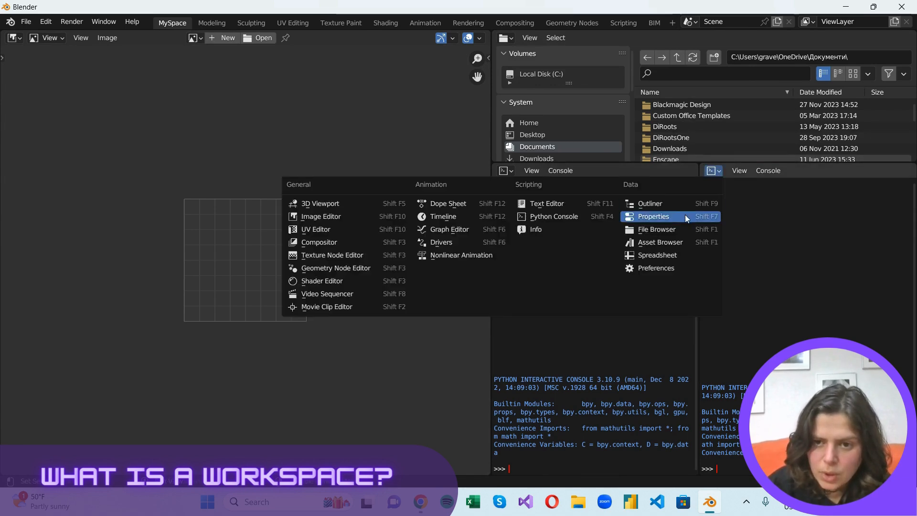
{"action": "left_click", "coordinate": [169, 23]}
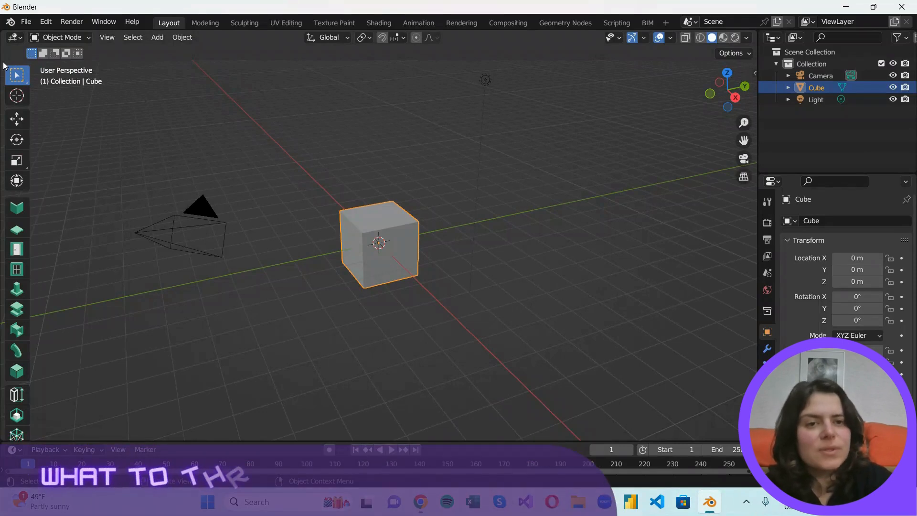
{"action": "mouse_move", "coordinate": [180, 135]}
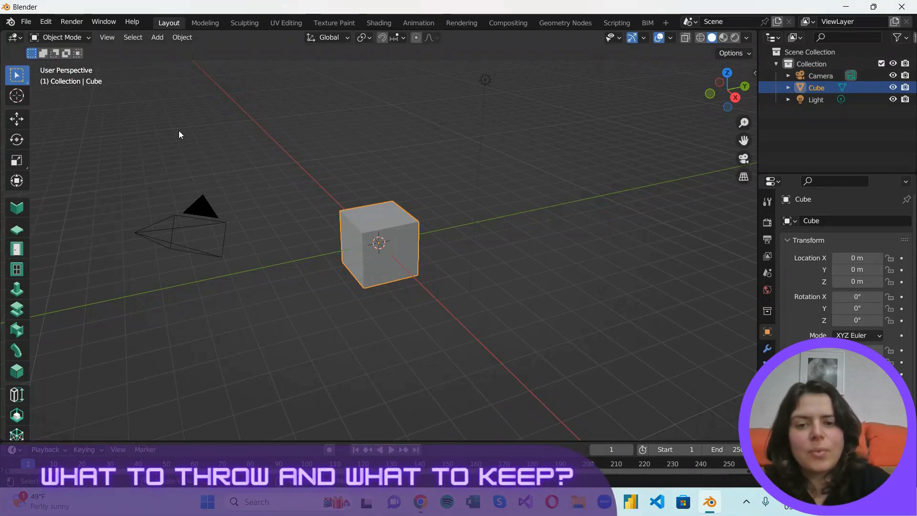
{"action": "mouse_move", "coordinate": [222, 63]}
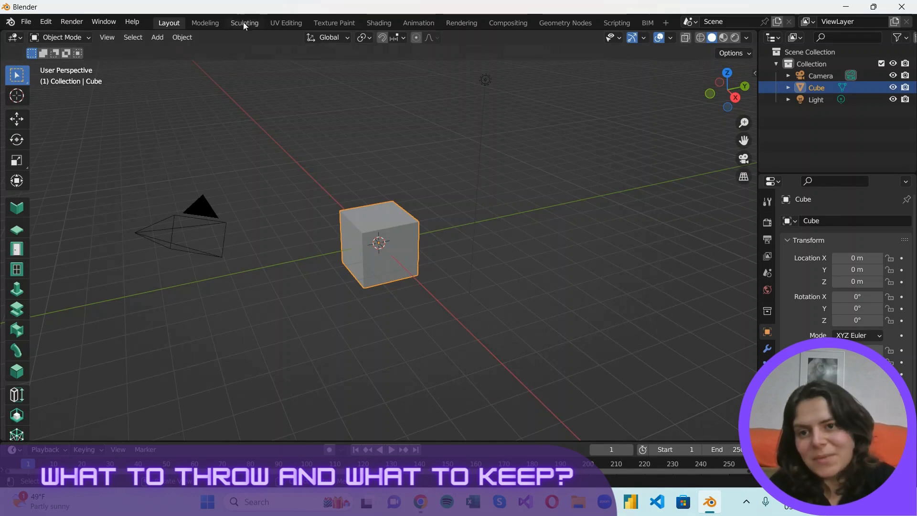
Visit the Sculpting workspace, then switch to Modeling with the cube in Edit Mode
{"action": "left_click", "coordinate": [244, 23]}
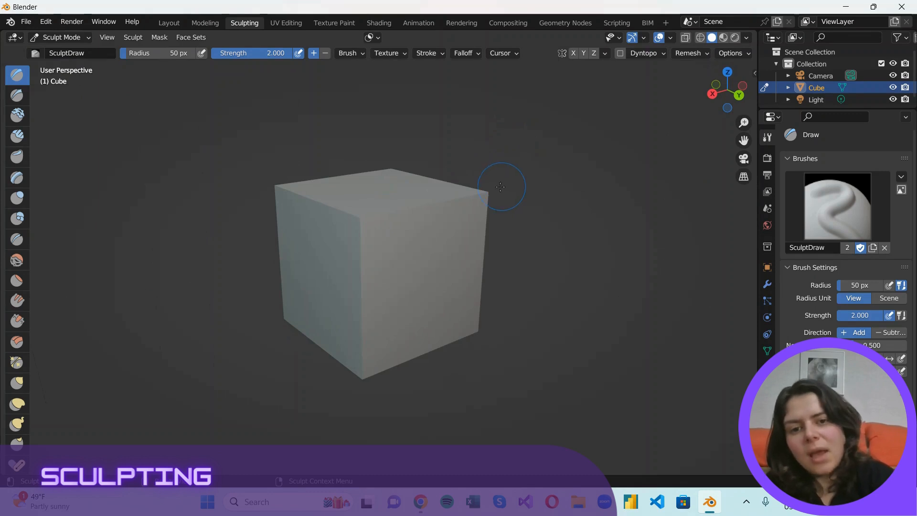
{"action": "mouse_move", "coordinate": [333, 240]}
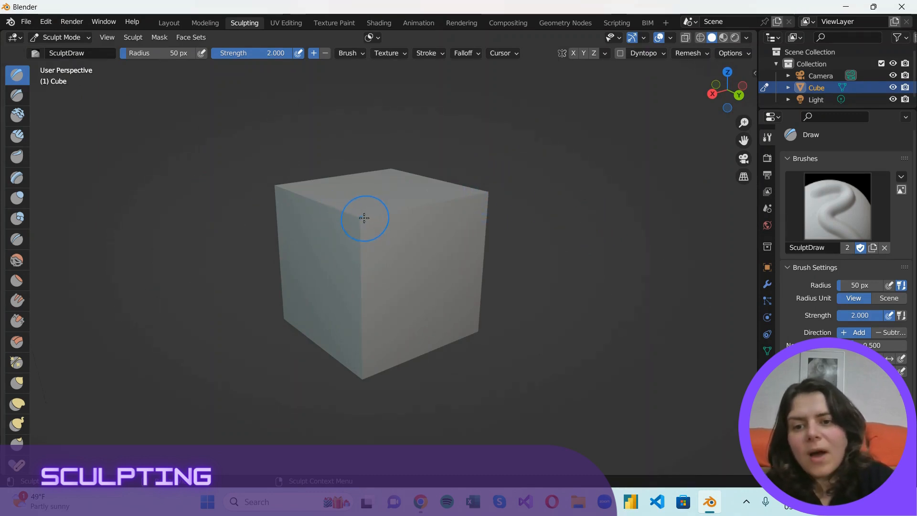
{"action": "mouse_move", "coordinate": [361, 218]}
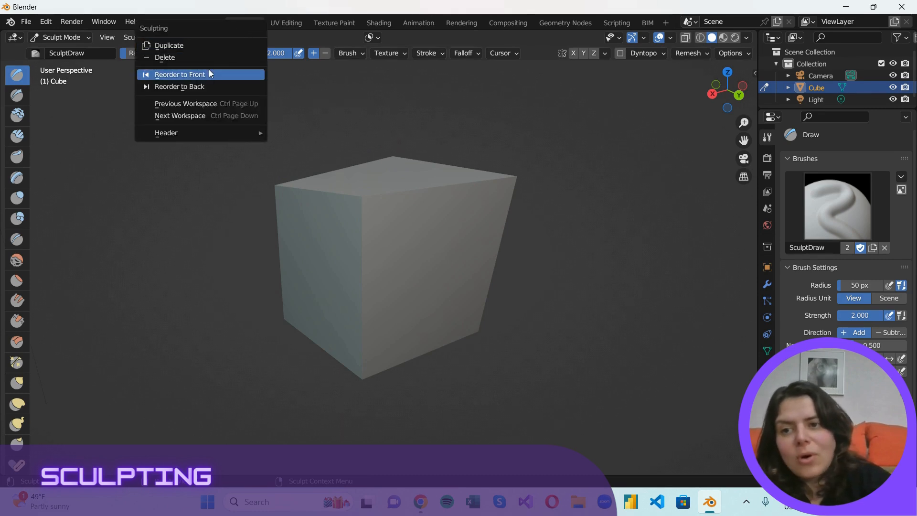
{"action": "left_click", "coordinate": [205, 23]}
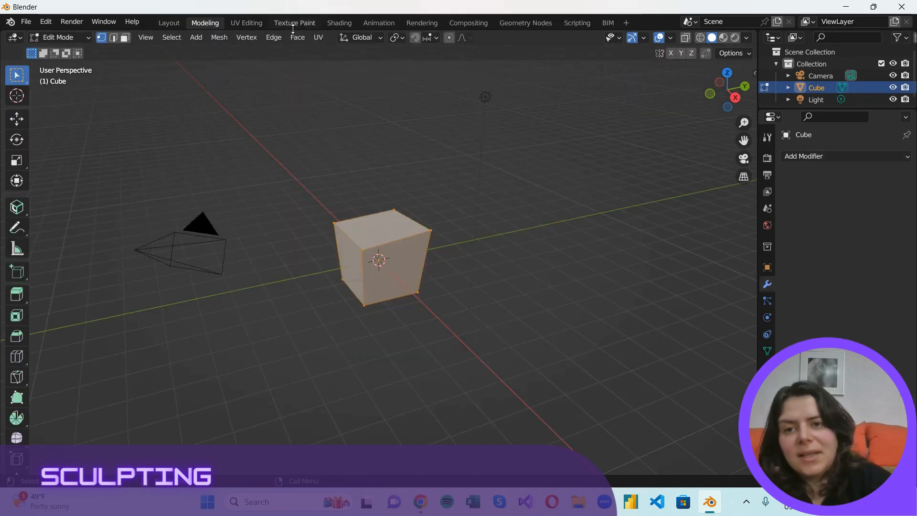
In Texture Paint, add a Base Color texture slot and pick a teal paint colour
{"action": "left_click", "coordinate": [294, 23]}
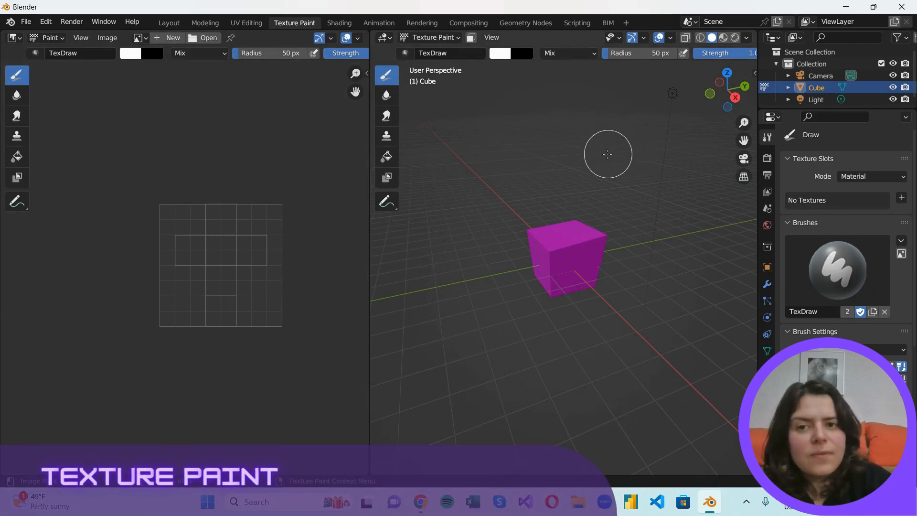
{"action": "mouse_move", "coordinate": [597, 162]}
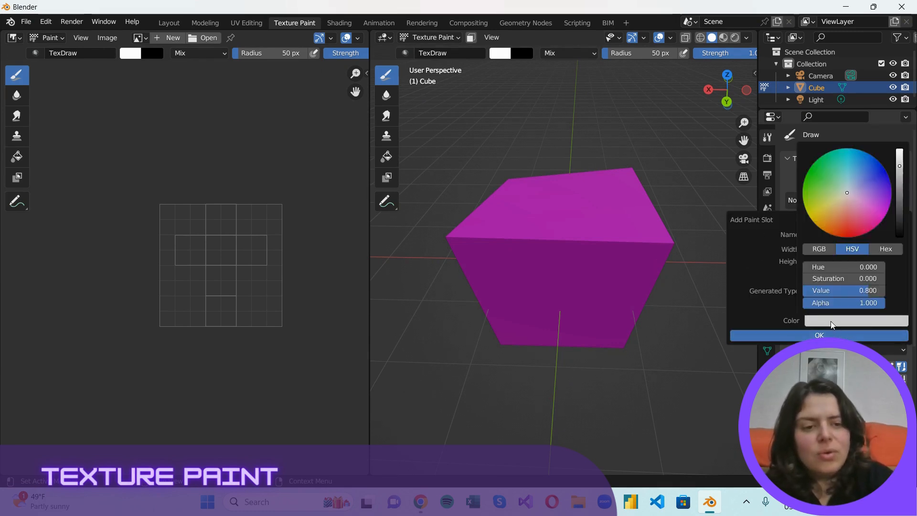
{"action": "left_click", "coordinate": [818, 336]}
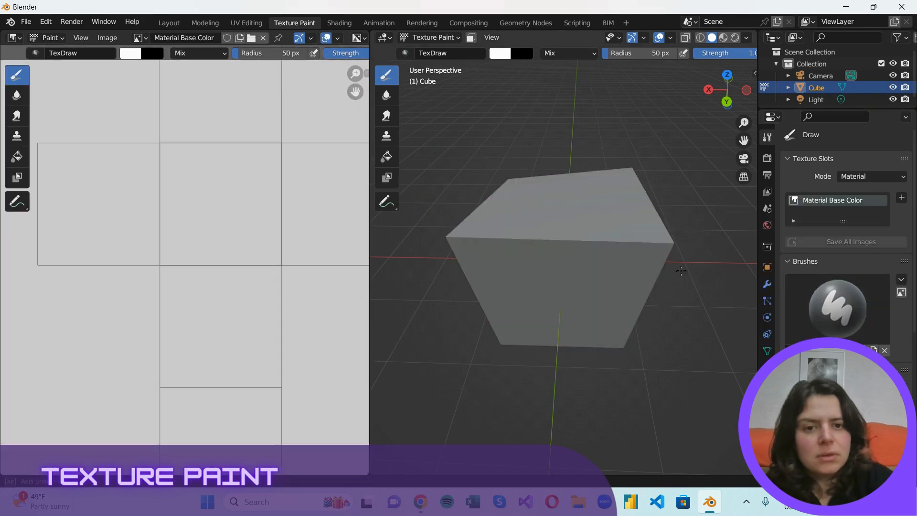
{"action": "left_click", "coordinate": [500, 53]}
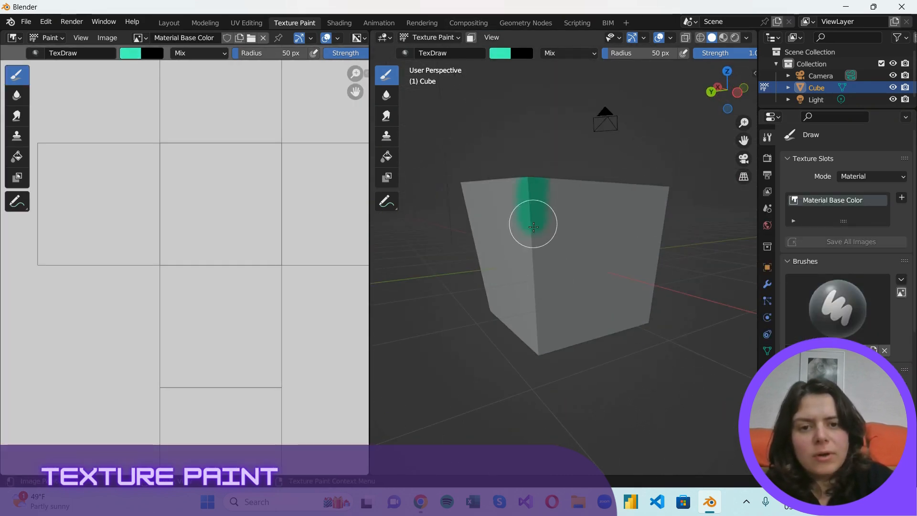
Paint teal strokes outlining the cube's faces in the viewport and on the texture
{"action": "left_click_drag", "start_coordinate": [533, 226], "coordinate": [553, 187]}
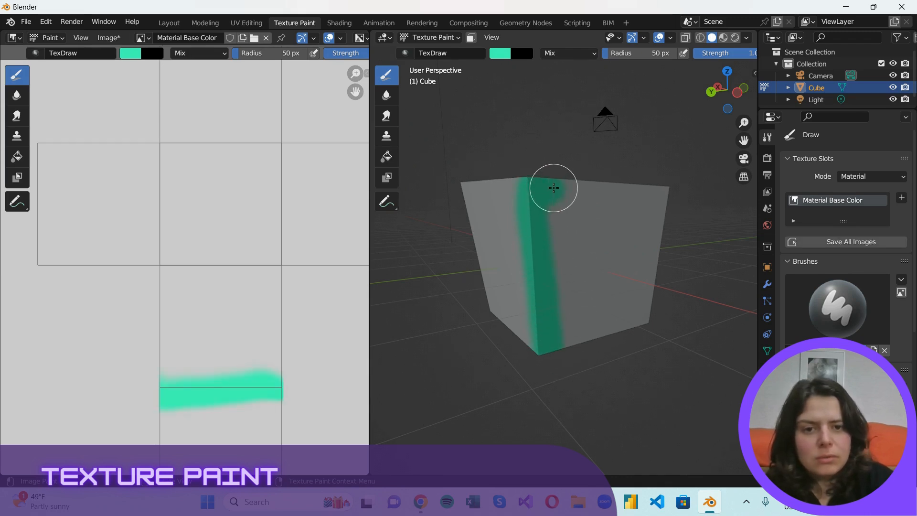
{"action": "left_click_drag", "start_coordinate": [554, 188], "coordinate": [654, 220]}
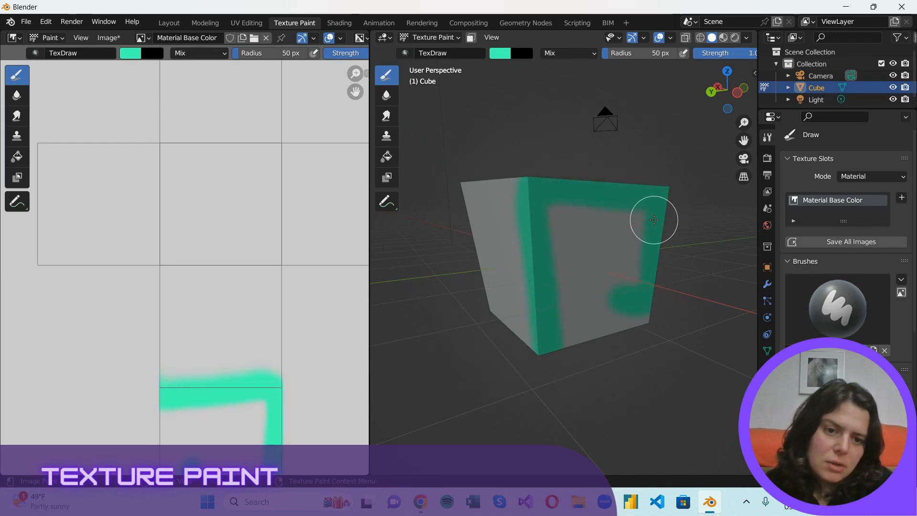
{"action": "left_click_drag", "start_coordinate": [654, 219], "coordinate": [618, 256]}
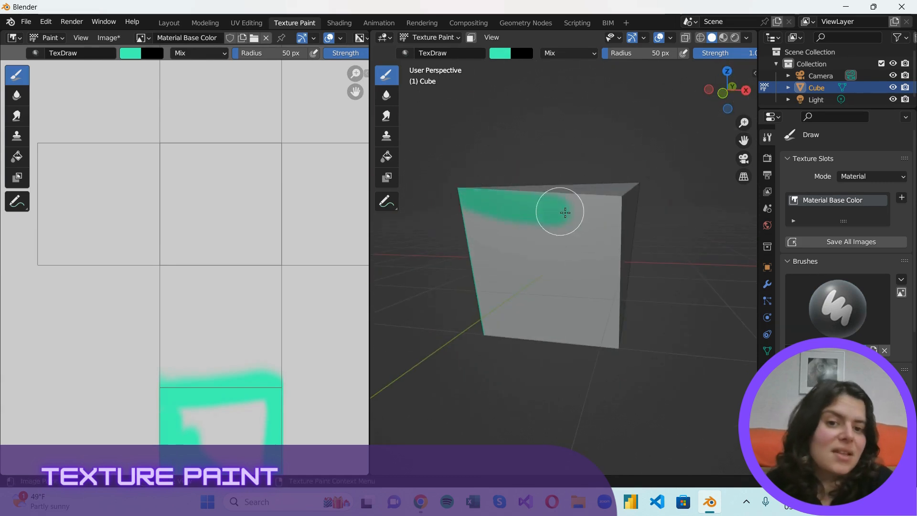
{"action": "left_click_drag", "start_coordinate": [564, 211], "coordinate": [604, 338]}
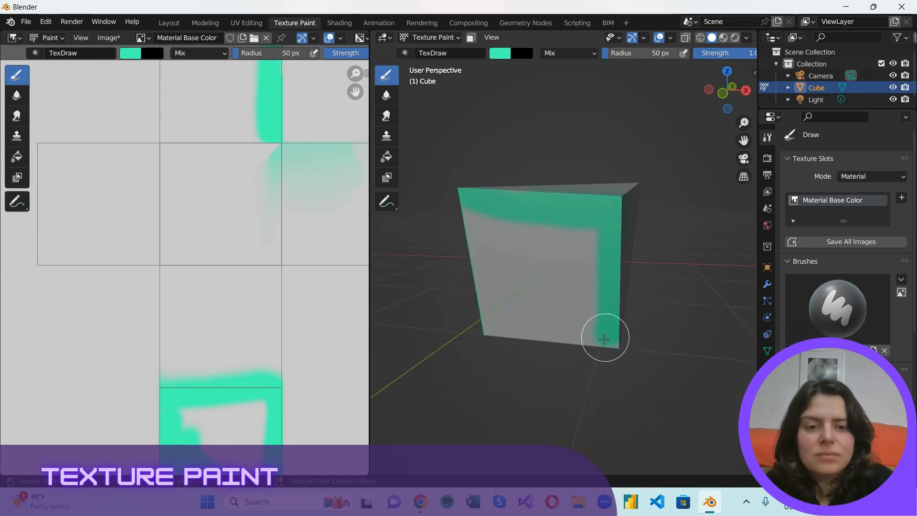
{"action": "left_click_drag", "start_coordinate": [604, 338], "coordinate": [164, 144]}
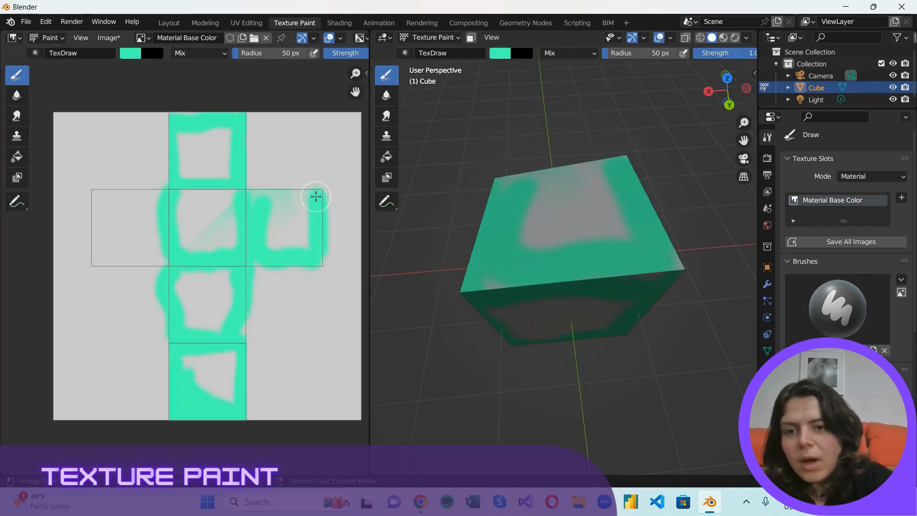
{"action": "left_click_drag", "start_coordinate": [315, 195], "coordinate": [106, 249]}
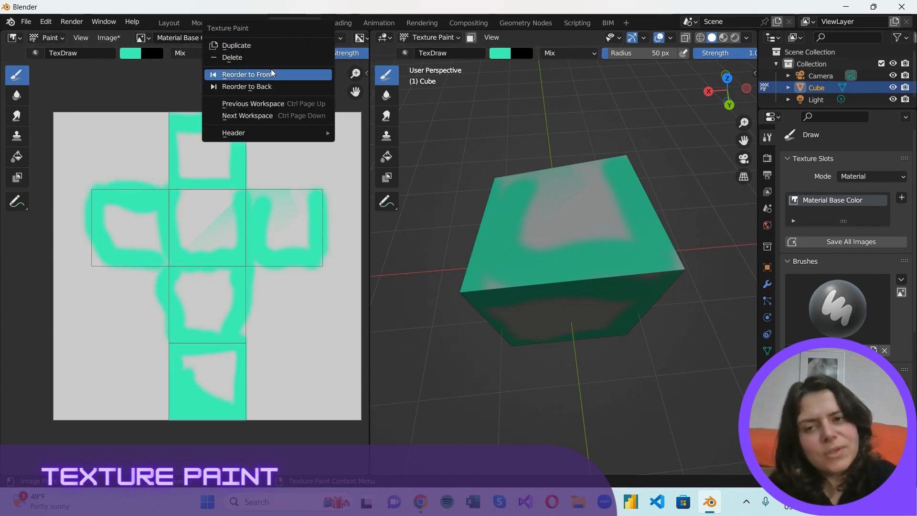
Switch to the UV Editing workspace showing the painted texture beside the cube
{"action": "left_click", "coordinate": [246, 23]}
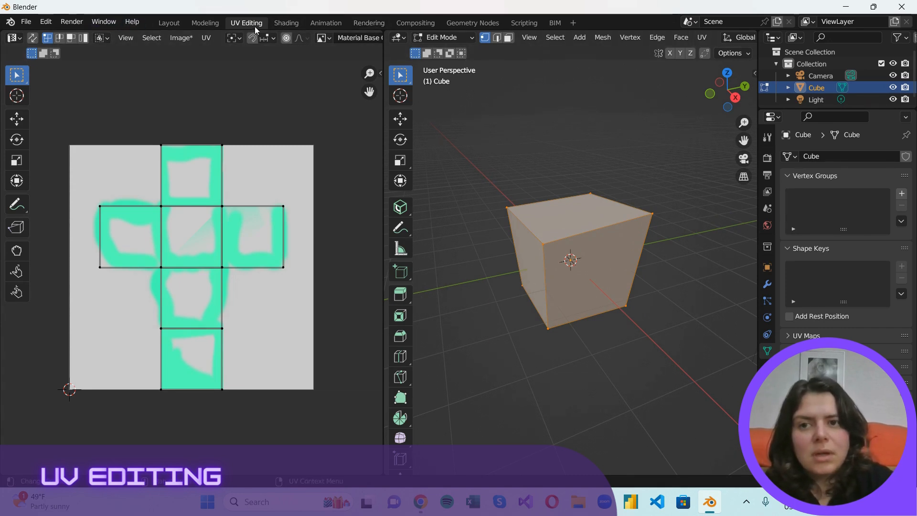
{"action": "mouse_move", "coordinate": [716, 122]}
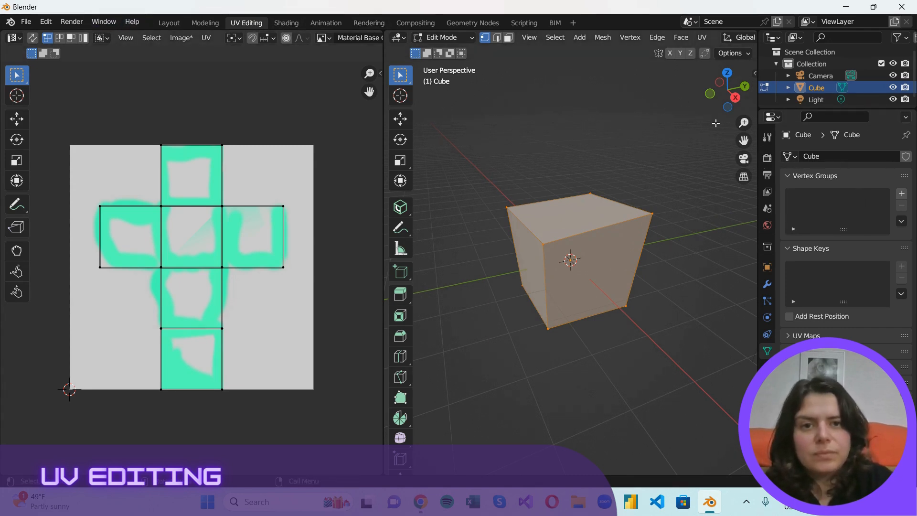
Re-project the cube's UVs, exit Edit Mode, and move on to the Animation workspace
{"action": "left_click", "coordinate": [701, 36]}
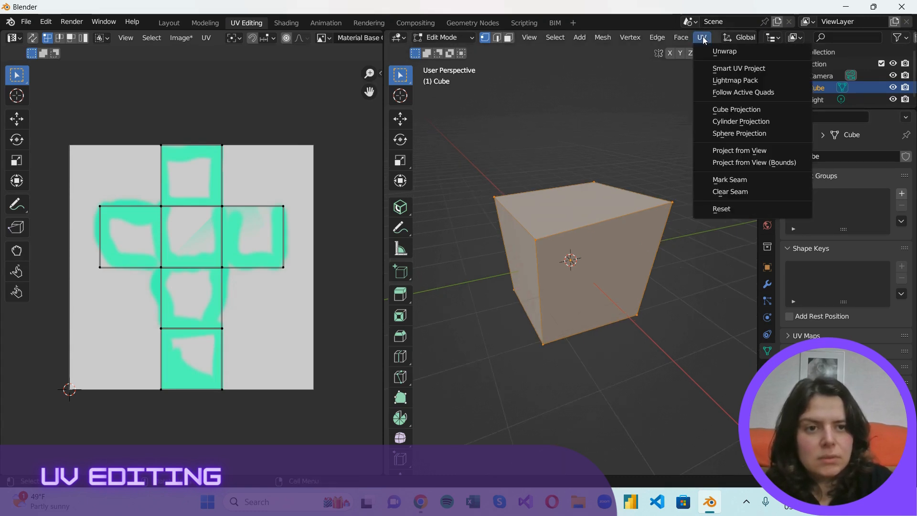
{"action": "left_click", "coordinate": [724, 51]}
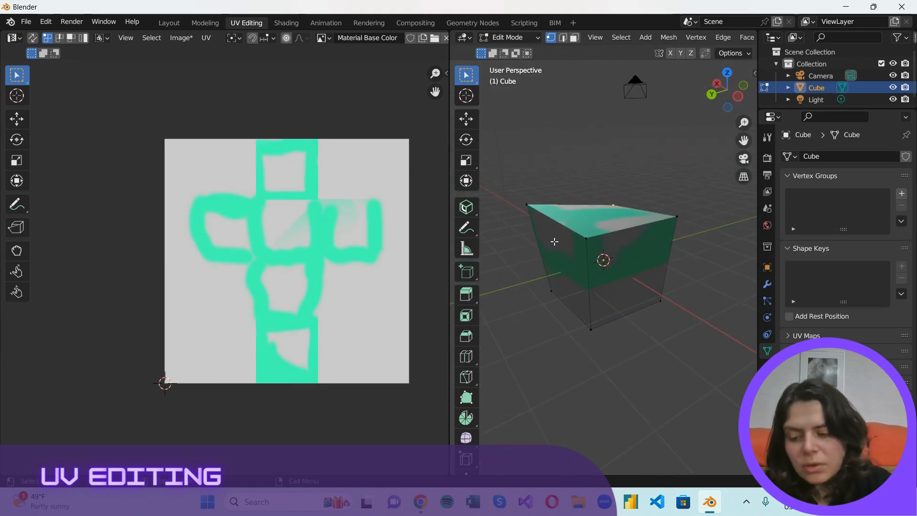
{"action": "key", "text": "Tab"}
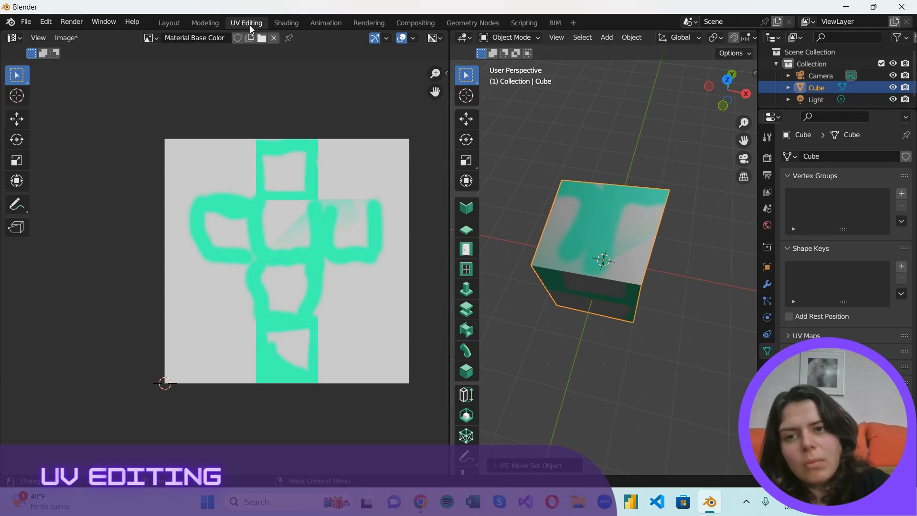
{"action": "left_click", "coordinate": [204, 23]}
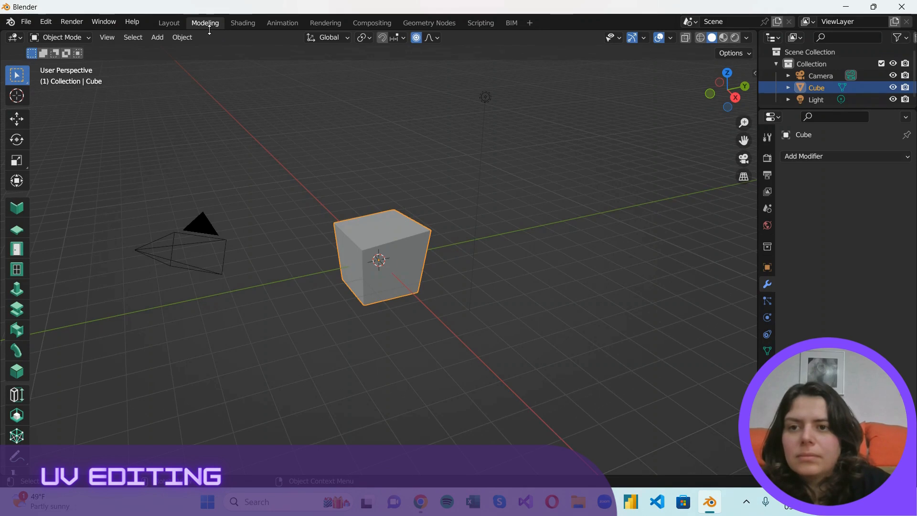
{"action": "left_click", "coordinate": [281, 23]}
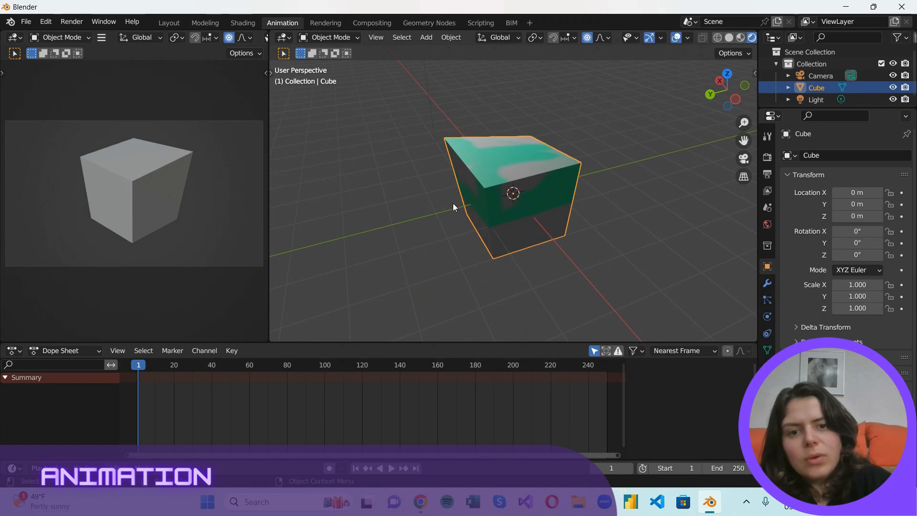
{"action": "mouse_move", "coordinate": [500, 192]}
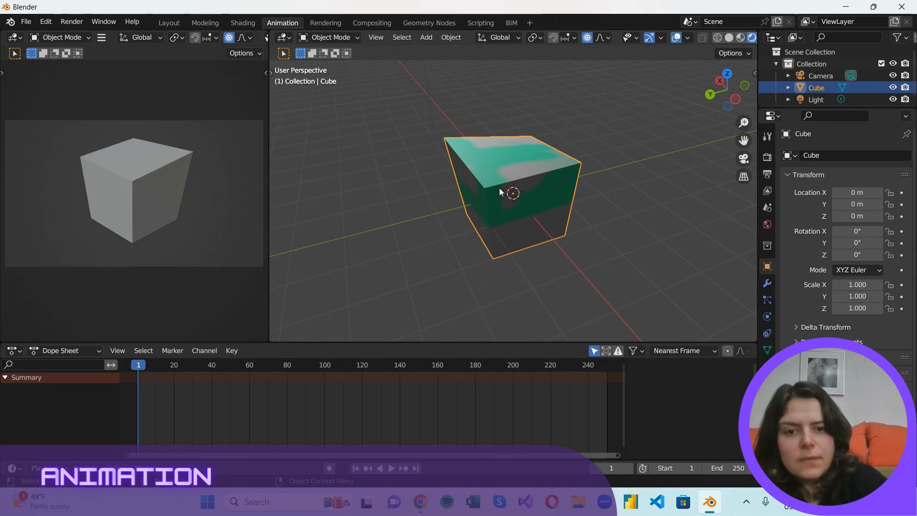
Keyframe the cube's location, slide it along Y to about -11.7 m, and play back
{"action": "key", "text": "i"}
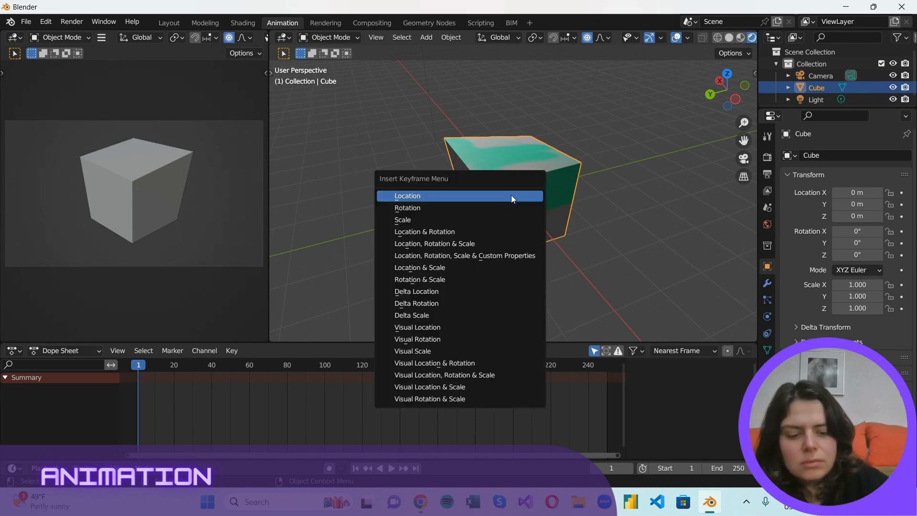
{"action": "left_click", "coordinate": [407, 196]}
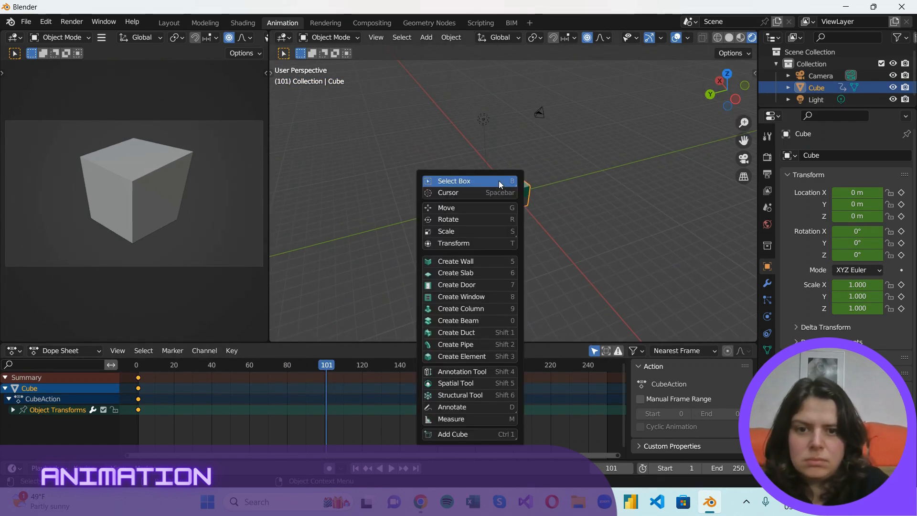
{"action": "left_click", "coordinate": [454, 181]}
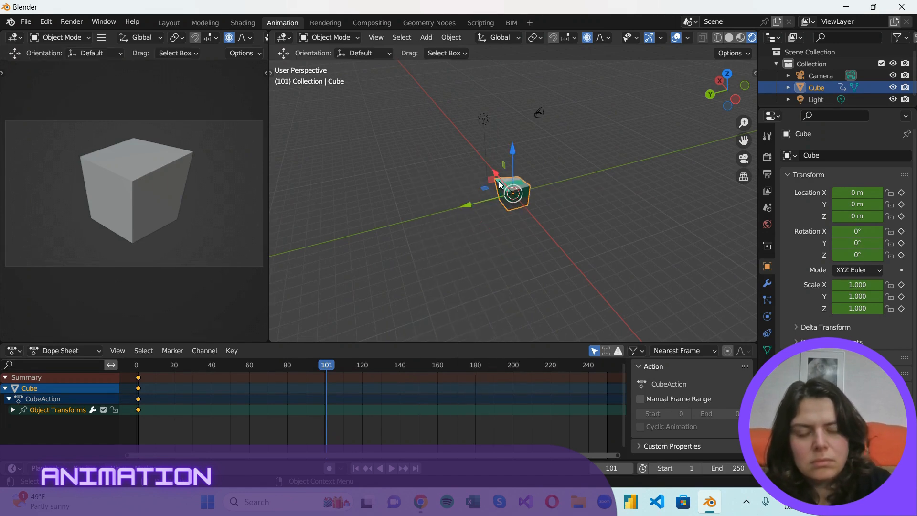
{"action": "left_click_drag", "start_coordinate": [512, 193], "coordinate": [614, 167]}
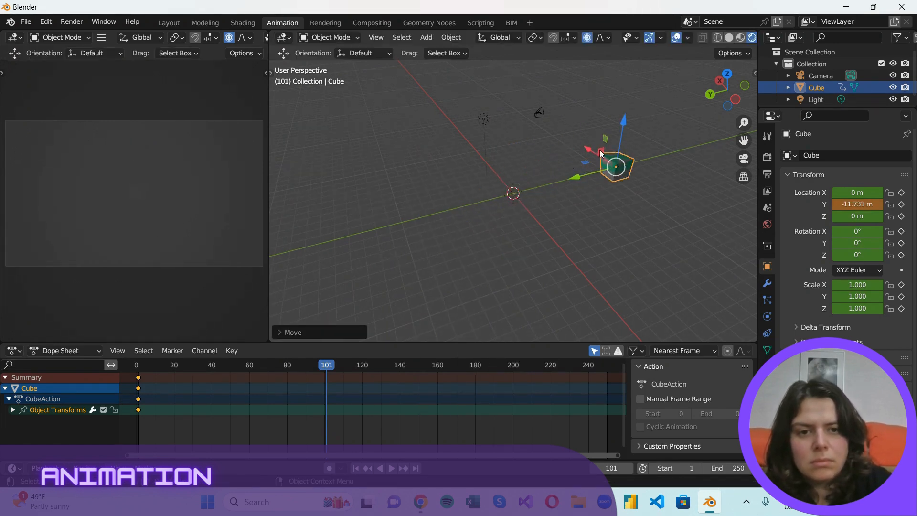
{"action": "left_click_drag", "start_coordinate": [614, 167], "coordinate": [526, 111]}
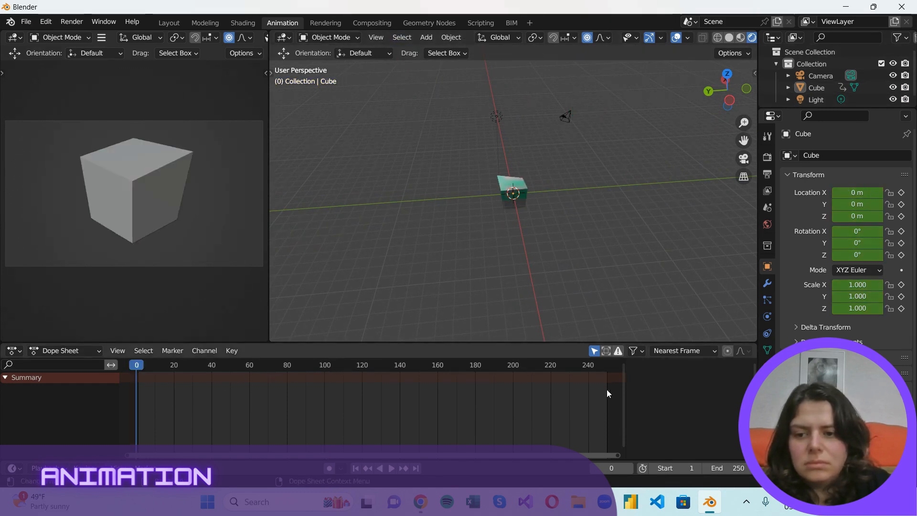
{"action": "left_click", "coordinate": [378, 468]}
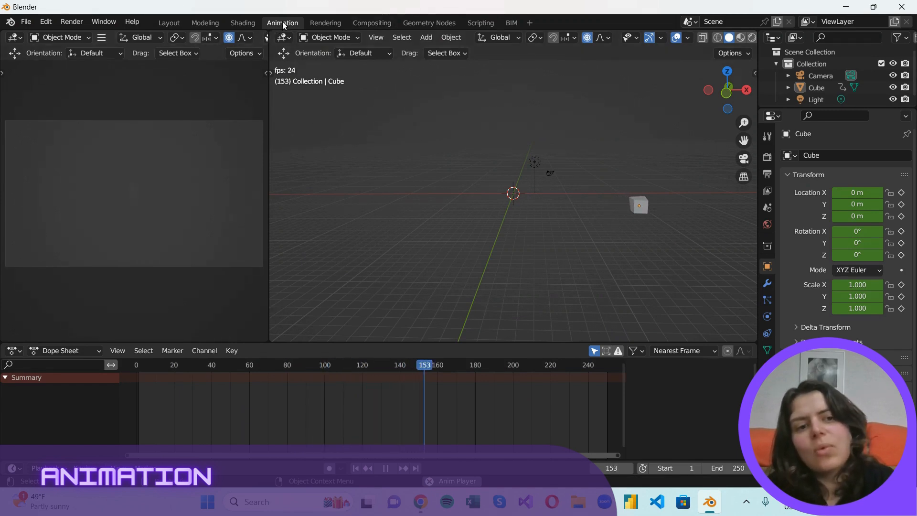
Delete the Animation workspace
{"action": "right_click", "coordinate": [282, 22]}
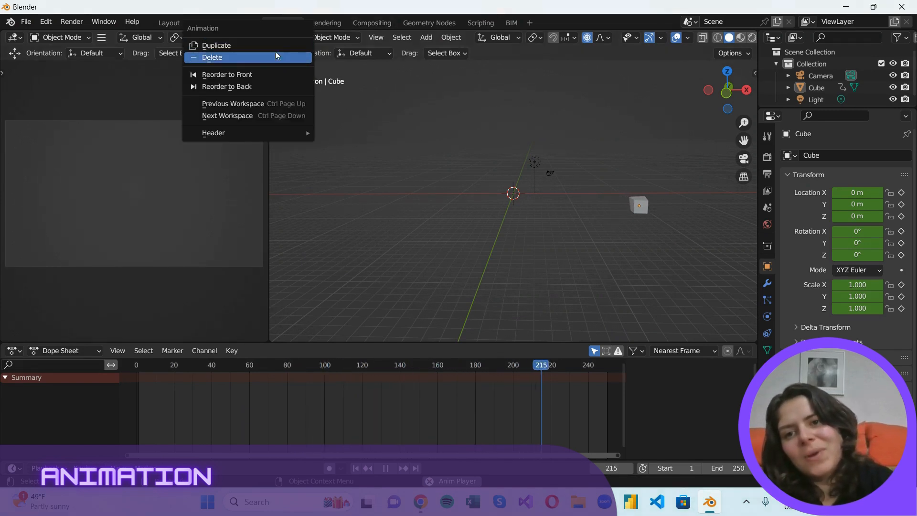
{"action": "left_click", "coordinate": [243, 23]}
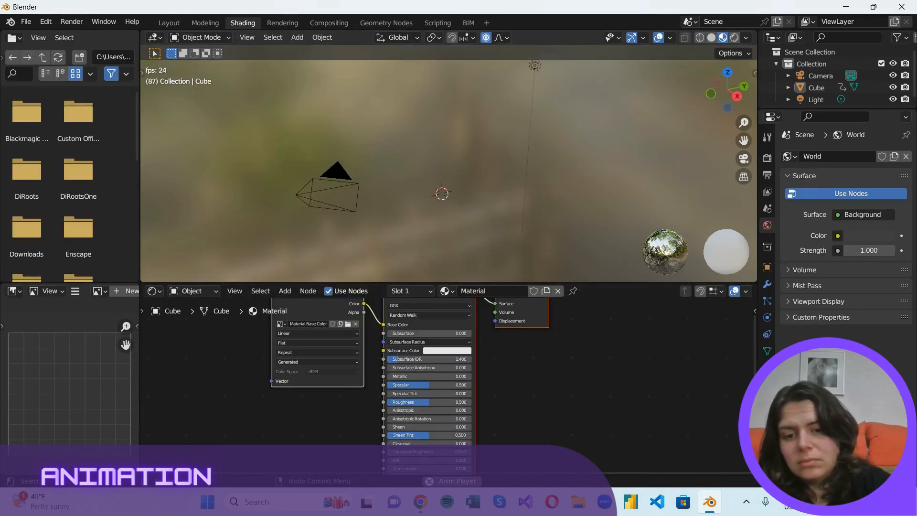
Switch to the Layout workspace showing only the camera and light
{"action": "left_click", "coordinate": [328, 23]}
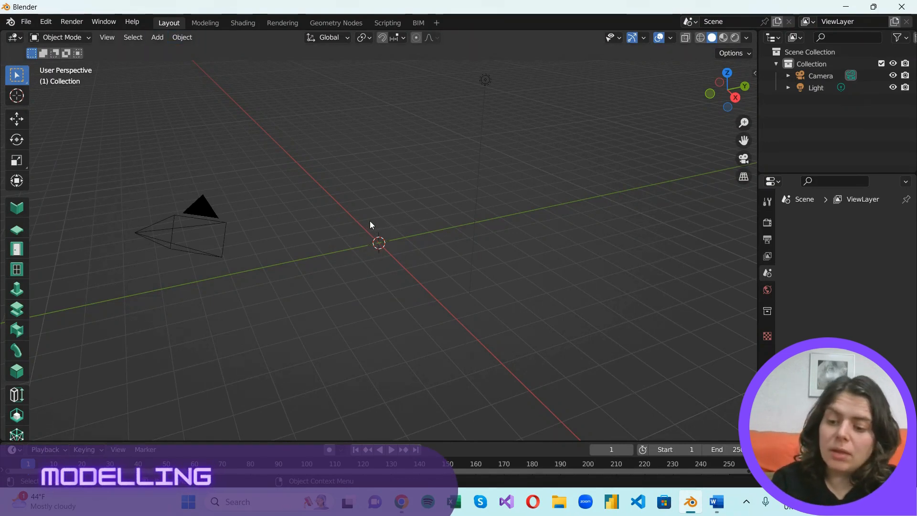
Add a new Cube mesh at the origin and move to the Modeling workspace
{"action": "left_click", "coordinate": [156, 37]}
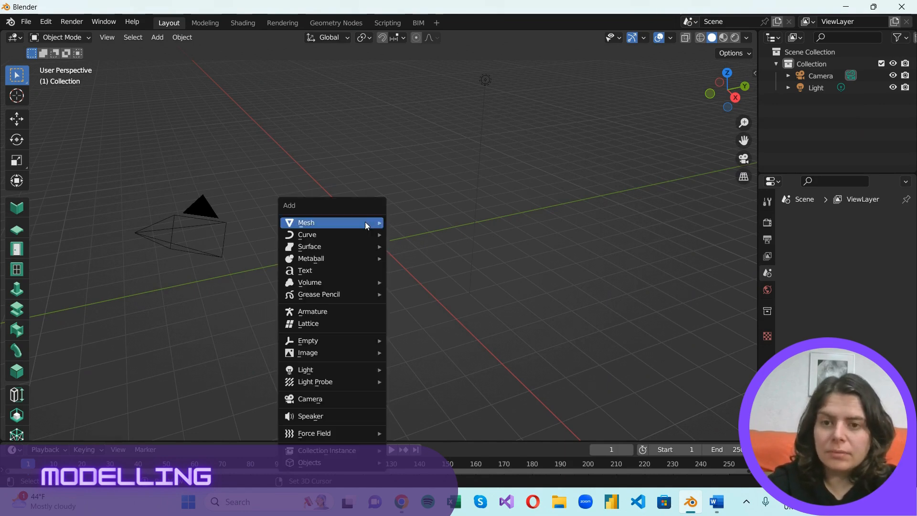
{"action": "left_click", "coordinate": [305, 222]}
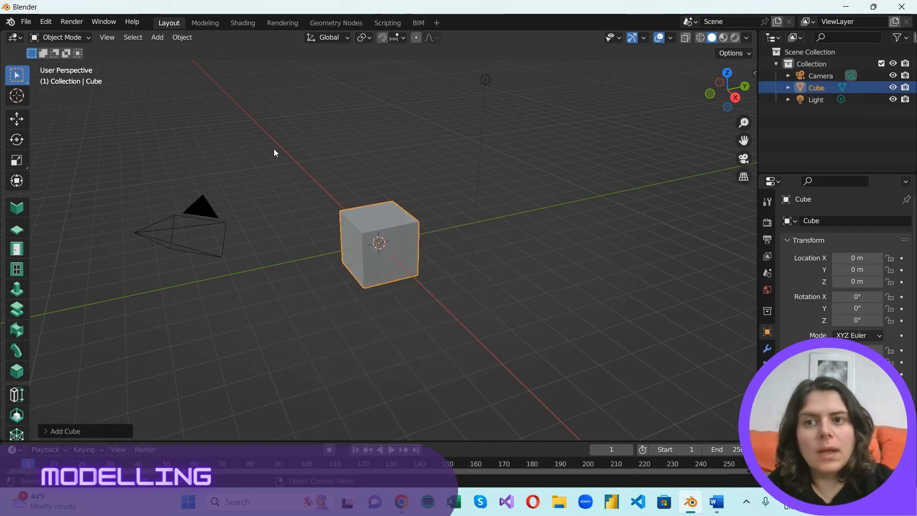
{"action": "mouse_move", "coordinate": [278, 128]}
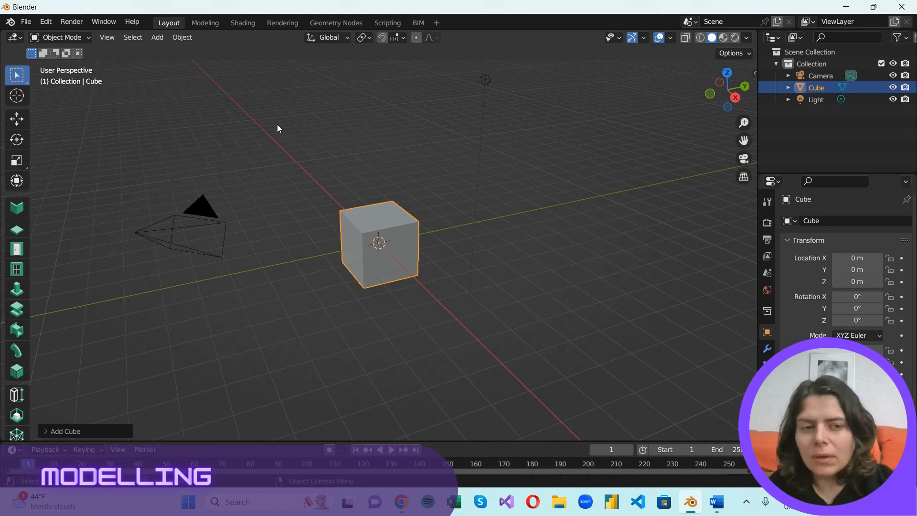
{"action": "mouse_move", "coordinate": [383, 187]}
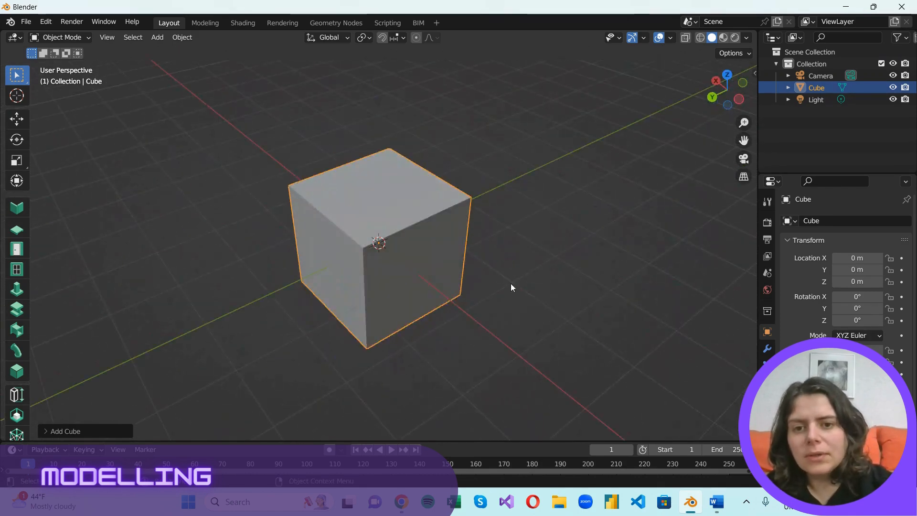
{"action": "scroll", "scroll_direction": "down", "scroll_amount": 3}
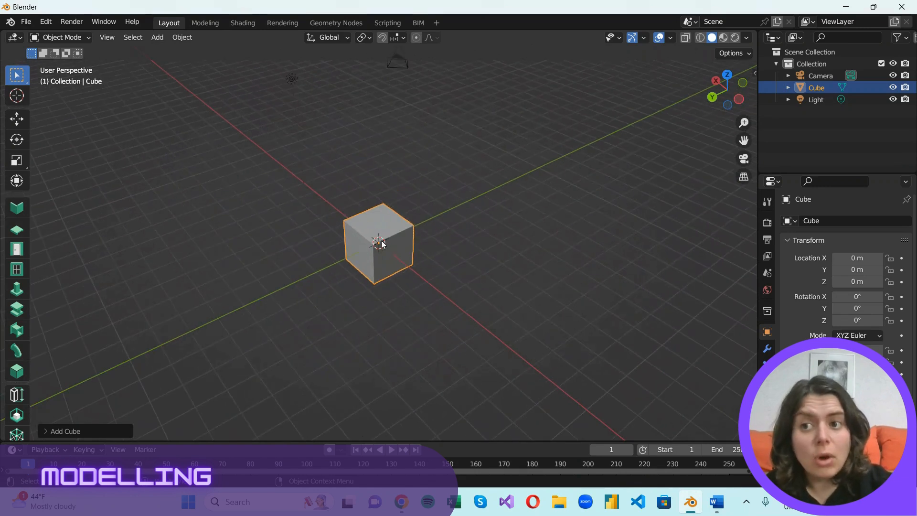
{"action": "scroll", "scroll_direction": "up", "scroll_amount": 3}
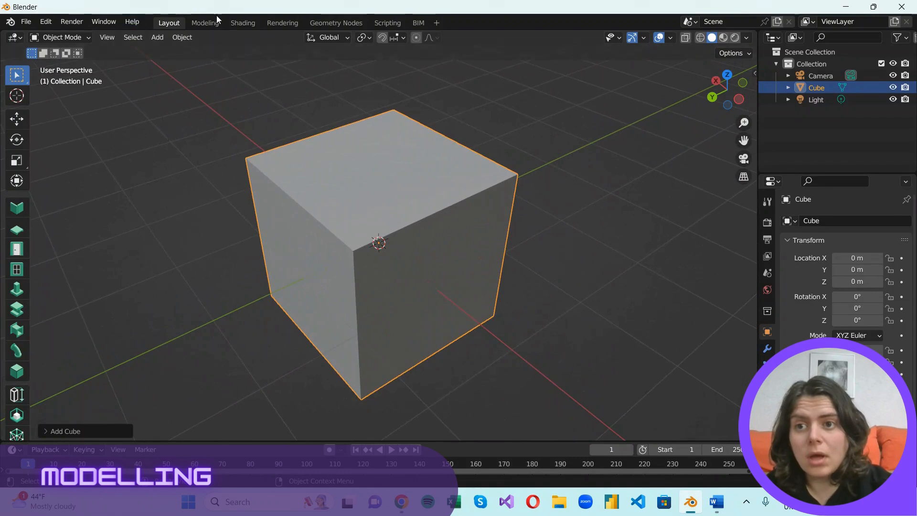
{"action": "left_click", "coordinate": [204, 22]}
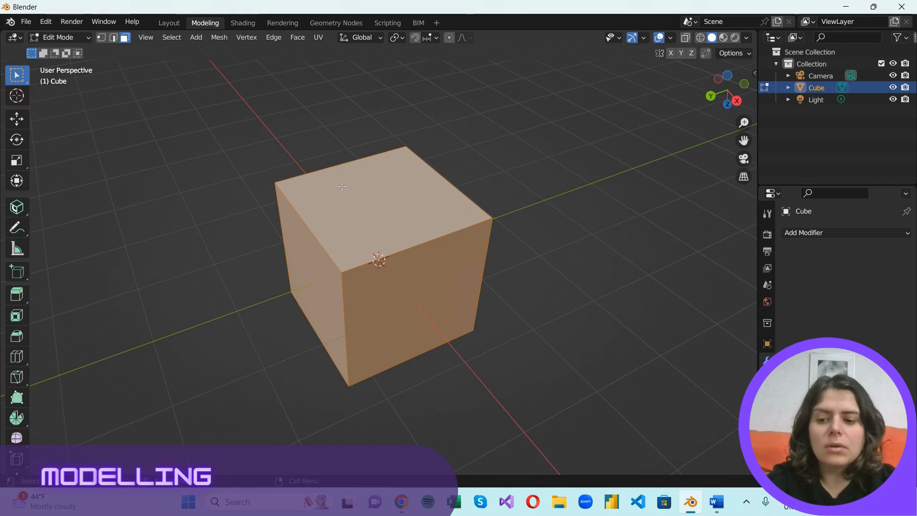
{"action": "mouse_move", "coordinate": [357, 224]}
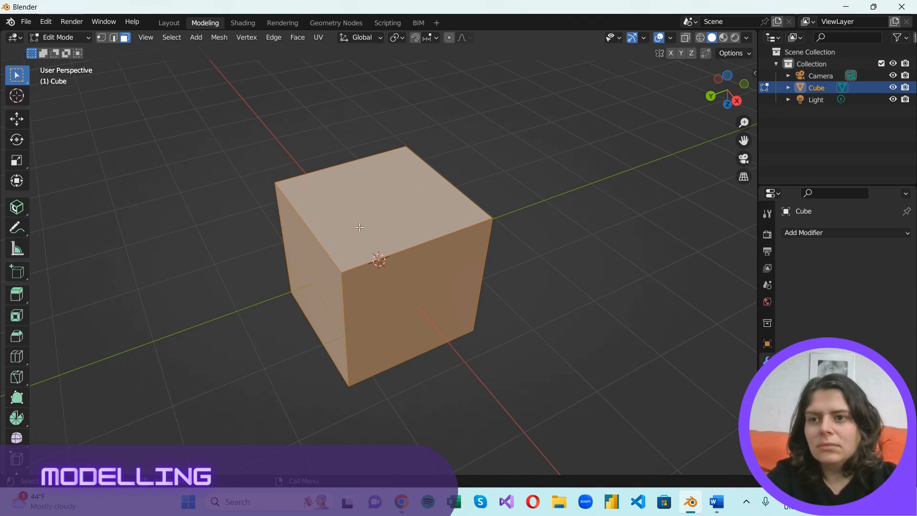
Leave Edit Mode and return the cube to Object Mode around the Layout workspace deletion
{"action": "key", "text": "Tab"}
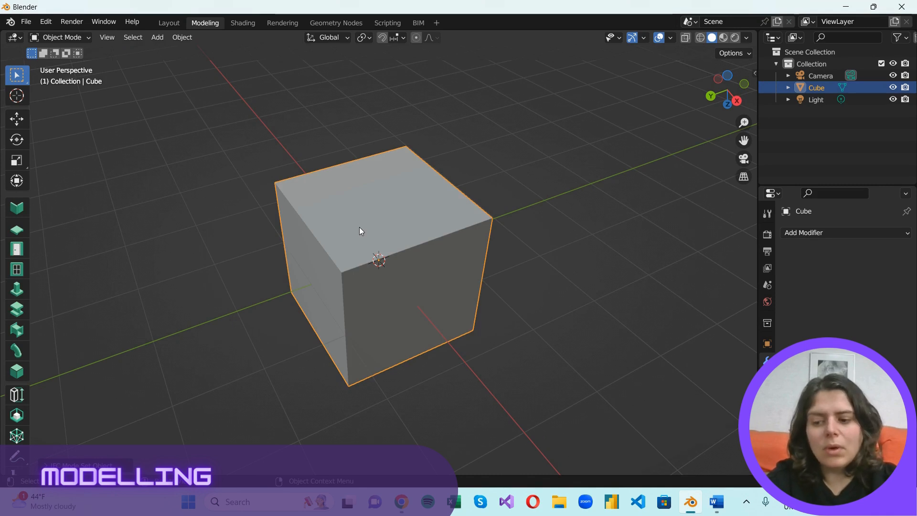
{"action": "mouse_move", "coordinate": [357, 238]}
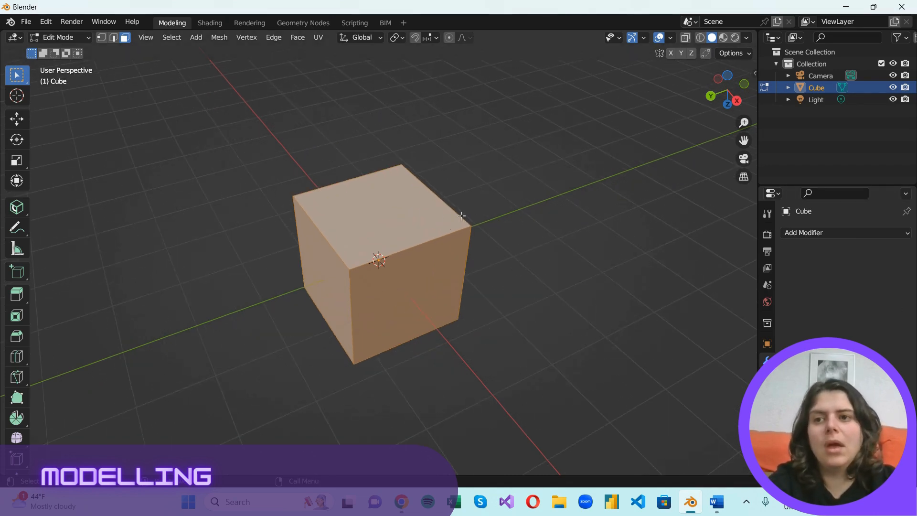
{"action": "mouse_move", "coordinate": [399, 235]}
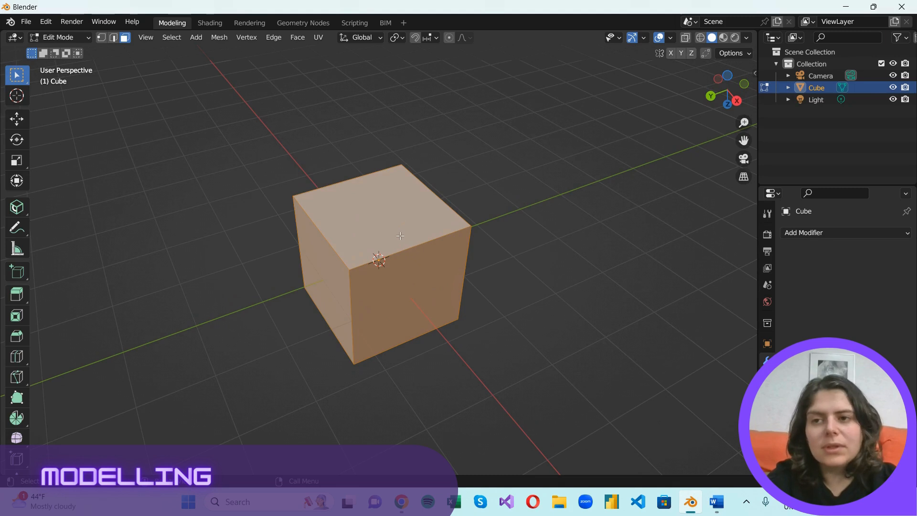
{"action": "key", "text": "Tab"}
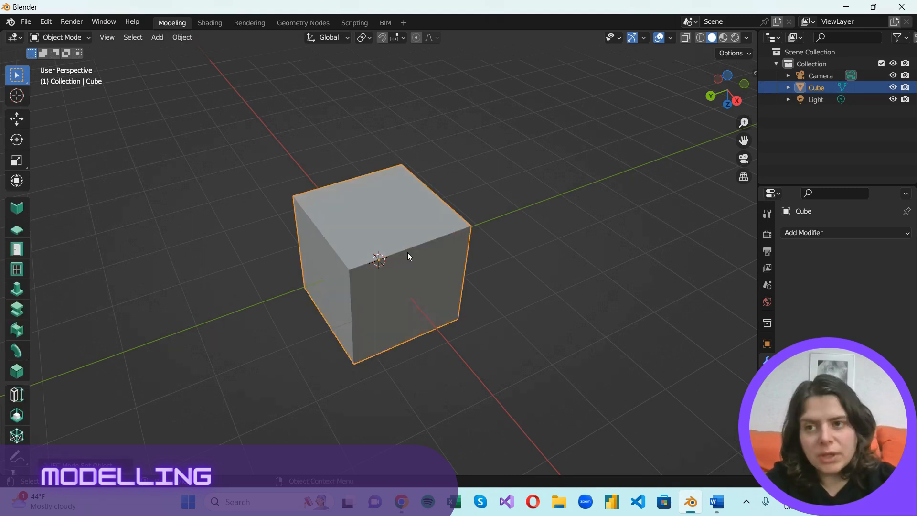
{"action": "mouse_move", "coordinate": [399, 263]}
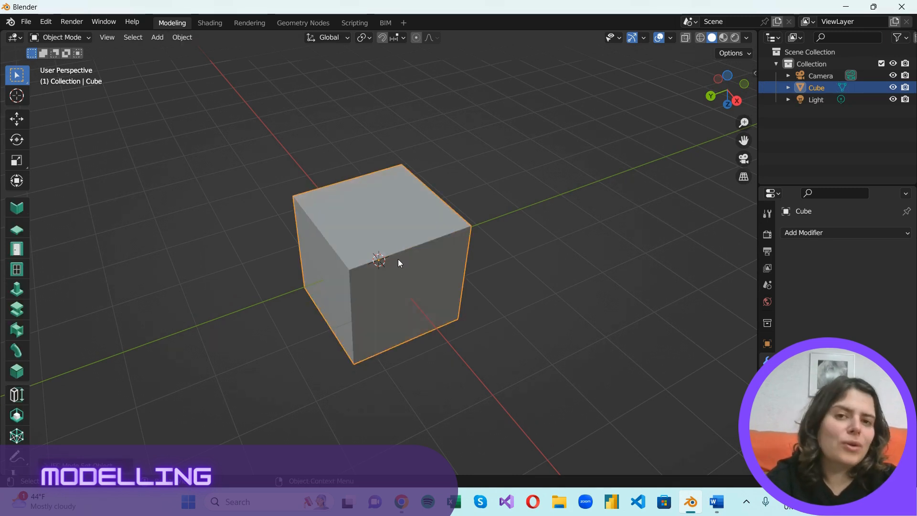
{"action": "mouse_move", "coordinate": [400, 253]}
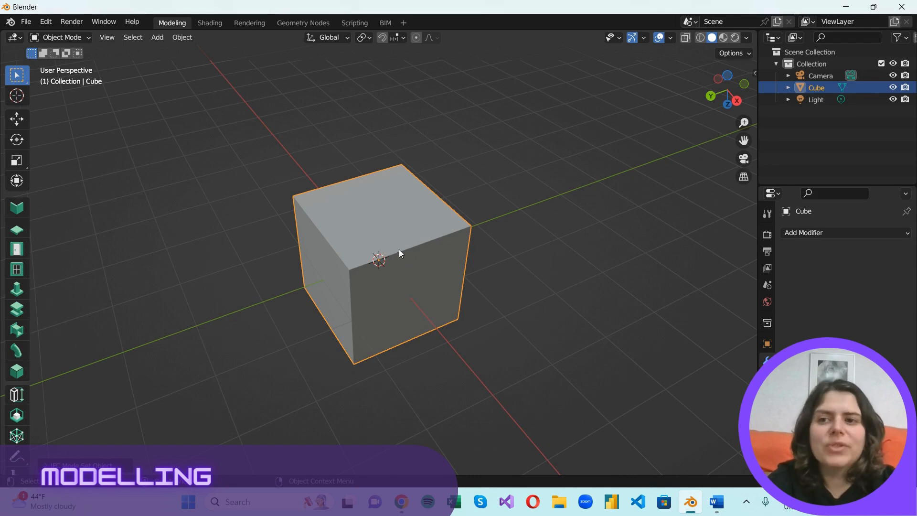
{"action": "mouse_move", "coordinate": [442, 316]}
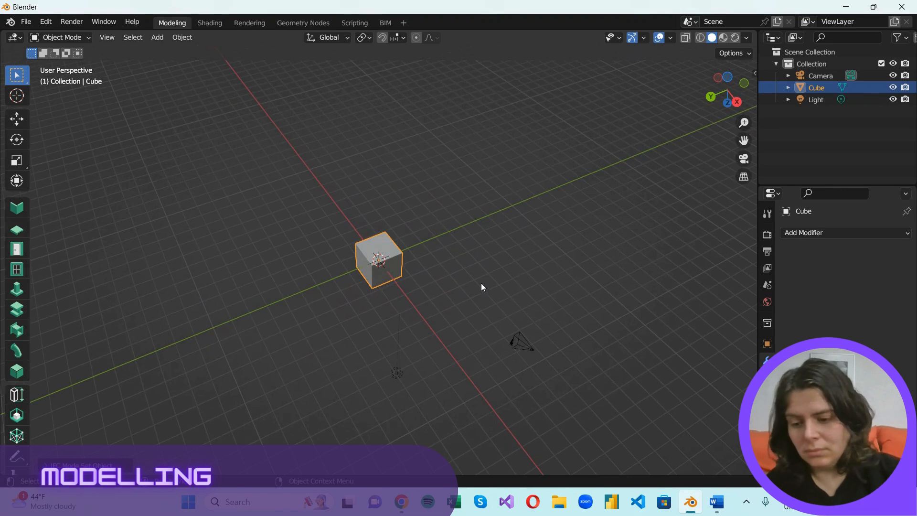
Place duplicate cubes Cube.001 and Cube.002 beside the original cube
{"action": "left_click_drag", "start_coordinate": [378, 260], "coordinate": [292, 208]}
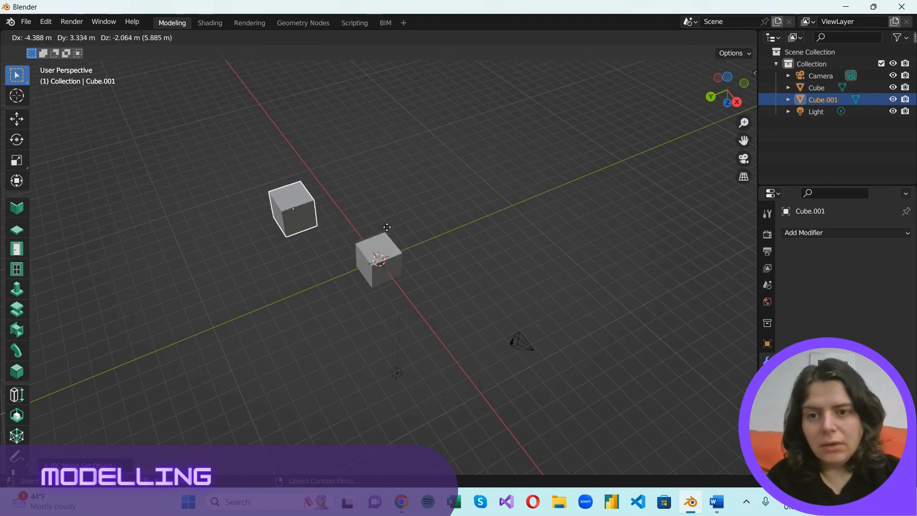
{"action": "left_click", "coordinate": [295, 211]}
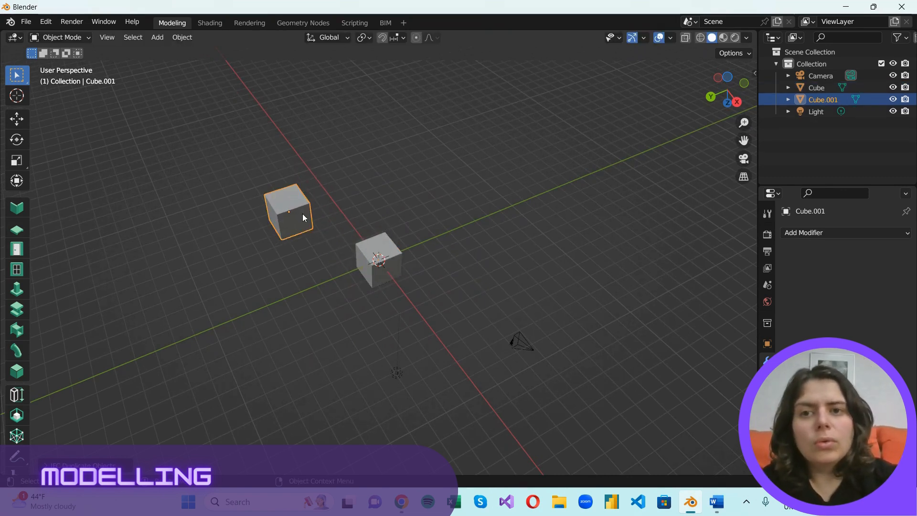
{"action": "mouse_move", "coordinate": [320, 252]}
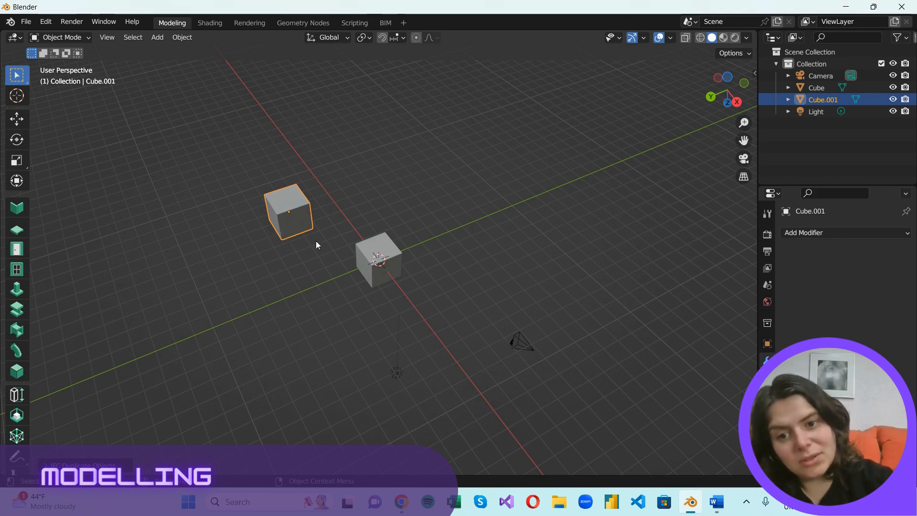
{"action": "left_click", "coordinate": [379, 261]}
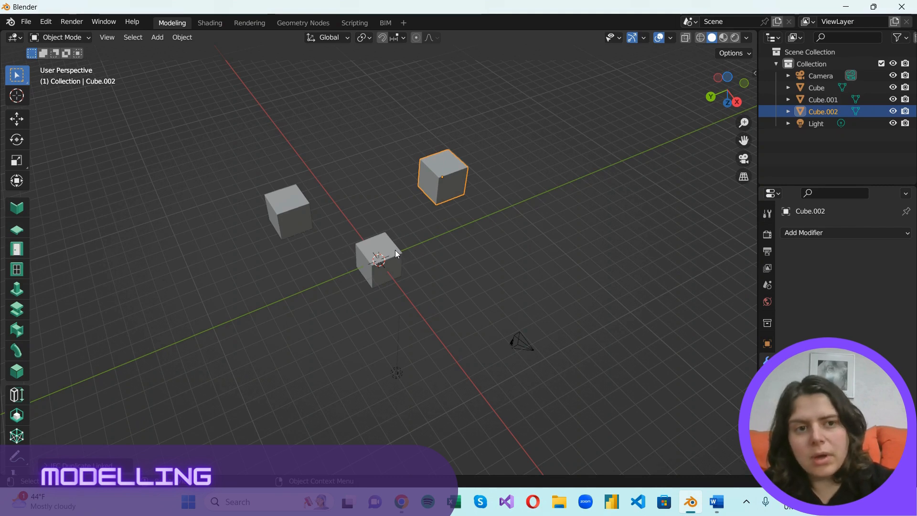
{"action": "mouse_move", "coordinate": [406, 278]}
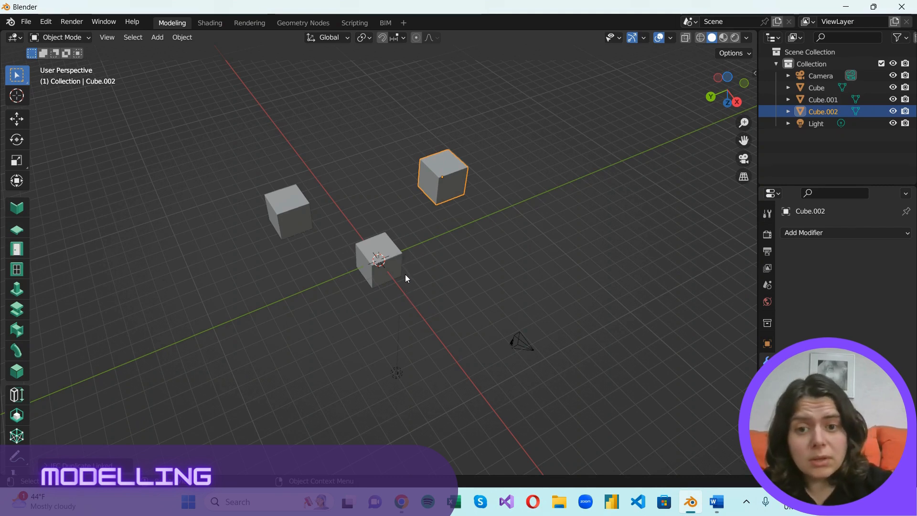
{"action": "mouse_move", "coordinate": [384, 260]}
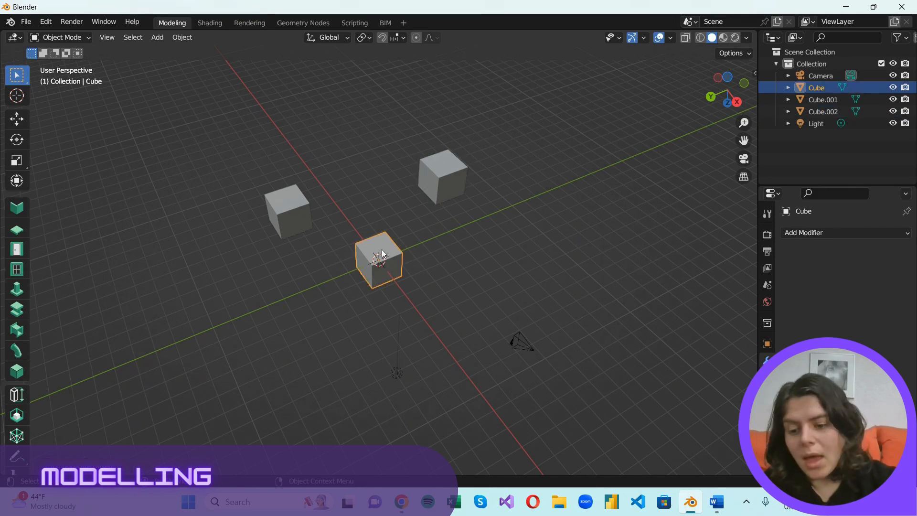
Enter Edit Mode on the original cube to stretch it into a tall tower
{"action": "key", "text": "Tab"}
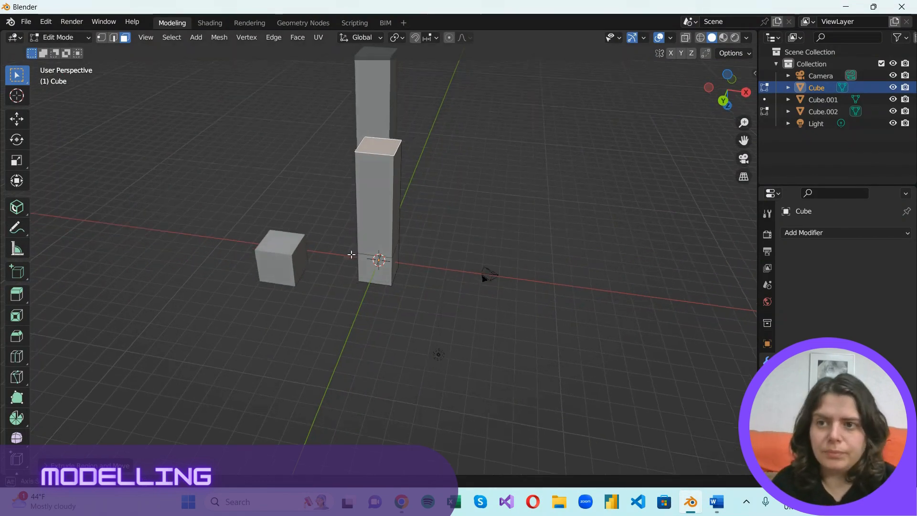
Switch to the Shading workspace showing the towers and empty node editor
{"action": "left_click", "coordinate": [209, 22]}
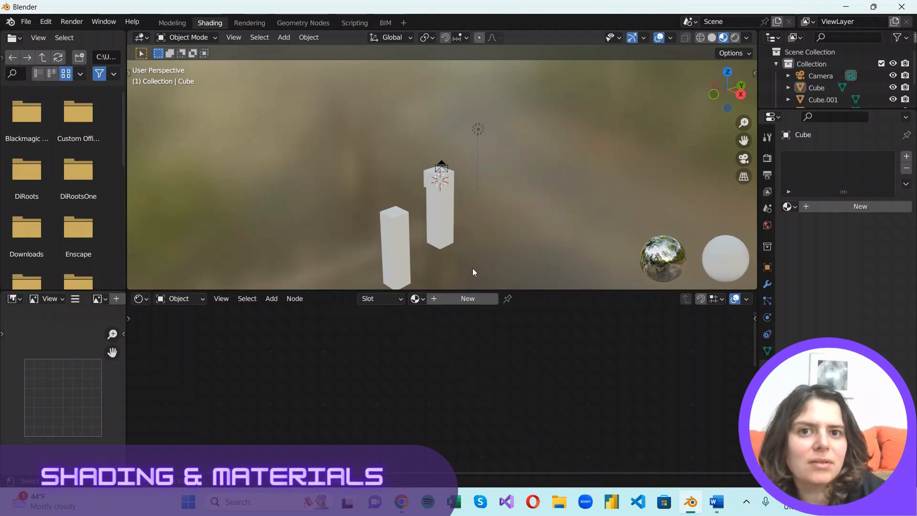
{"action": "mouse_move", "coordinate": [456, 274]}
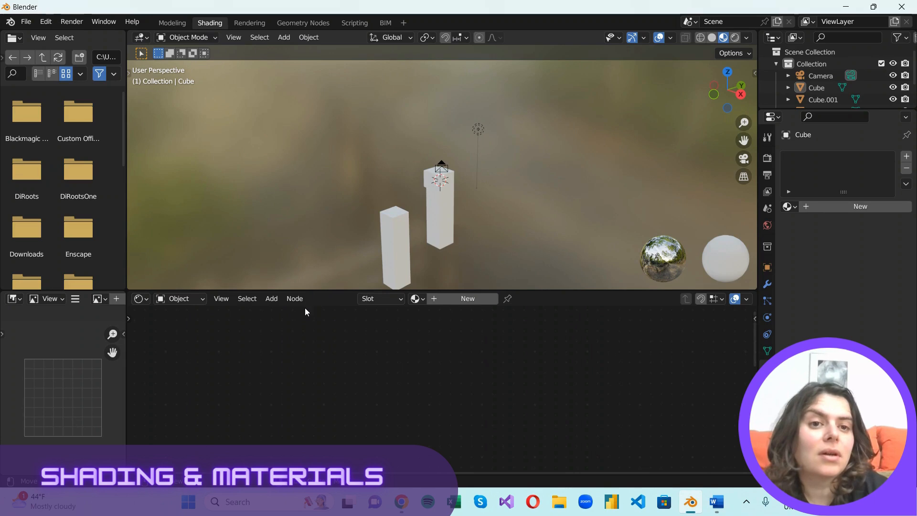
{"action": "mouse_move", "coordinate": [549, 241]}
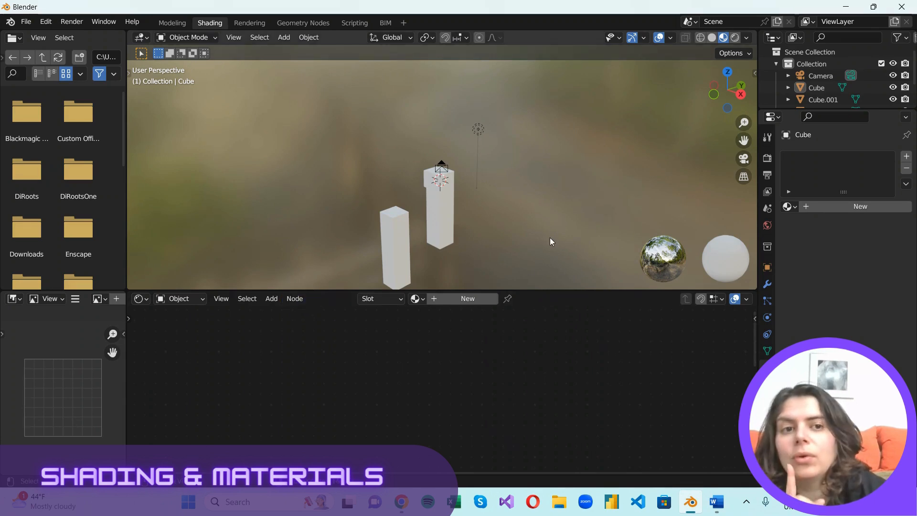
{"action": "mouse_move", "coordinate": [513, 262]}
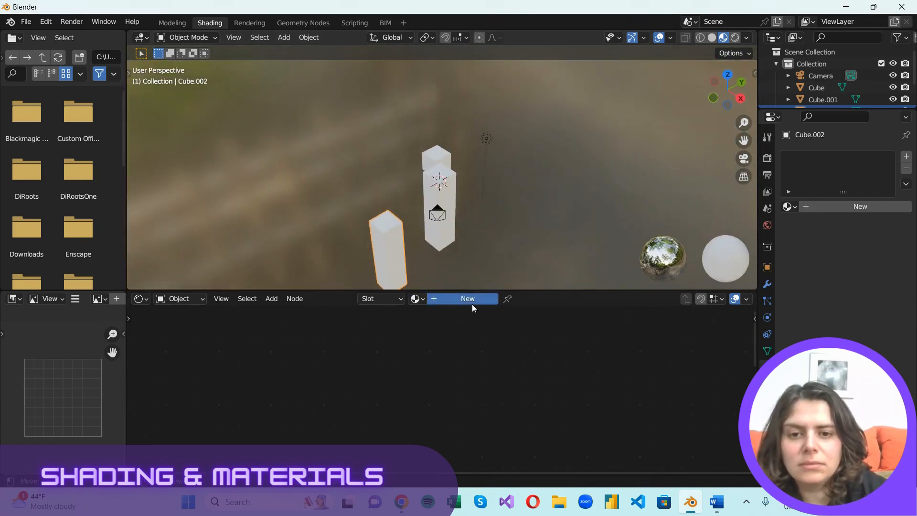
Rename the tower's material from Material.001 to NewMaterial
{"action": "left_click", "coordinate": [467, 298]}
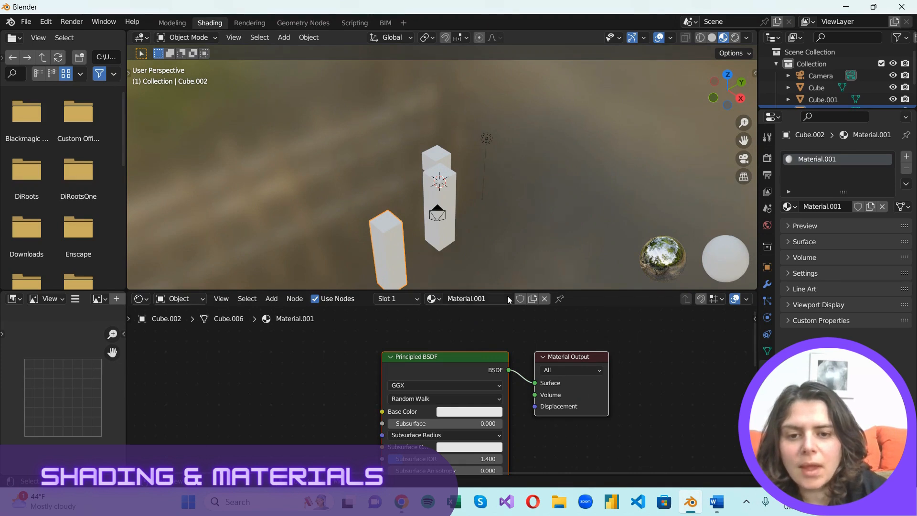
{"action": "double_click", "coordinate": [466, 298]}
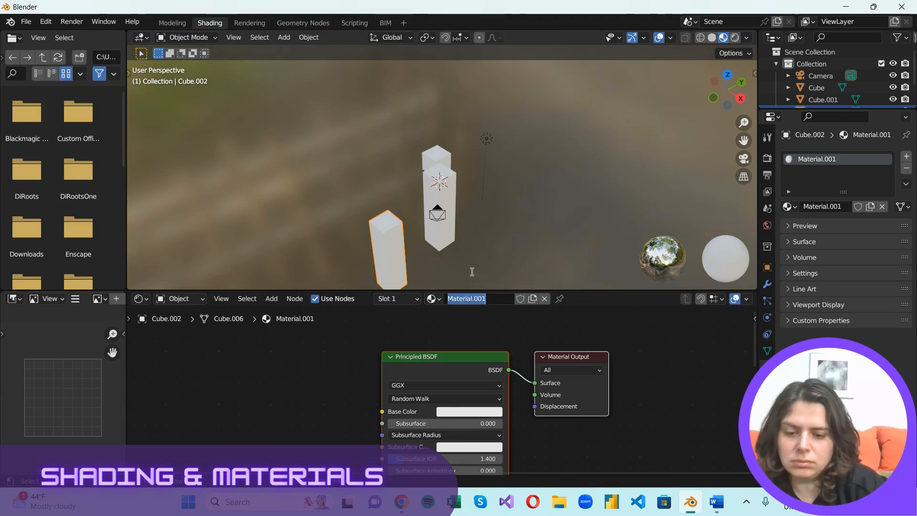
{"action": "type", "text": "NewMa"}
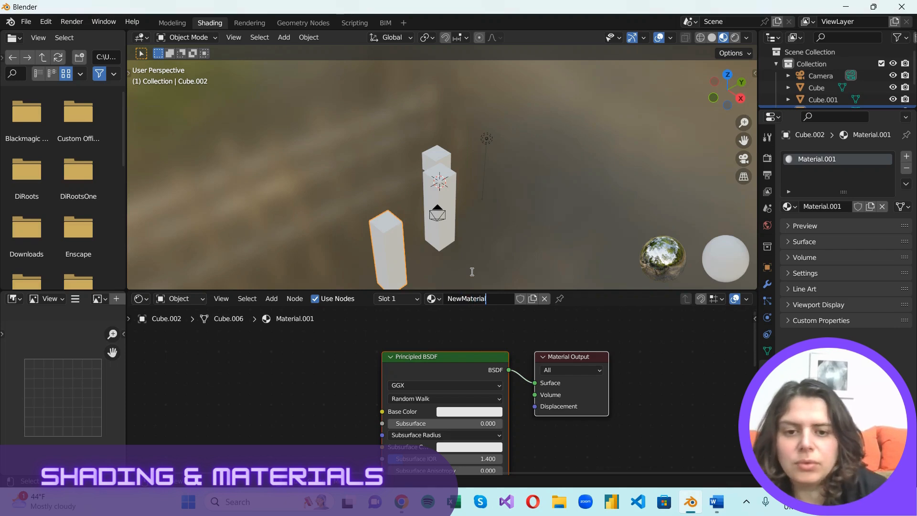
{"action": "key", "text": "Return"}
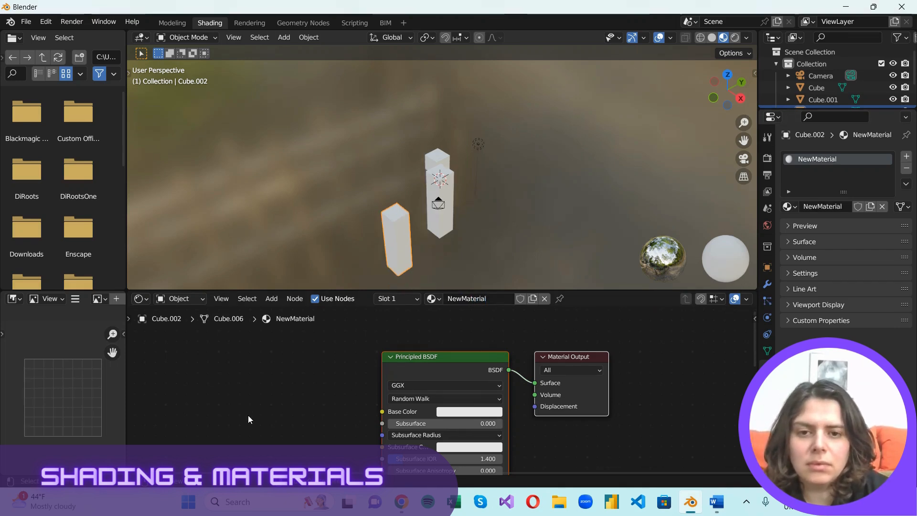
Add a Brick Texture node and feed its Color into NewMaterial's Base Color
{"action": "left_click", "coordinate": [272, 298]}
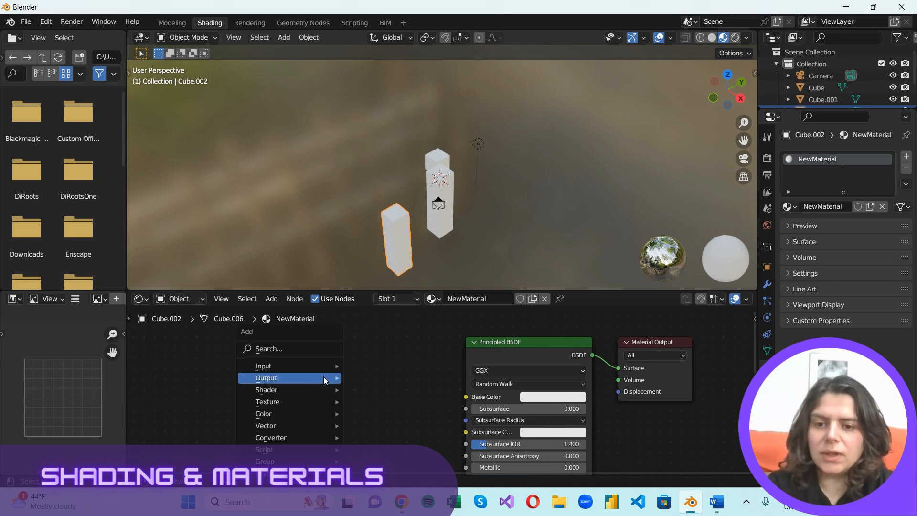
{"action": "mouse_move", "coordinate": [263, 413]}
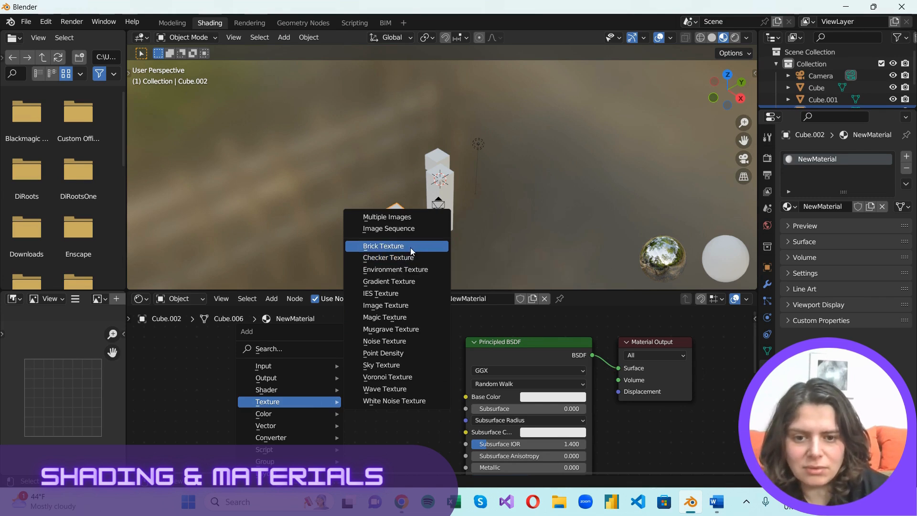
{"action": "left_click", "coordinate": [384, 246]}
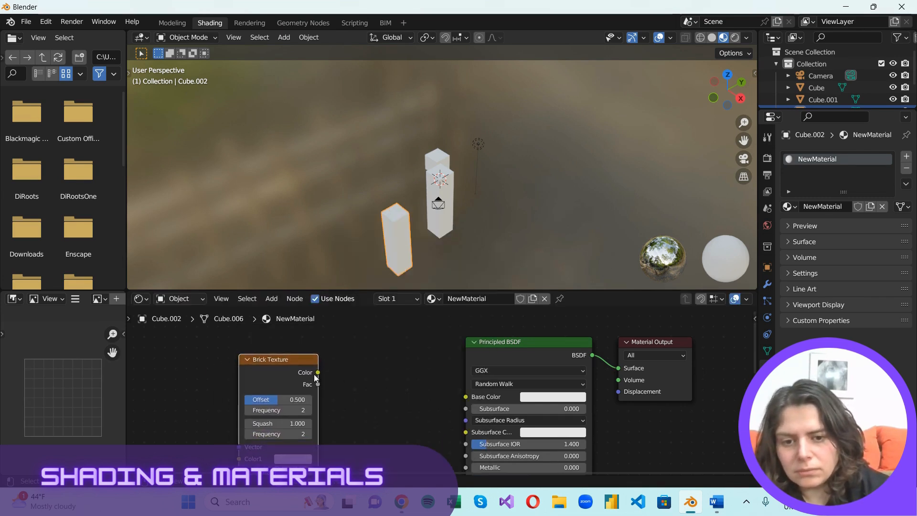
{"action": "left_click_drag", "start_coordinate": [317, 372], "coordinate": [465, 396]}
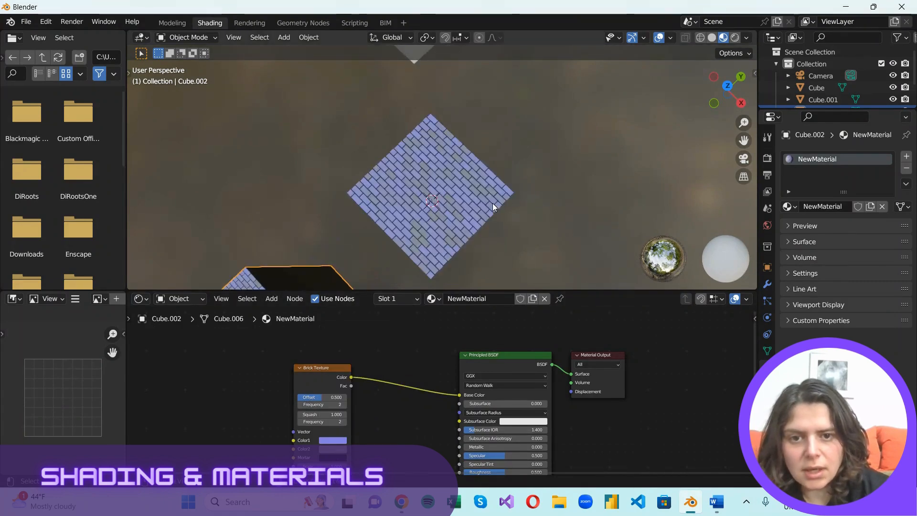
Adjust the brick colour swatches to a blue-and-grey brick pattern
{"action": "left_click_drag", "start_coordinate": [409, 205], "coordinate": [450, 146]}
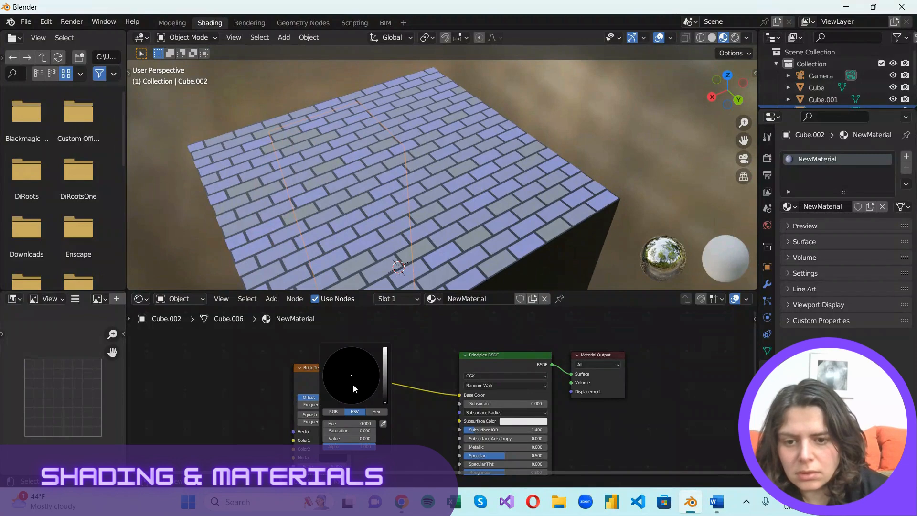
{"action": "left_click", "coordinate": [333, 411]}
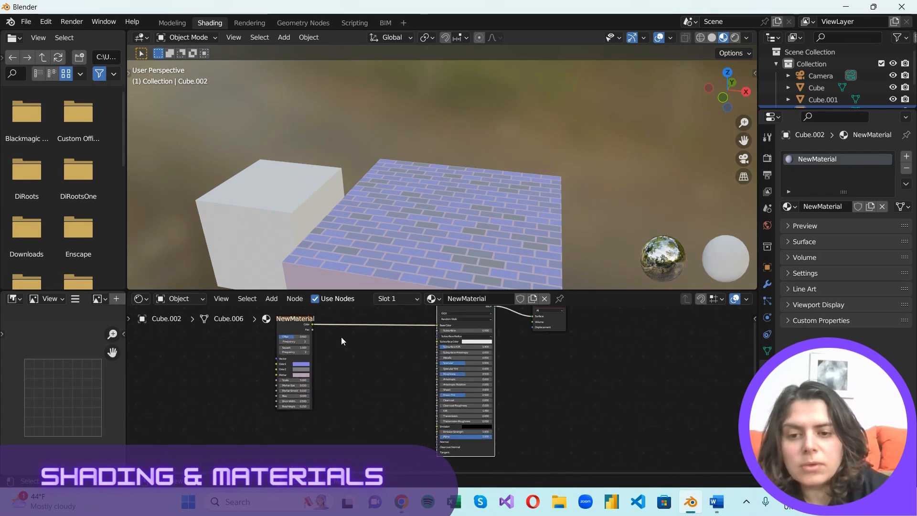
{"action": "left_click_drag", "start_coordinate": [313, 328], "coordinate": [455, 462]}
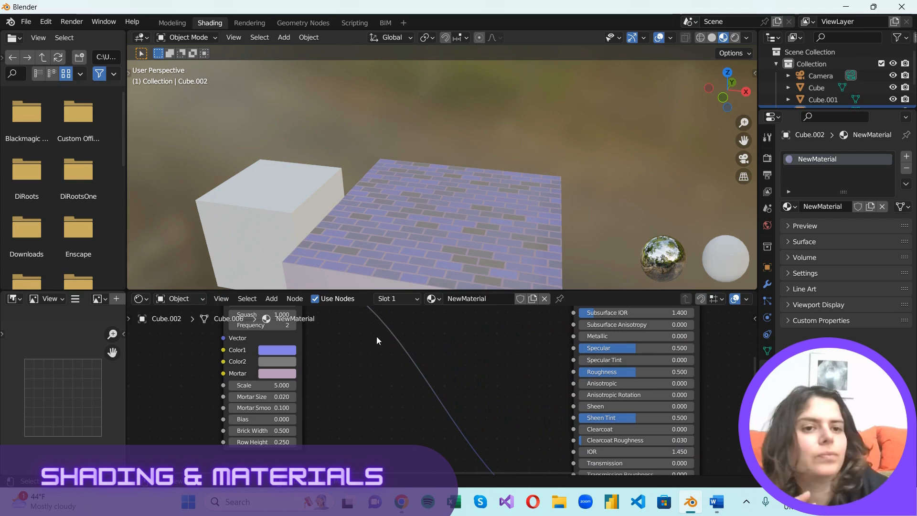
{"action": "mouse_move", "coordinate": [430, 414]}
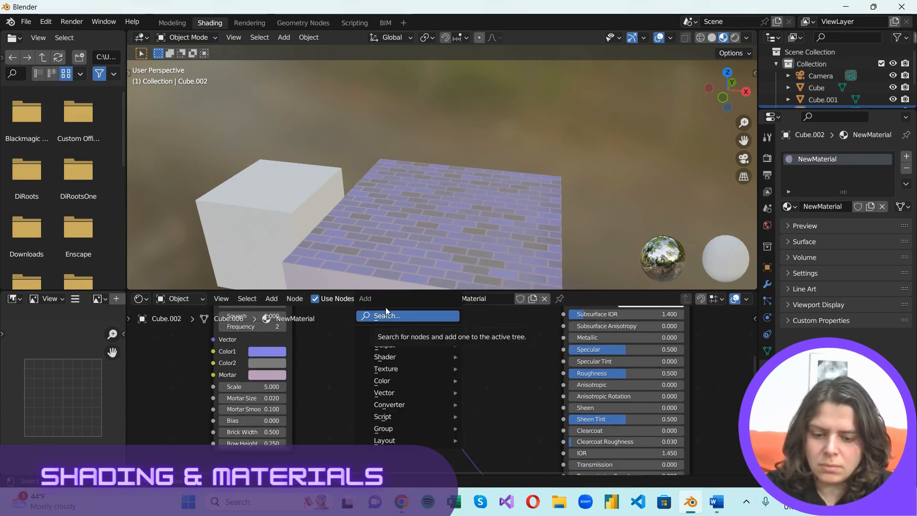
Add a Bump node driven by the brick texture, then go to the Modeling workspace
{"action": "type", "text": "b"}
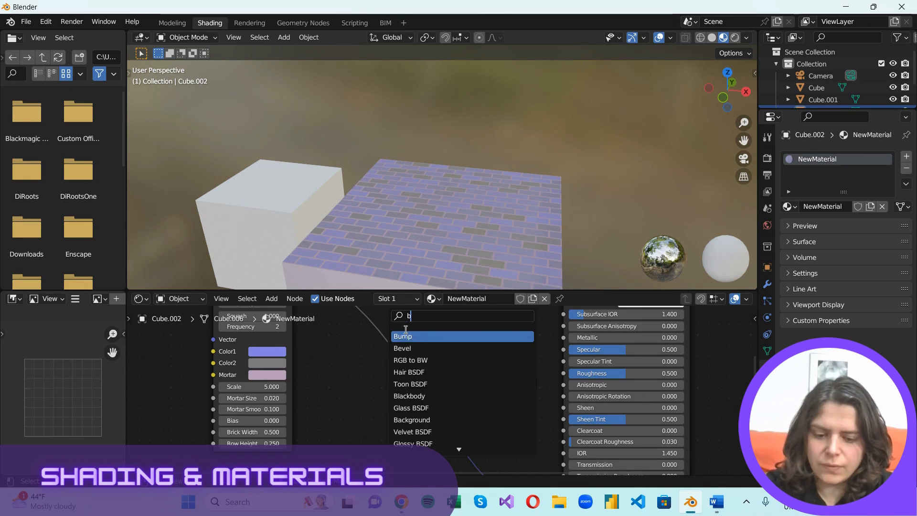
{"action": "left_click", "coordinate": [403, 335]}
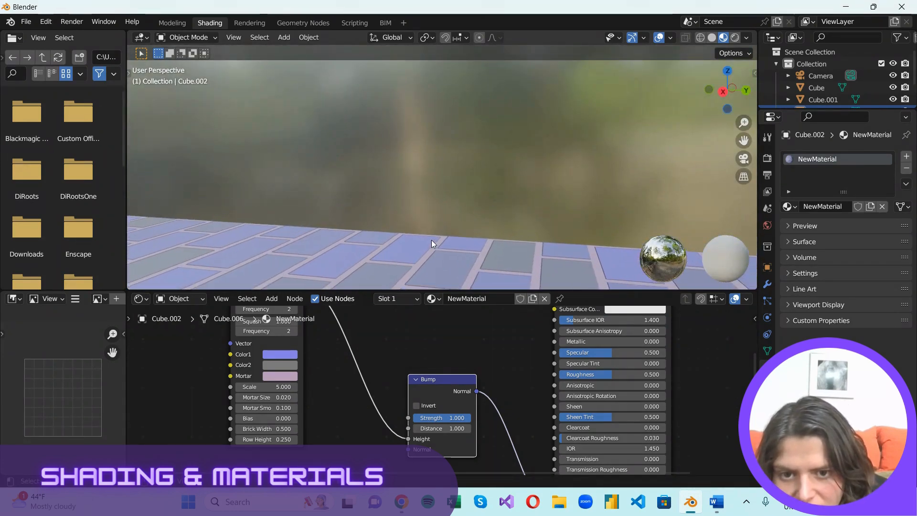
{"action": "left_click", "coordinate": [172, 23]}
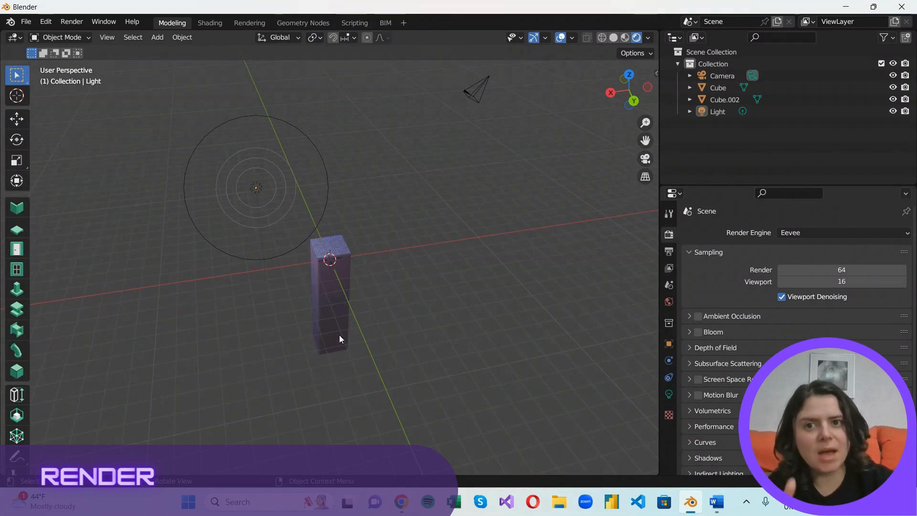
Set the render engine to Eevee for rendering the brick-textured tower
{"action": "left_click", "coordinate": [842, 232]}
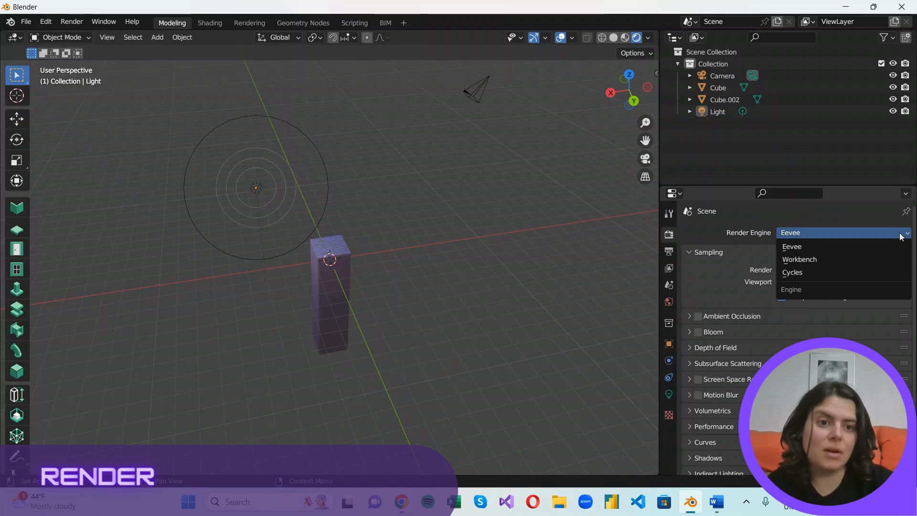
{"action": "mouse_move", "coordinate": [791, 247]}
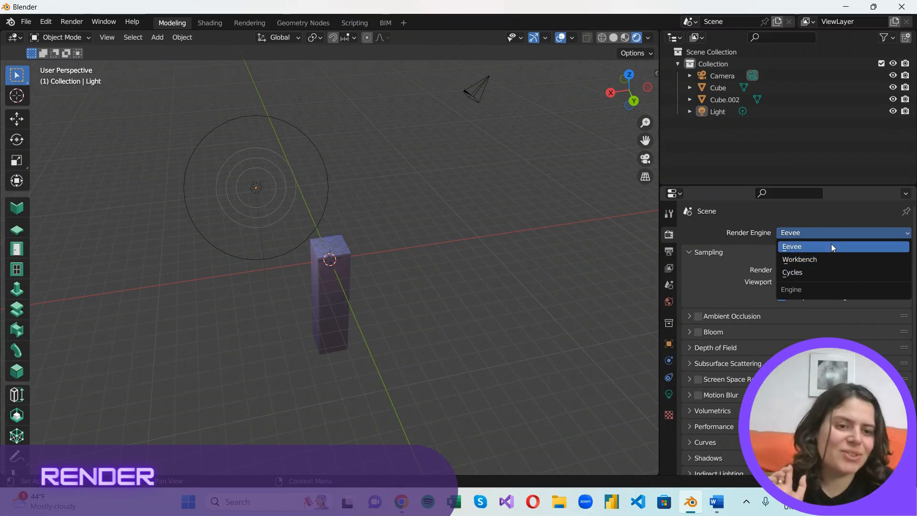
{"action": "left_click", "coordinate": [792, 247]}
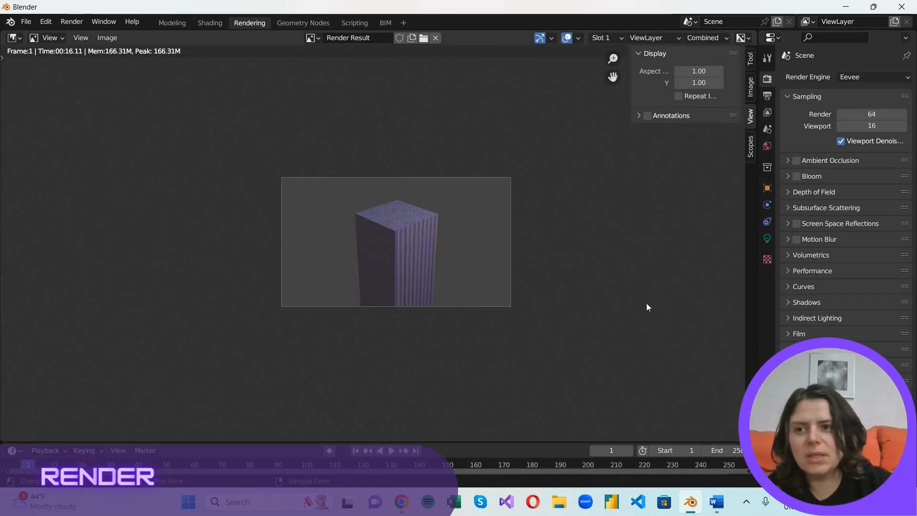
{"action": "mouse_move", "coordinate": [595, 311]}
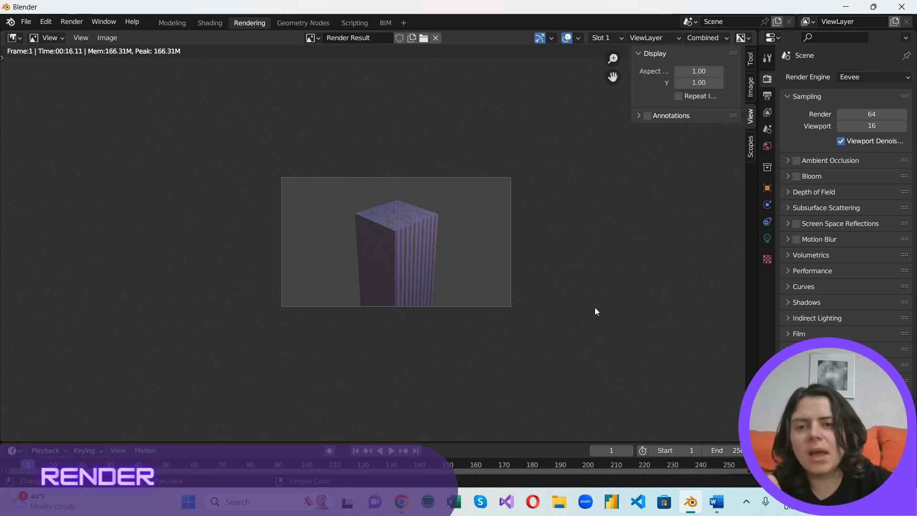
{"action": "mouse_move", "coordinate": [249, 23]}
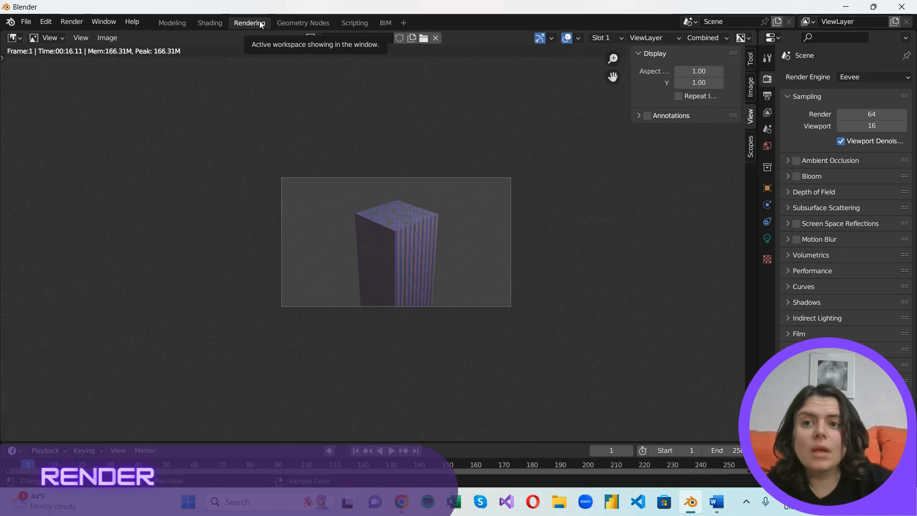
Switch from the Rendering workspace back to the Modeling workspace showing the brick tower
{"action": "right_click", "coordinate": [250, 23]}
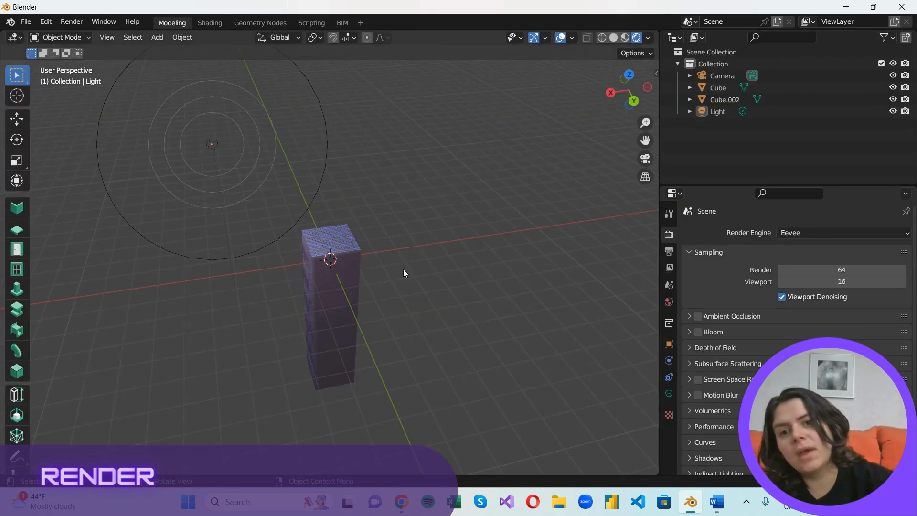
{"action": "mouse_move", "coordinate": [456, 225]}
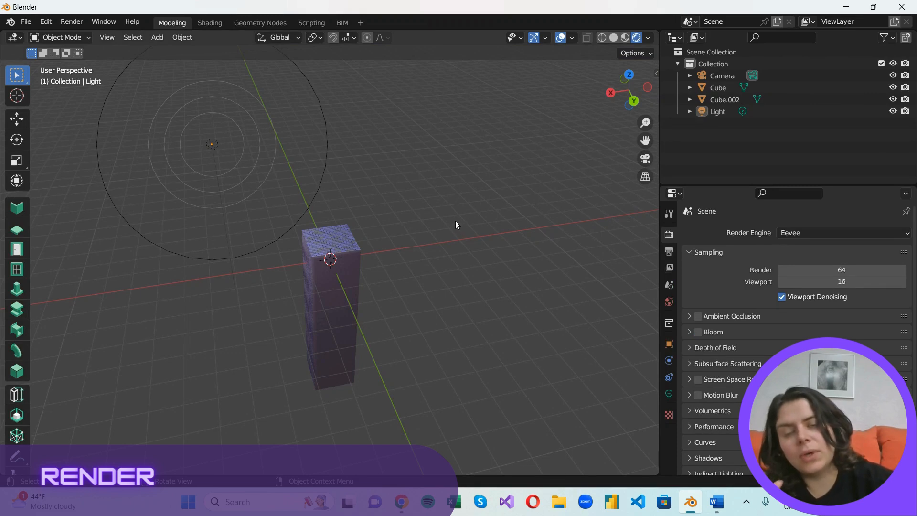
{"action": "mouse_move", "coordinate": [452, 240]}
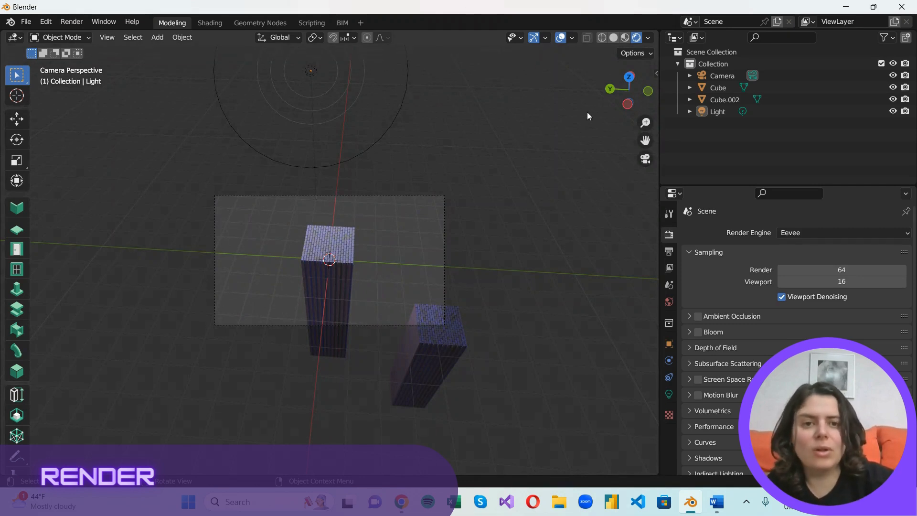
{"action": "mouse_move", "coordinate": [405, 308]}
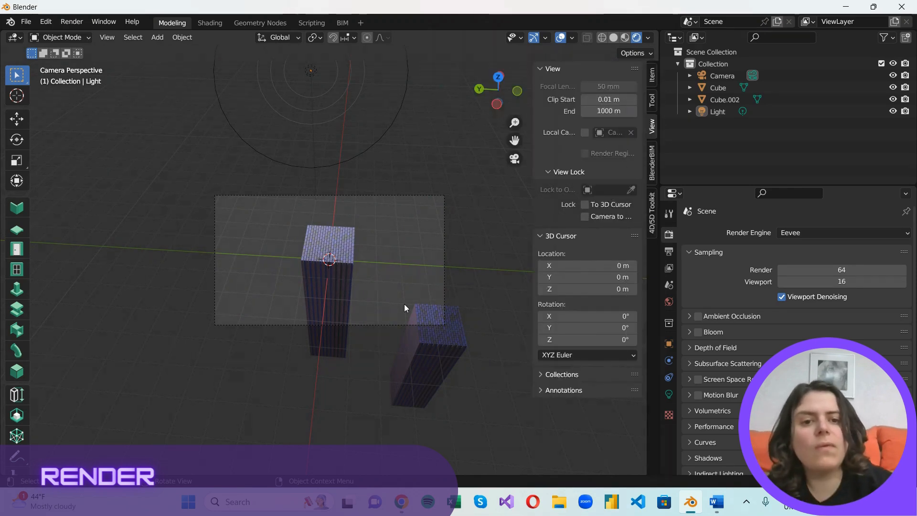
{"action": "mouse_move", "coordinate": [586, 216]}
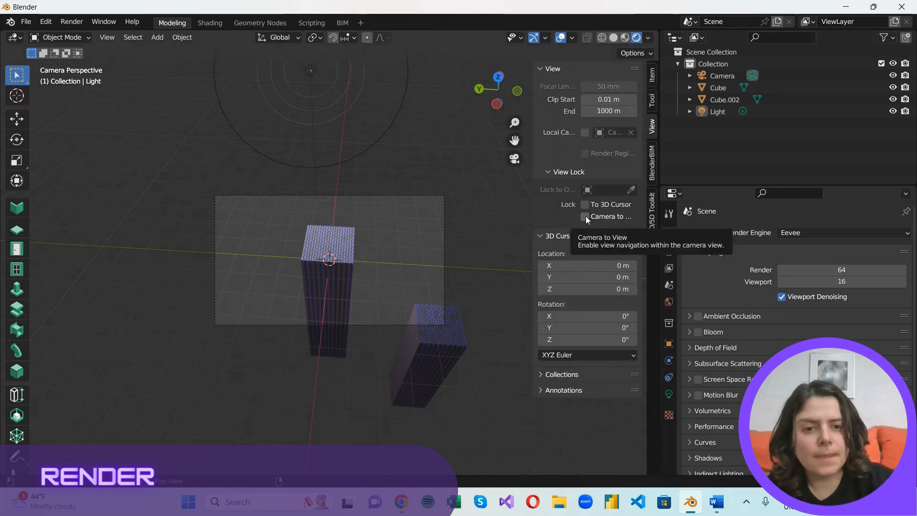
Enable Lock Camera to View in the sidebar and reframe the camera on both brick towers
{"action": "left_click", "coordinate": [584, 216]}
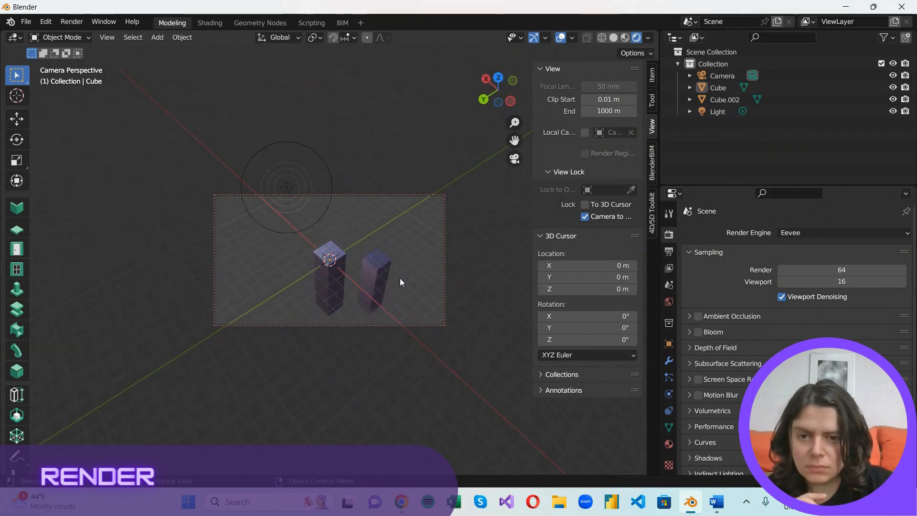
{"action": "left_click", "coordinate": [842, 232]}
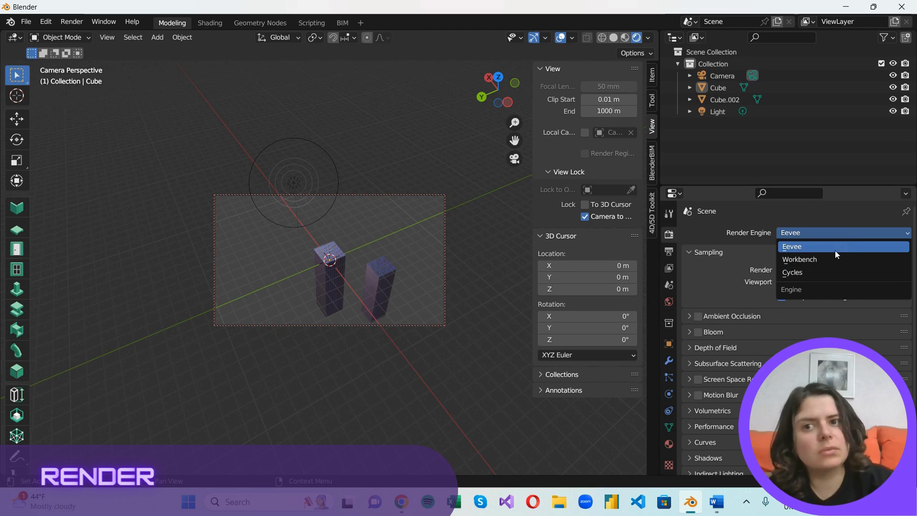
Keep Eevee as render engine and render both towers from the camera with F12
{"action": "left_click", "coordinate": [791, 246]}
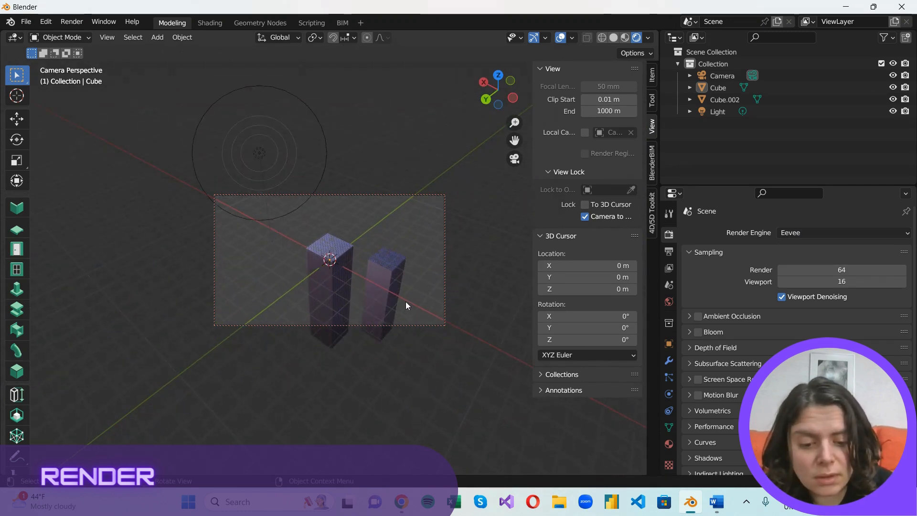
{"action": "key", "text": "F12"}
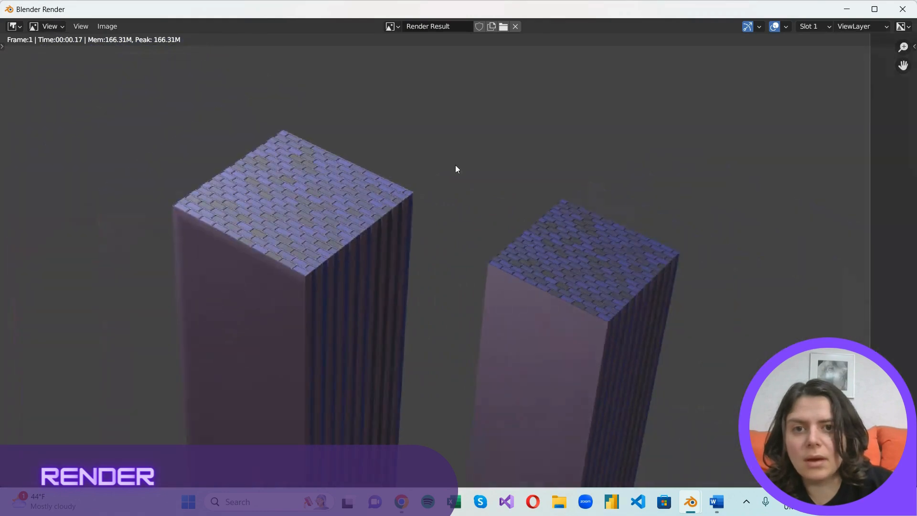
{"action": "mouse_move", "coordinate": [902, 10]}
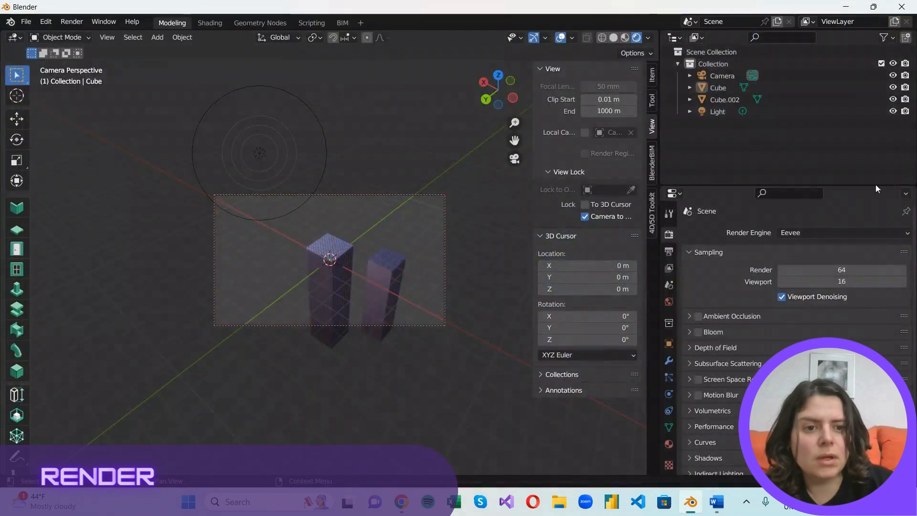
{"action": "left_click", "coordinate": [842, 232]}
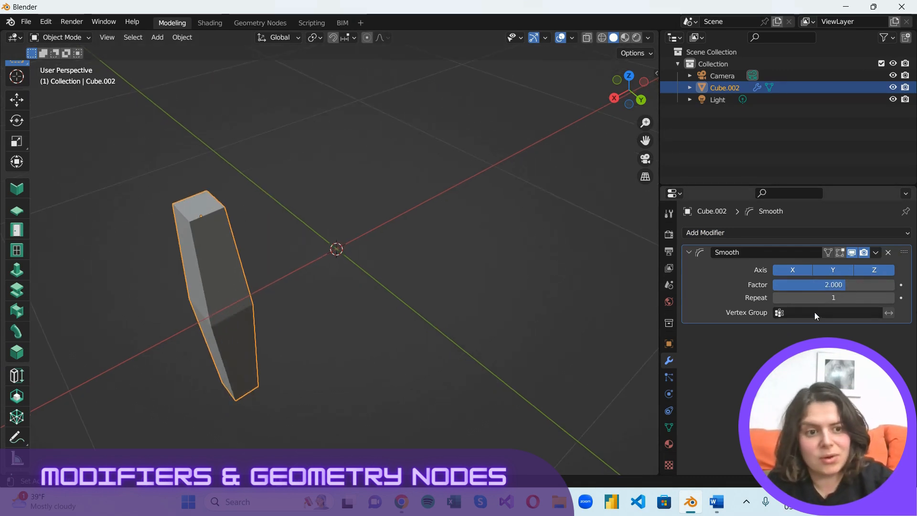
Lower the Smooth modifier factor to 0.3 and apply it permanently to the tower mesh
{"action": "left_click", "coordinate": [873, 270]}
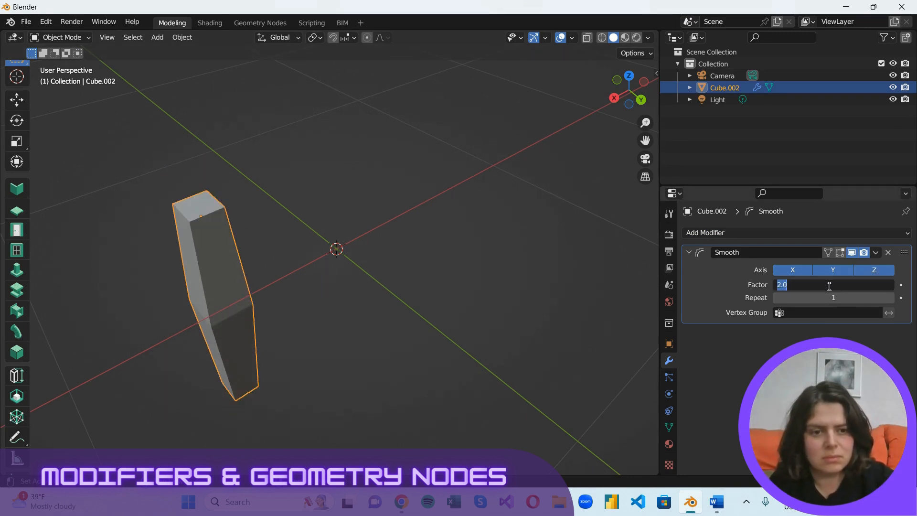
{"action": "type", "text": "0.300"}
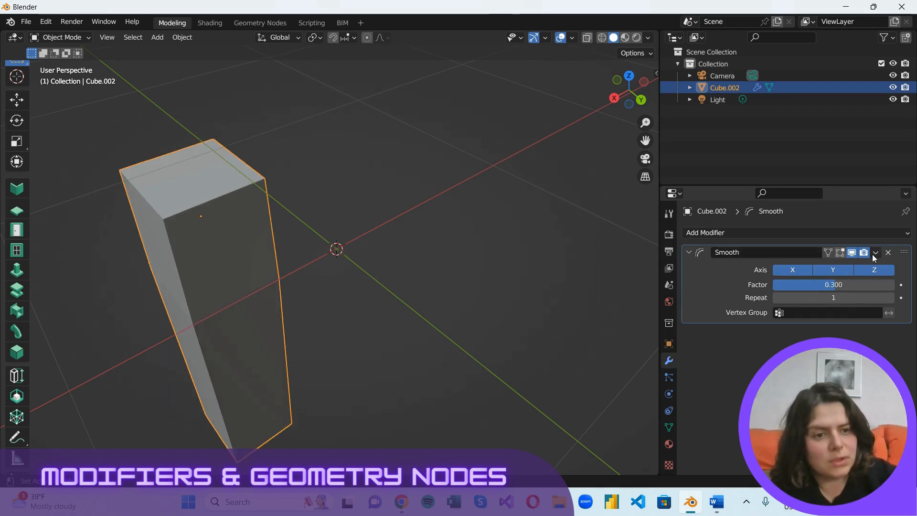
{"action": "left_click", "coordinate": [875, 252]}
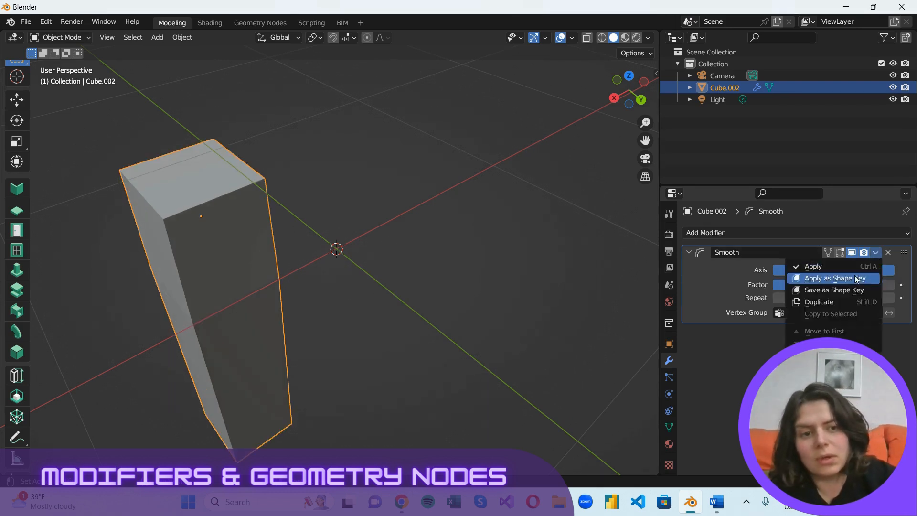
{"action": "left_click", "coordinate": [813, 266]}
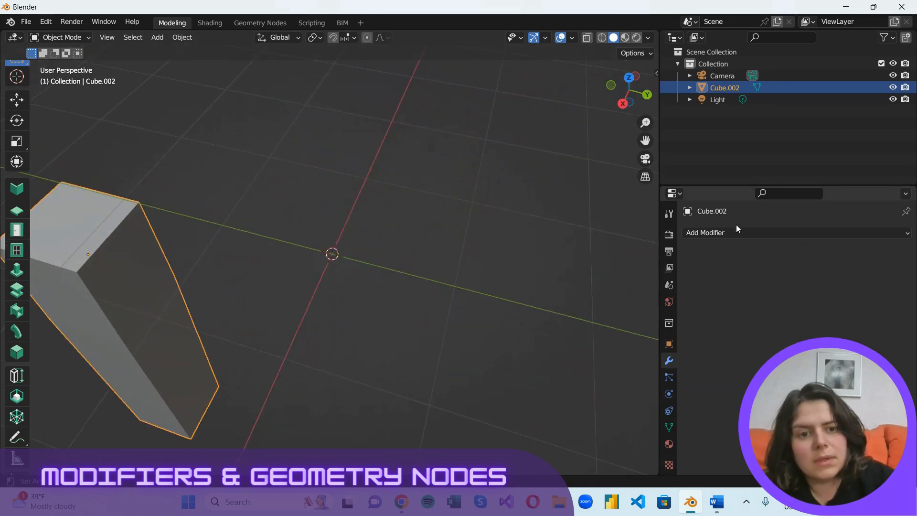
{"action": "left_click", "coordinate": [705, 232]}
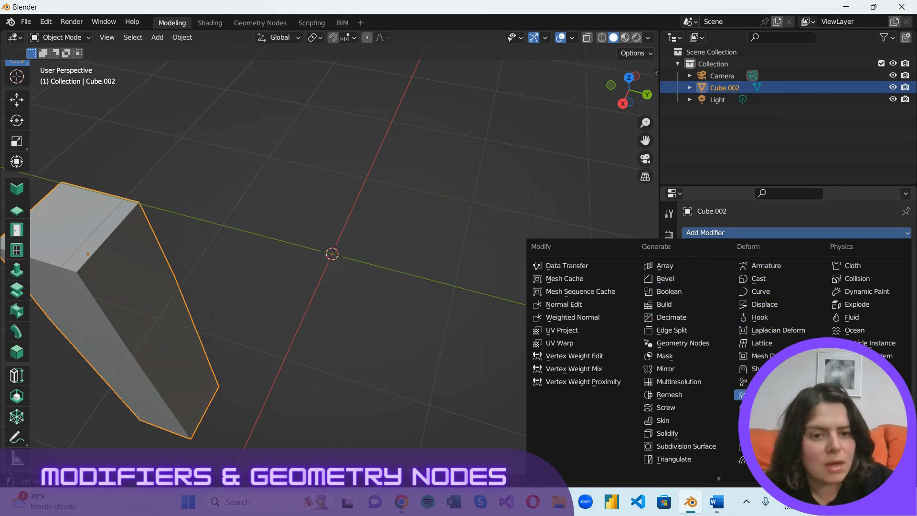
{"action": "mouse_move", "coordinate": [682, 343]}
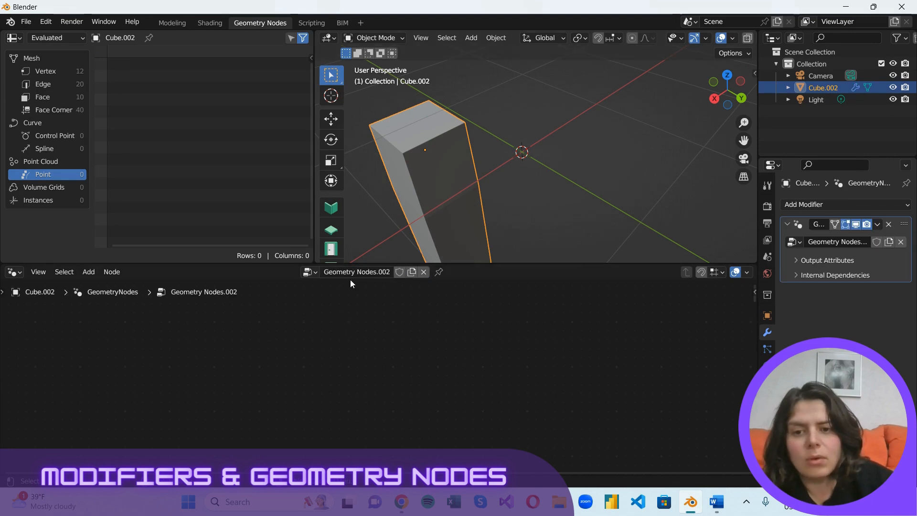
Rename the new Geometry Nodes node group to AddDetail
{"action": "double_click", "coordinate": [357, 271]}
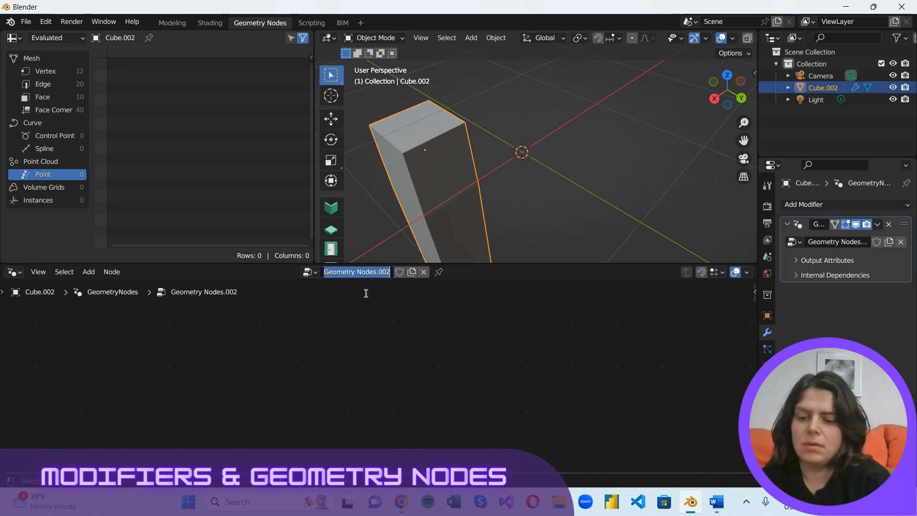
{"action": "type", "text": "AddDetai"}
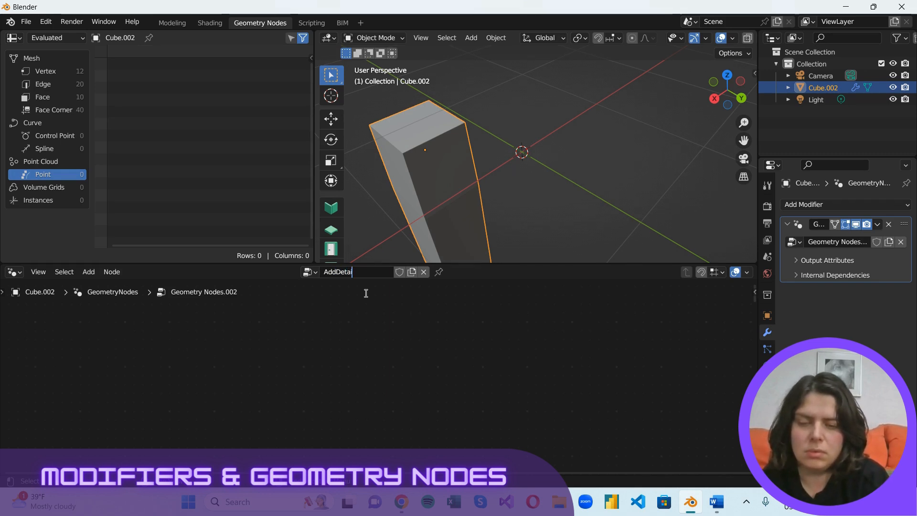
{"action": "key", "text": "Return"}
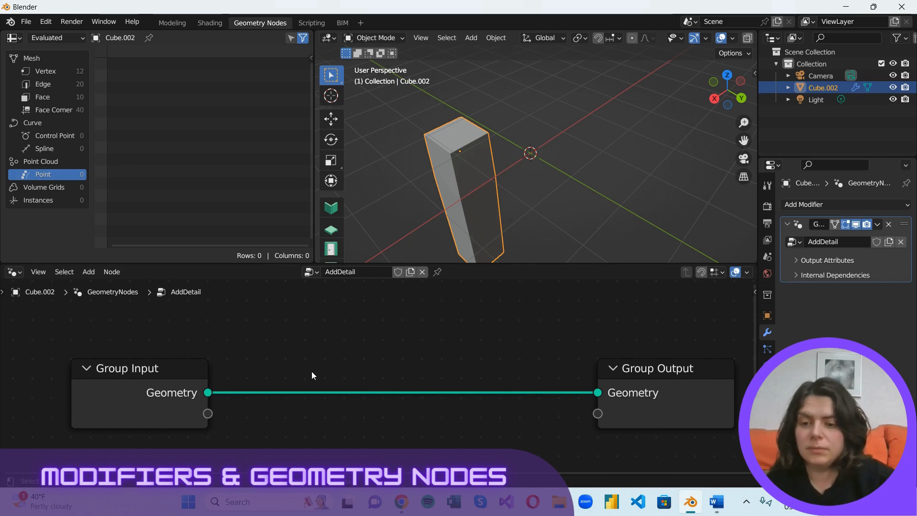
Add Distribute Points on Faces and Instance on Points nodes to the AddDetail tree
{"action": "left_click", "coordinate": [88, 271]}
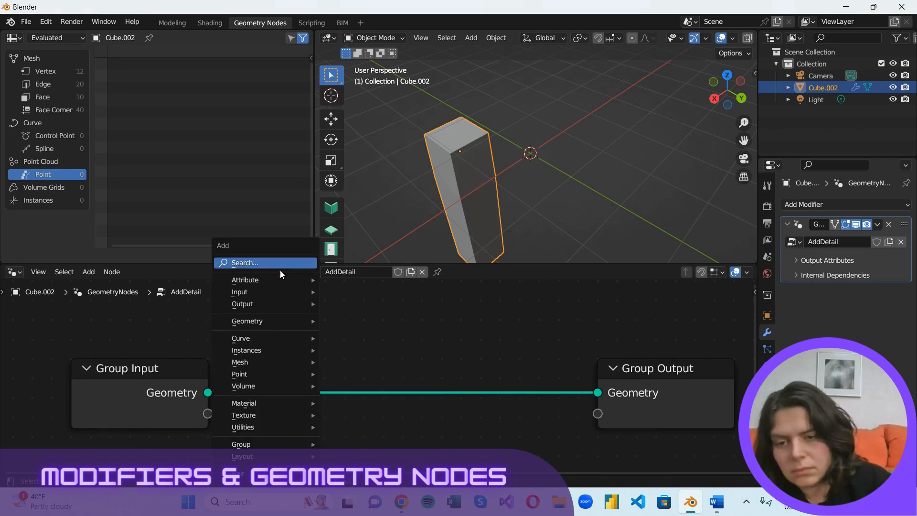
{"action": "mouse_move", "coordinate": [245, 279]}
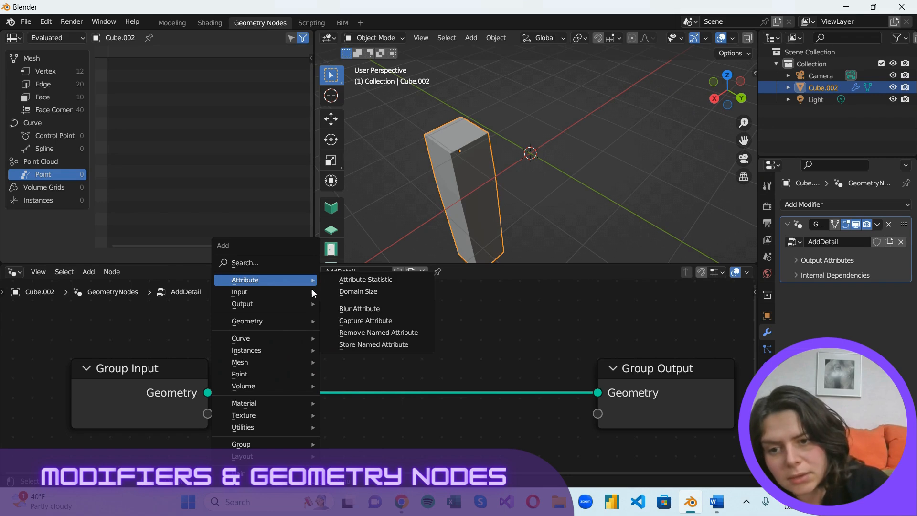
{"action": "mouse_move", "coordinate": [239, 373]}
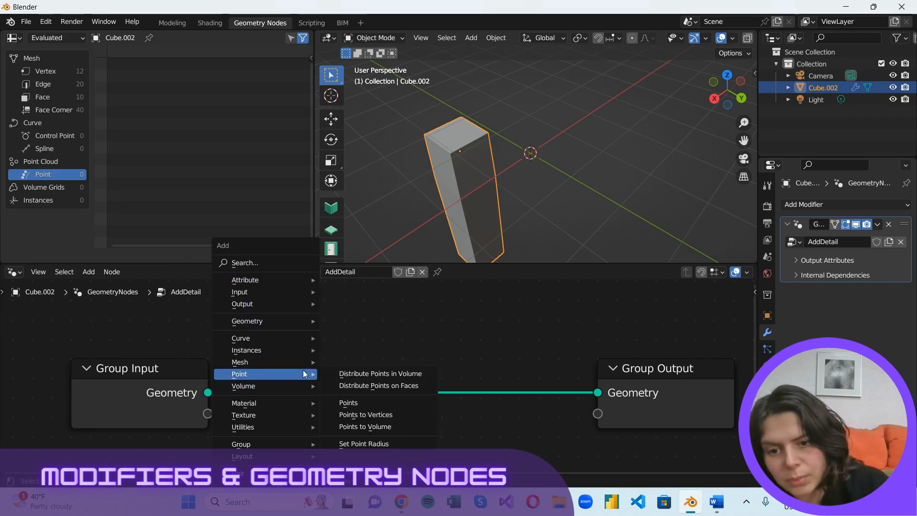
{"action": "left_click", "coordinate": [378, 385]}
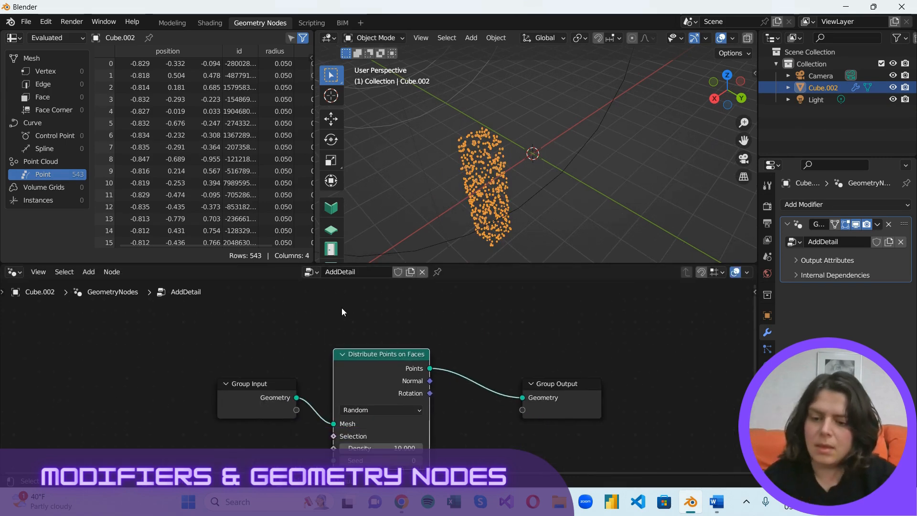
{"action": "left_click", "coordinate": [89, 271]}
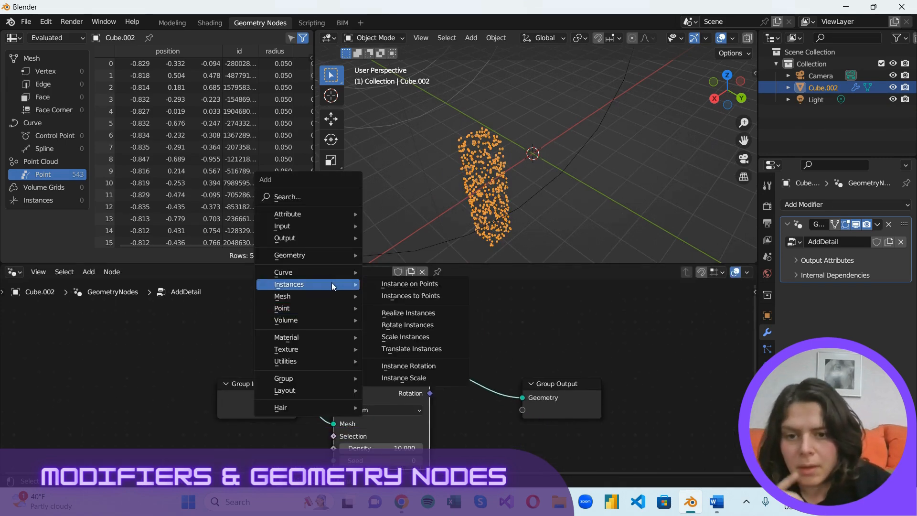
{"action": "mouse_move", "coordinate": [409, 284]}
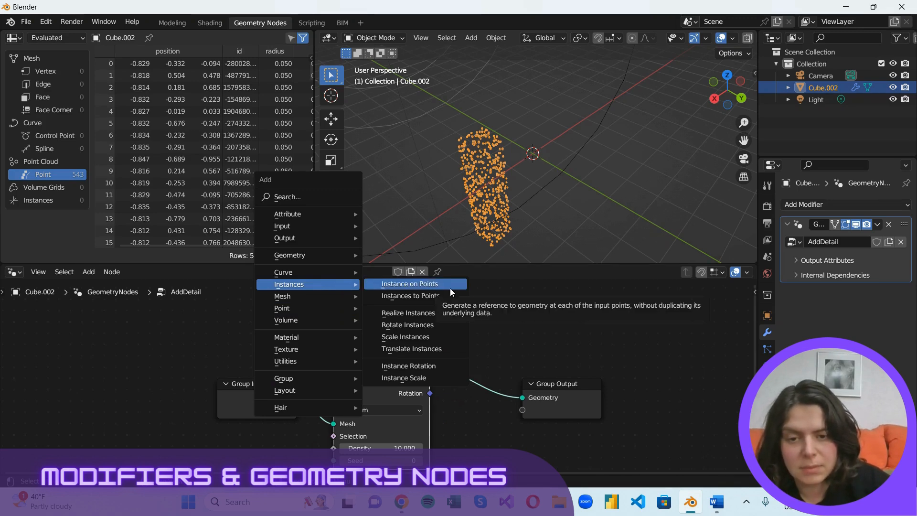
{"action": "left_click", "coordinate": [409, 284]}
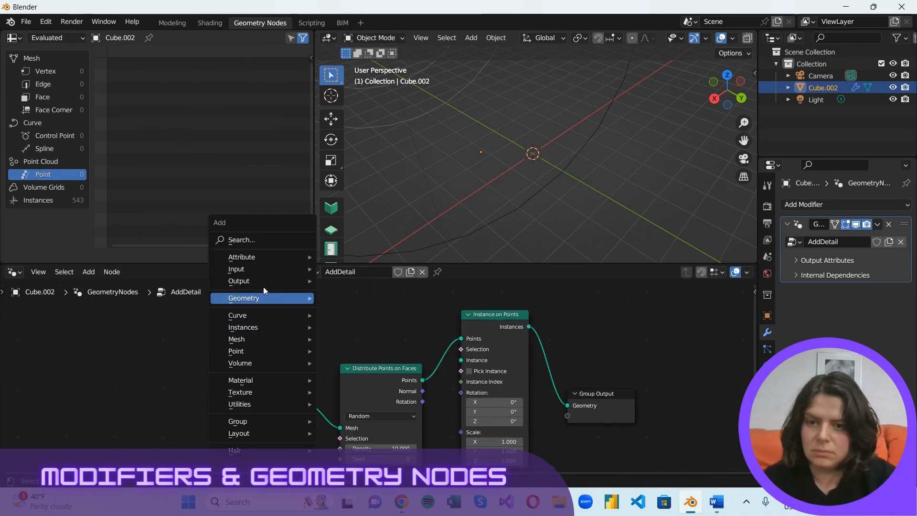
{"action": "mouse_move", "coordinate": [242, 239]}
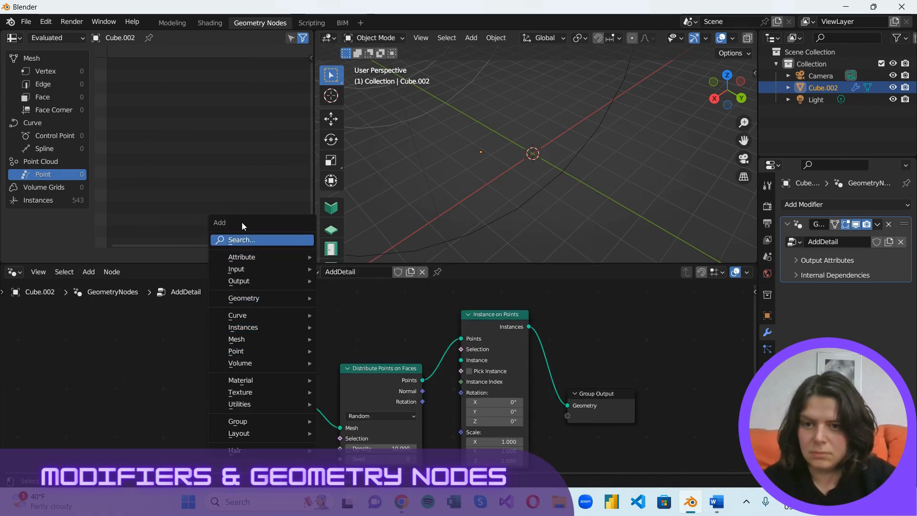
Add a Cube node and feed its mesh in as the instance placed on every point
{"action": "type", "text": "cu"}
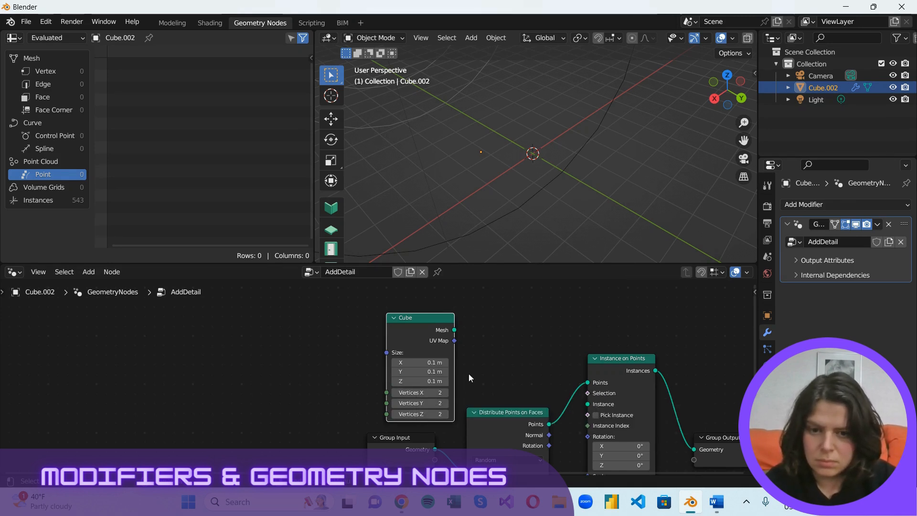
{"action": "left_click_drag", "start_coordinate": [454, 329], "coordinate": [588, 404]}
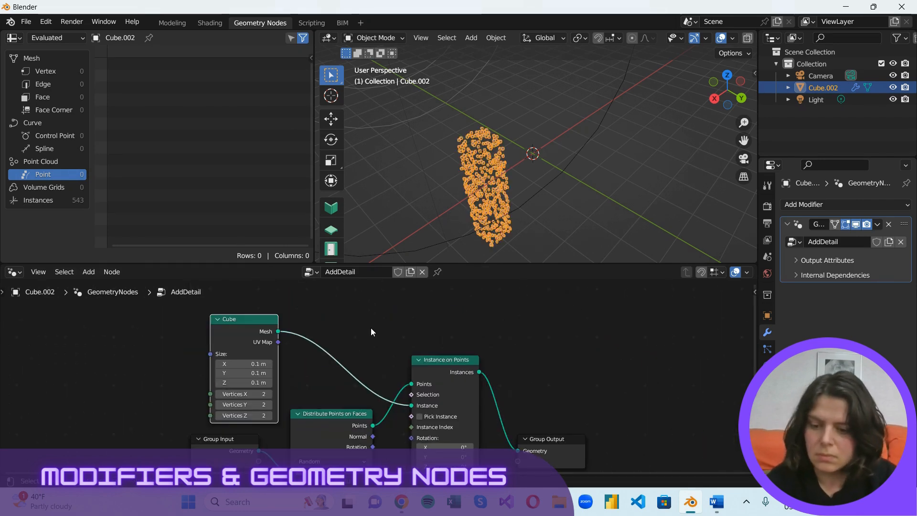
{"action": "mouse_move", "coordinate": [355, 373]}
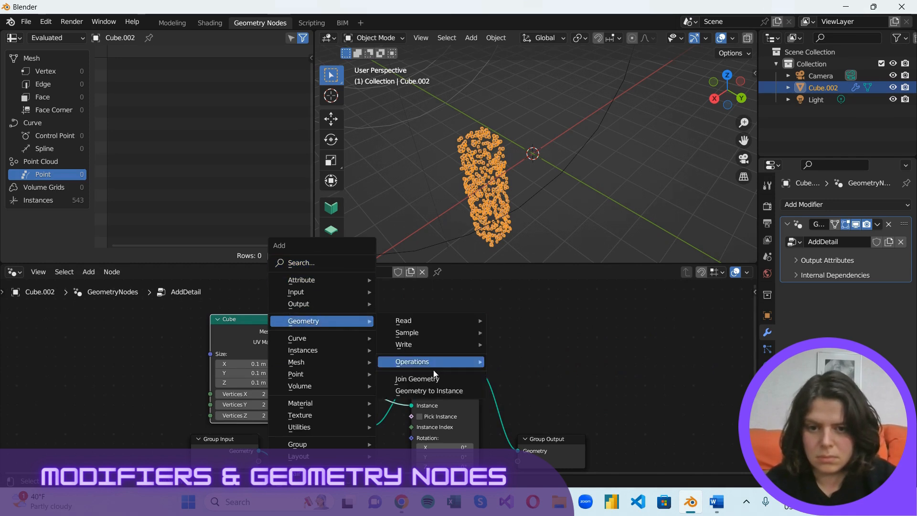
Add a Join Geometry node combining tower and cubes, then apply the Geometry Nodes modifier
{"action": "left_click", "coordinate": [417, 378]}
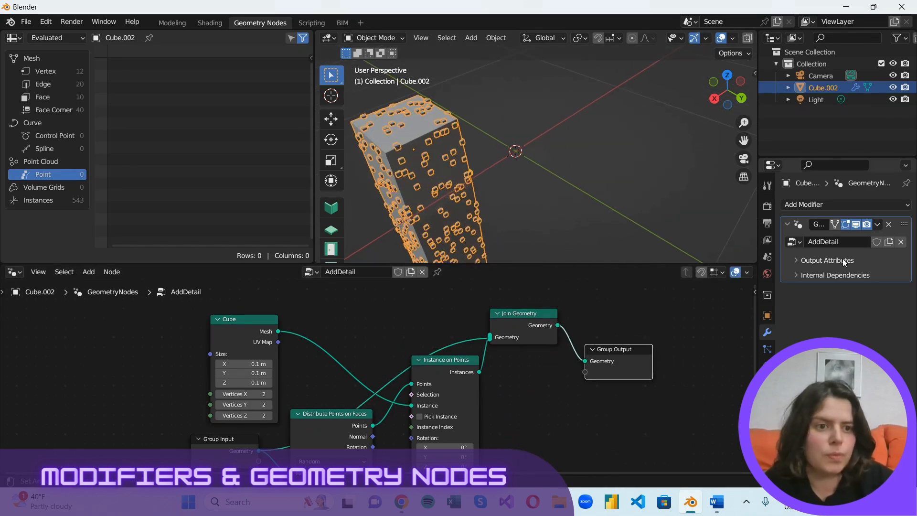
{"action": "left_click", "coordinate": [877, 224]}
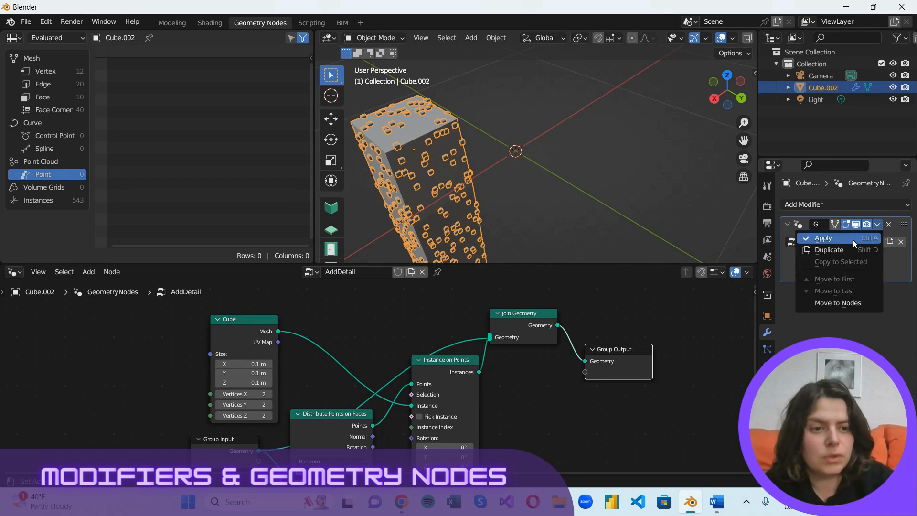
{"action": "mouse_move", "coordinate": [829, 250]}
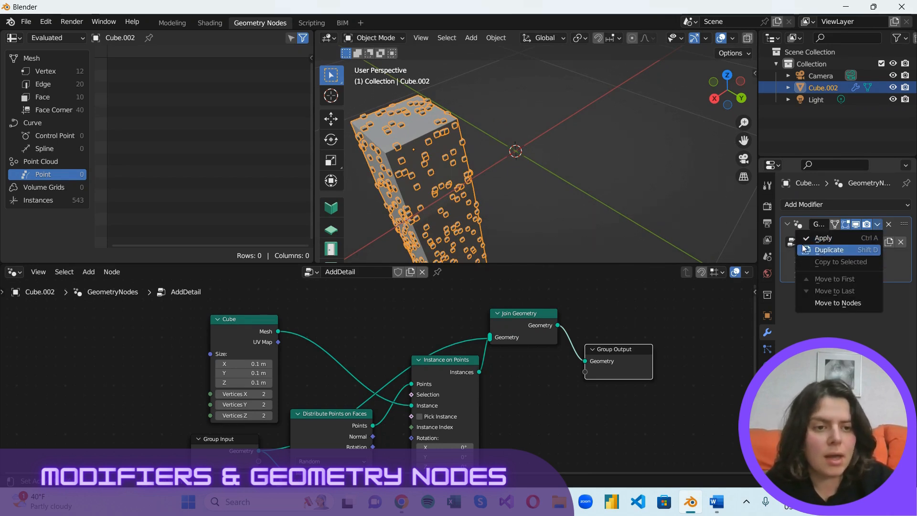
{"action": "mouse_move", "coordinate": [823, 238]}
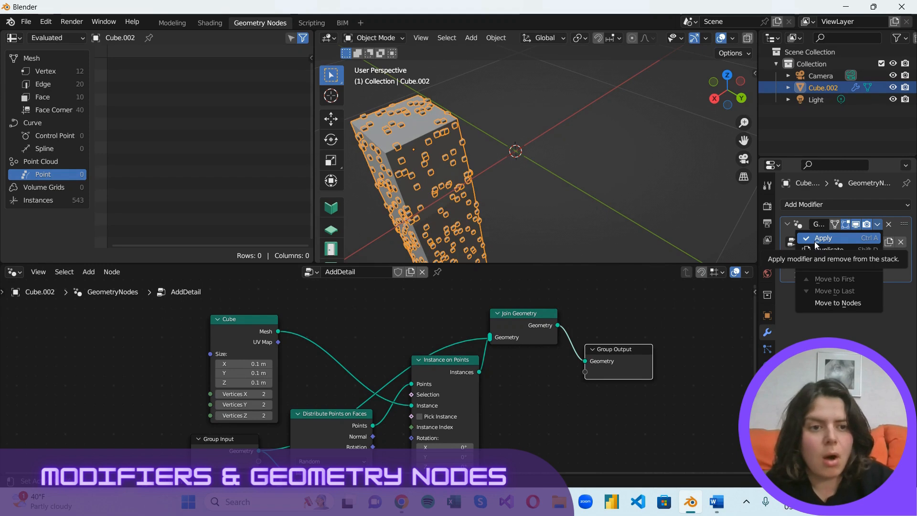
{"action": "left_click", "coordinate": [310, 23]}
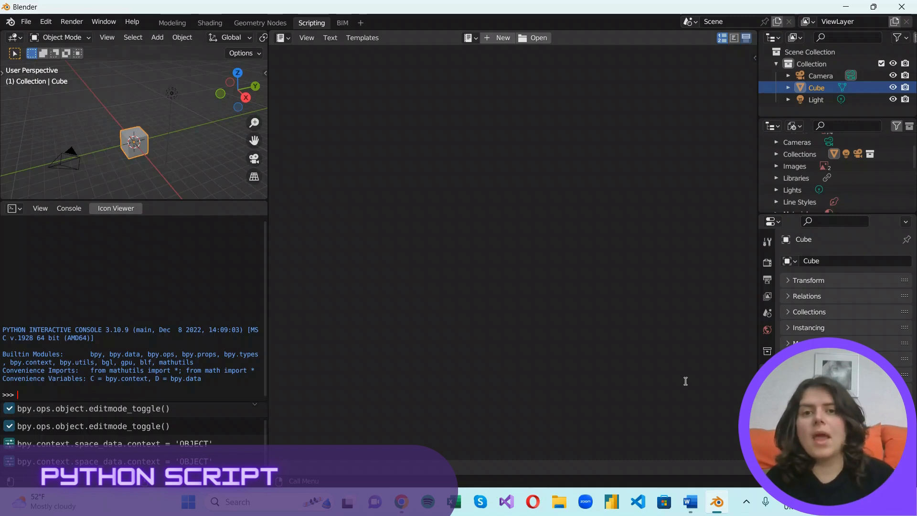
Create a new text file with the HelloWorldPanel script and run it to register the panel
{"action": "left_click", "coordinate": [501, 37]}
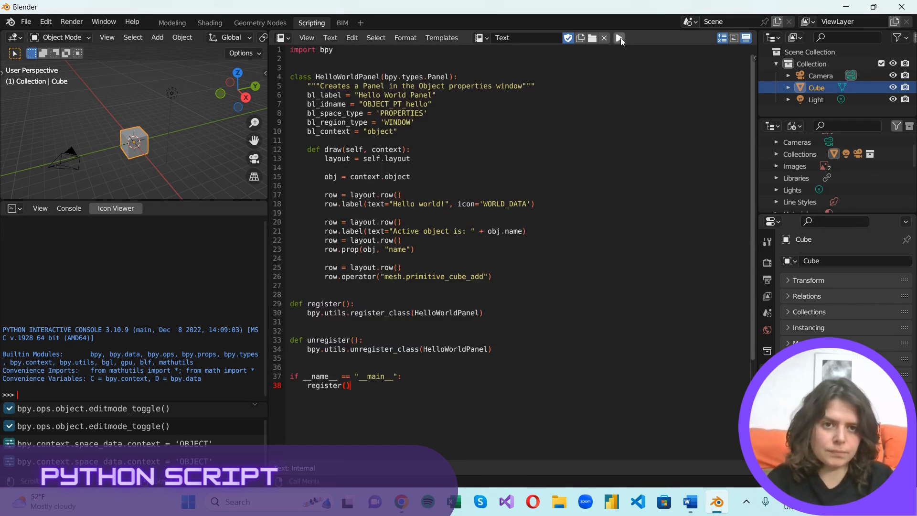
{"action": "left_click", "coordinate": [618, 37]}
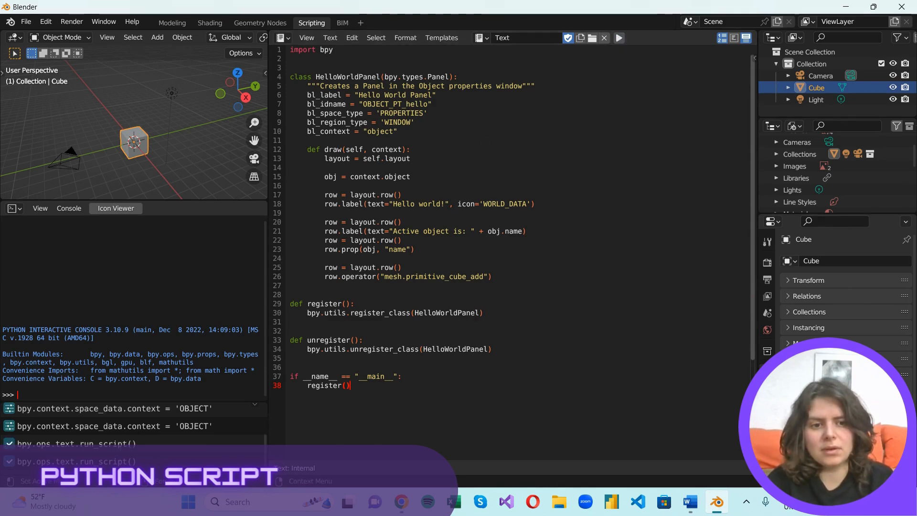
{"action": "mouse_move", "coordinate": [586, 152]}
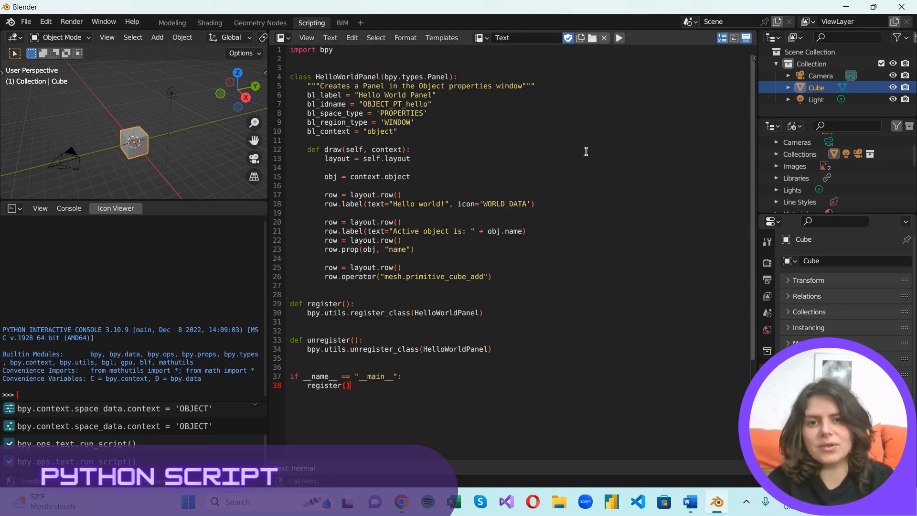